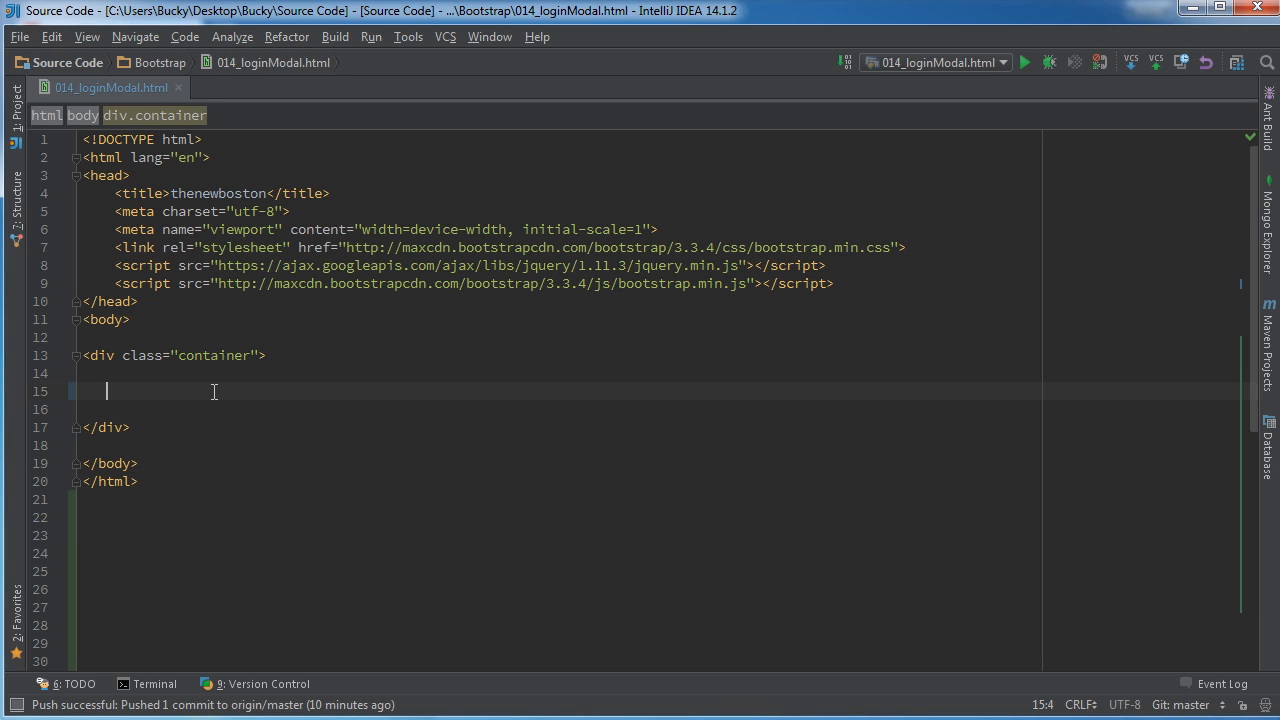
mouse_move(277, 403)
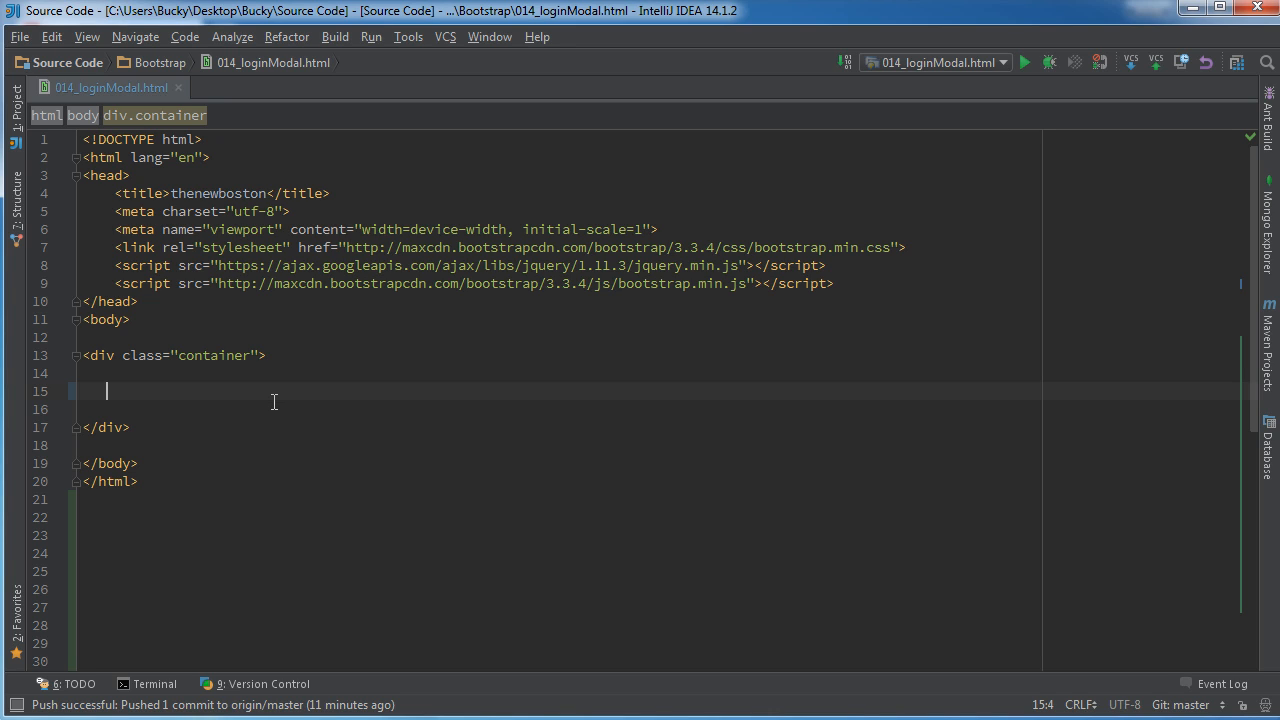
mouse_move(218, 397)
type("<h3></h3>")
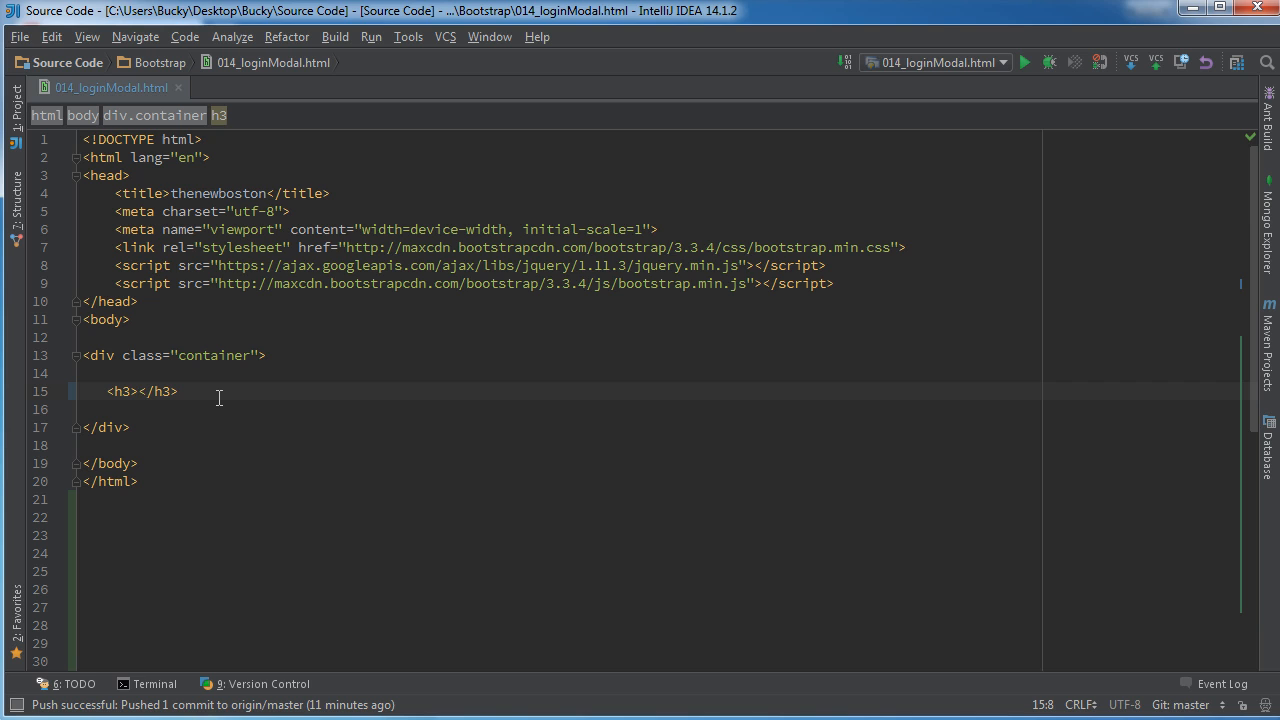
- Title the h3 'Log In Demo' and add an 'Open Log In Window' button below it
type("Log")
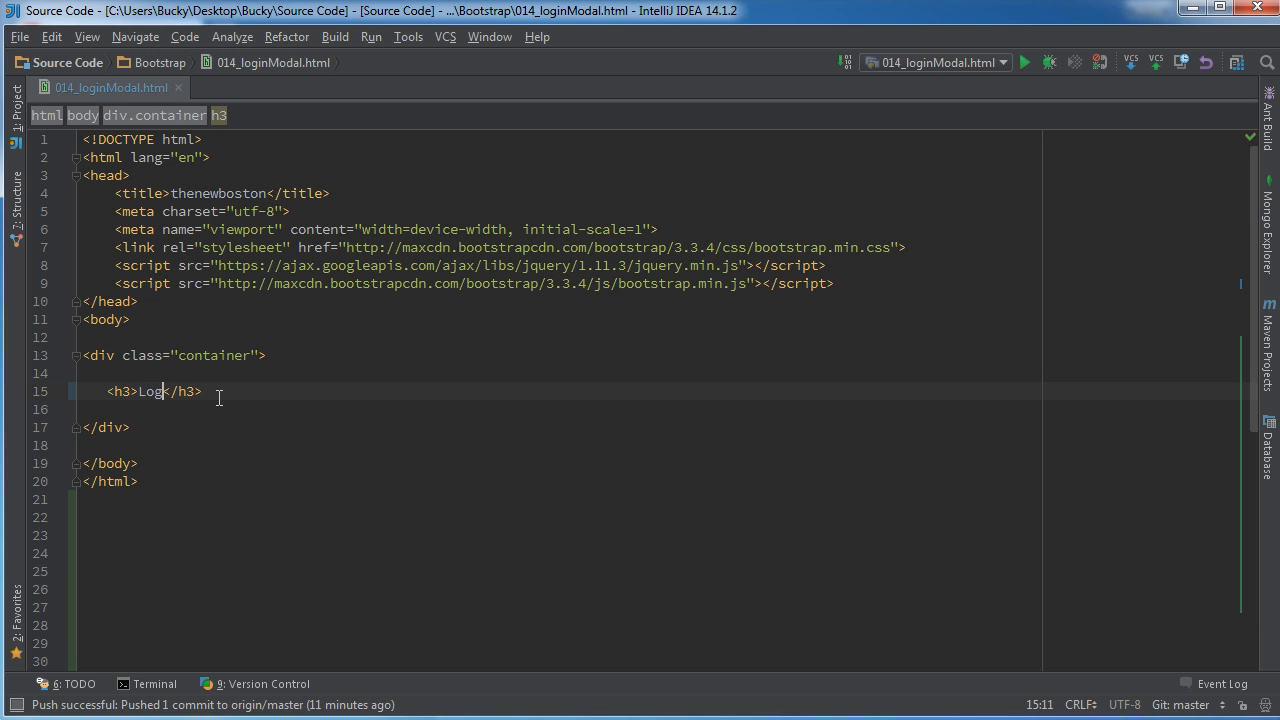
type("In Demo")
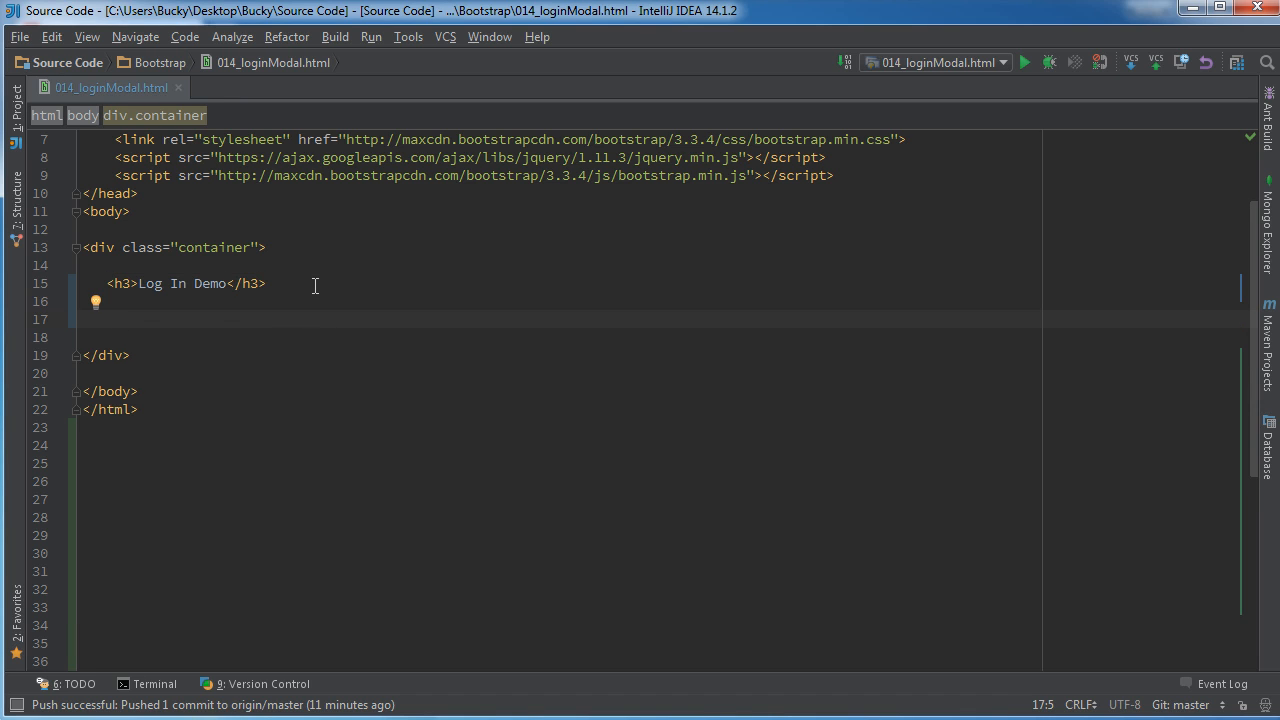
type("<button></button>")
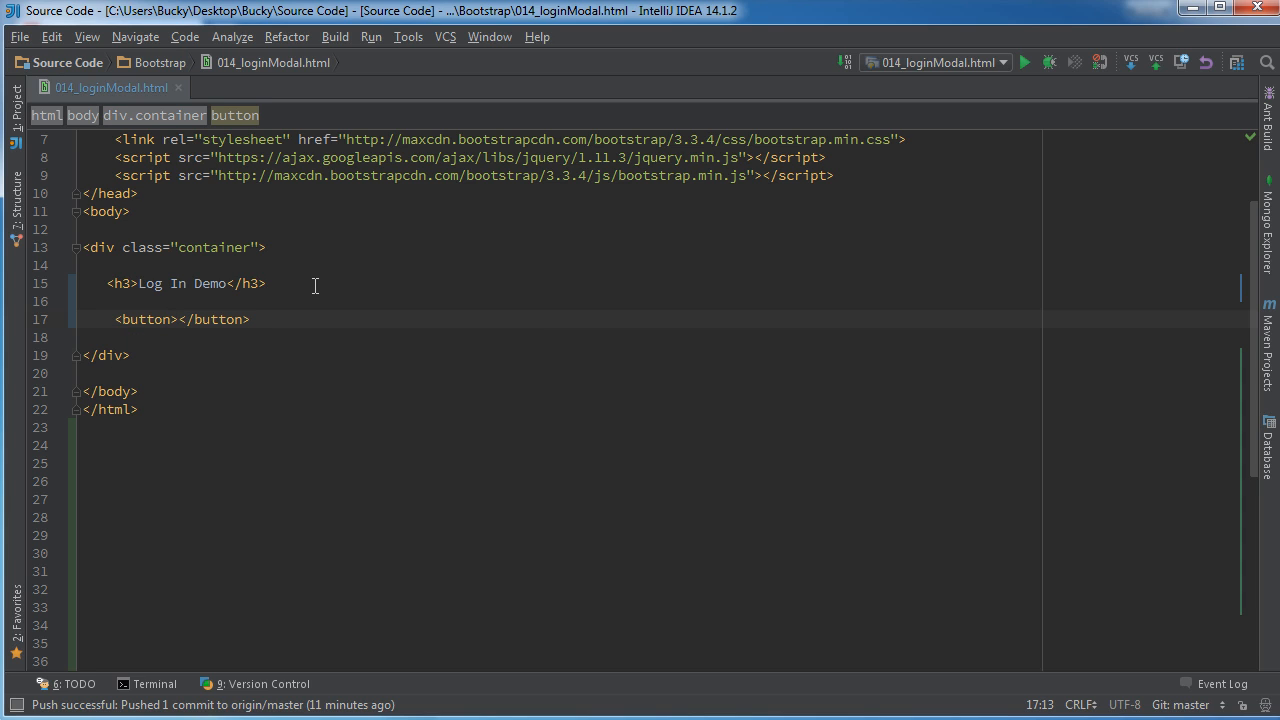
type("type=\"\"")
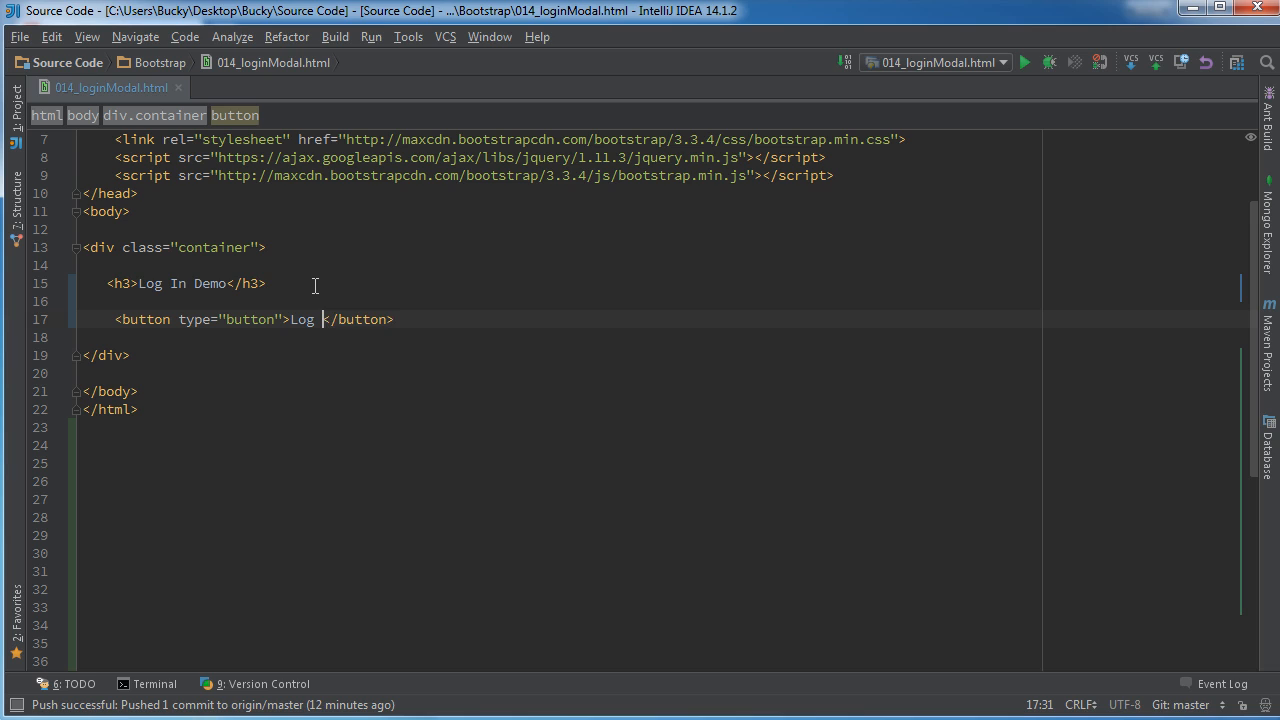
type("In")
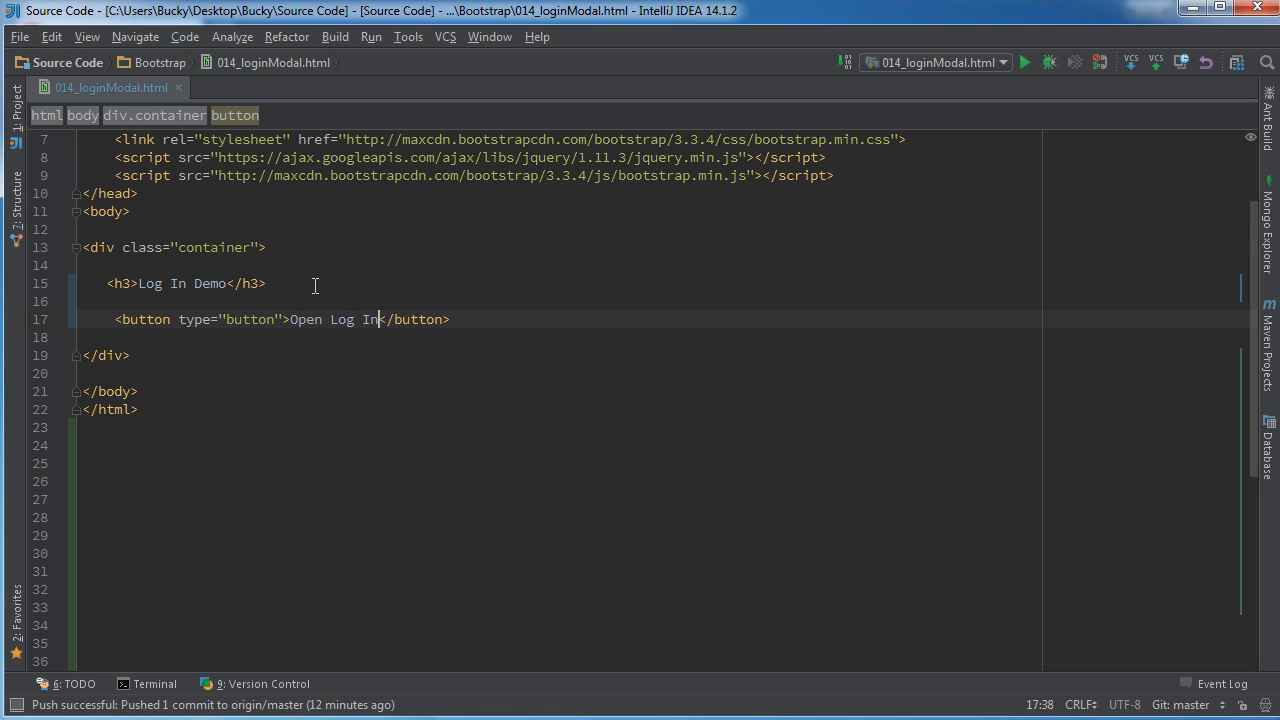
type("Windows")
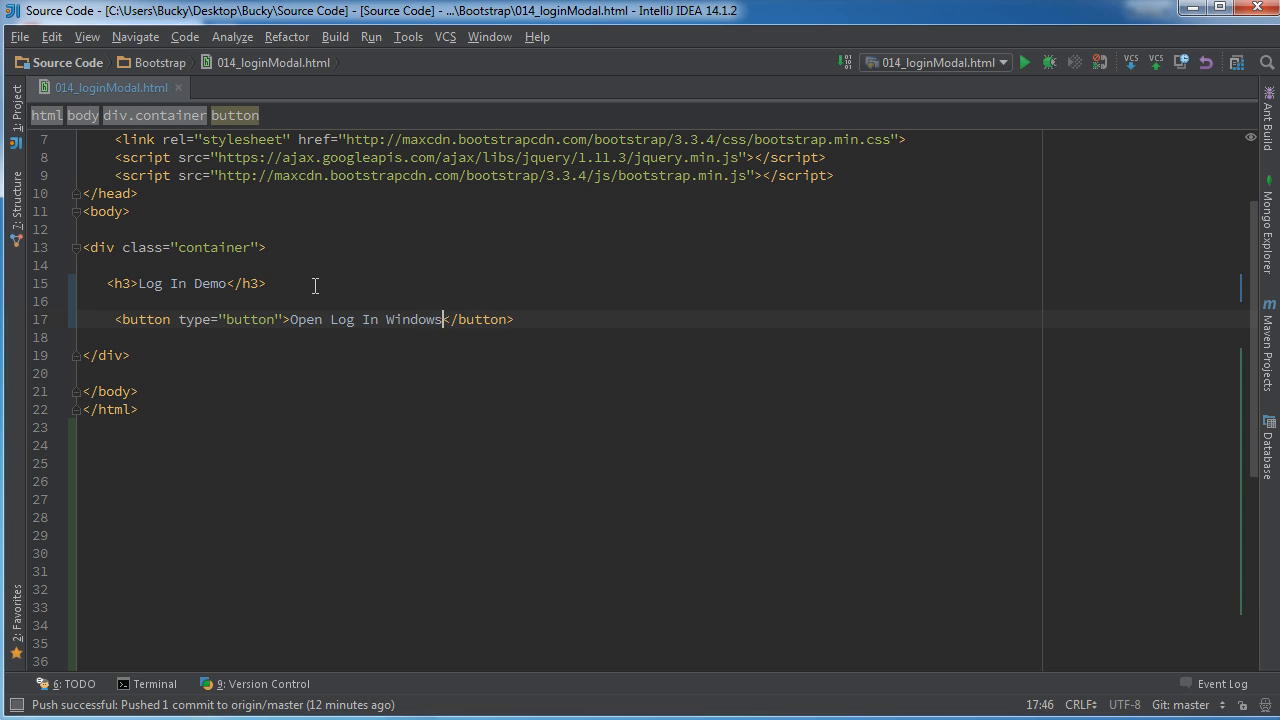
key("BackSpace")
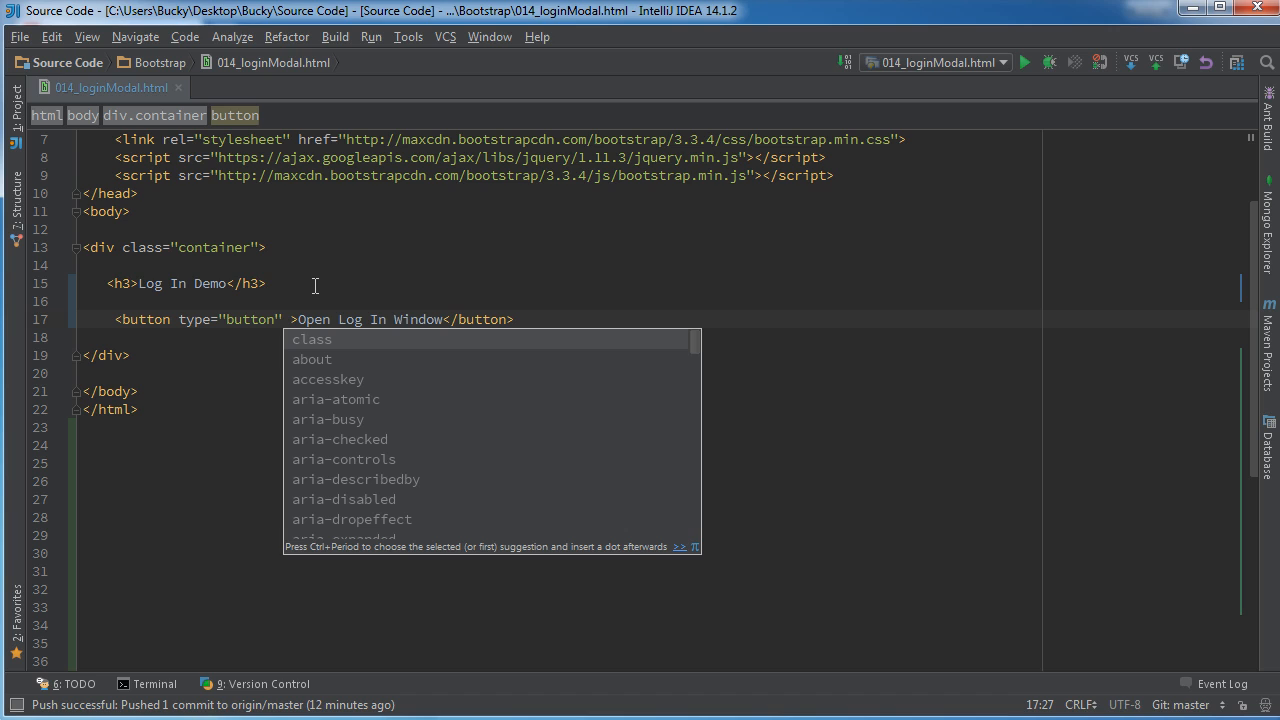
- Give the button class 'btn btn-success', data-toggle='modal' and data-target='#popUpWindow'
type("class=\"btn")
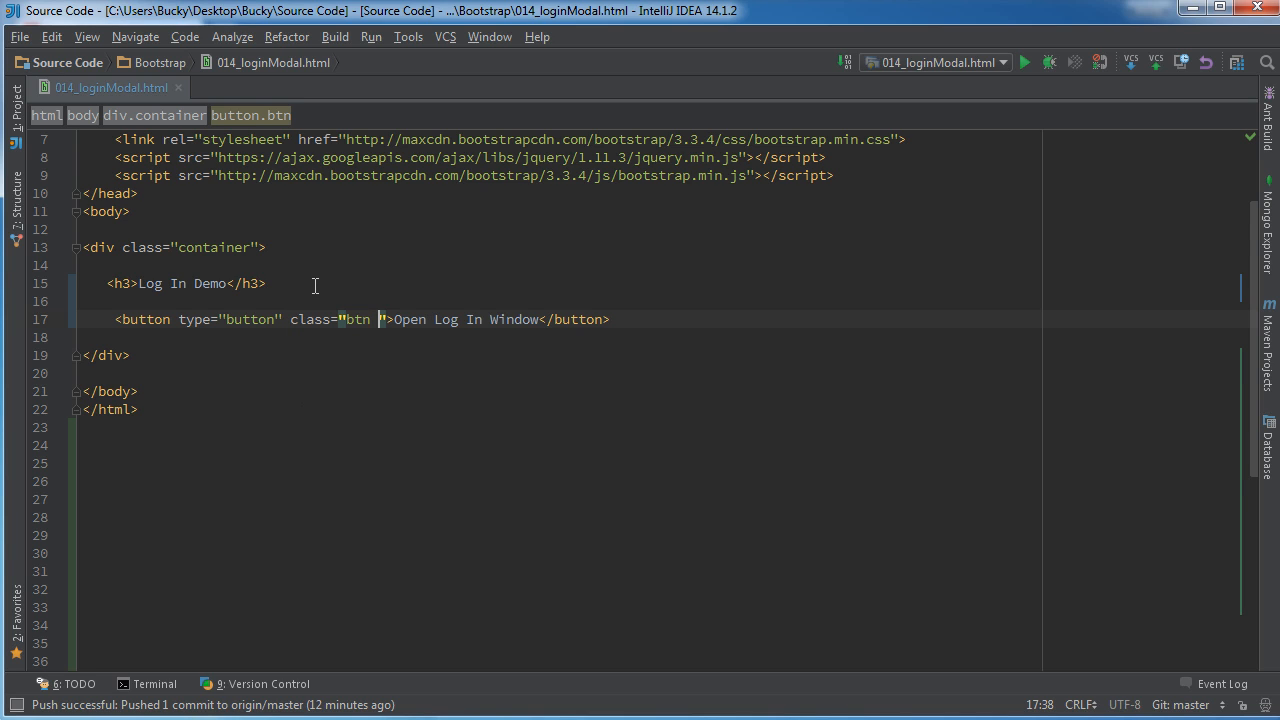
type("btn")
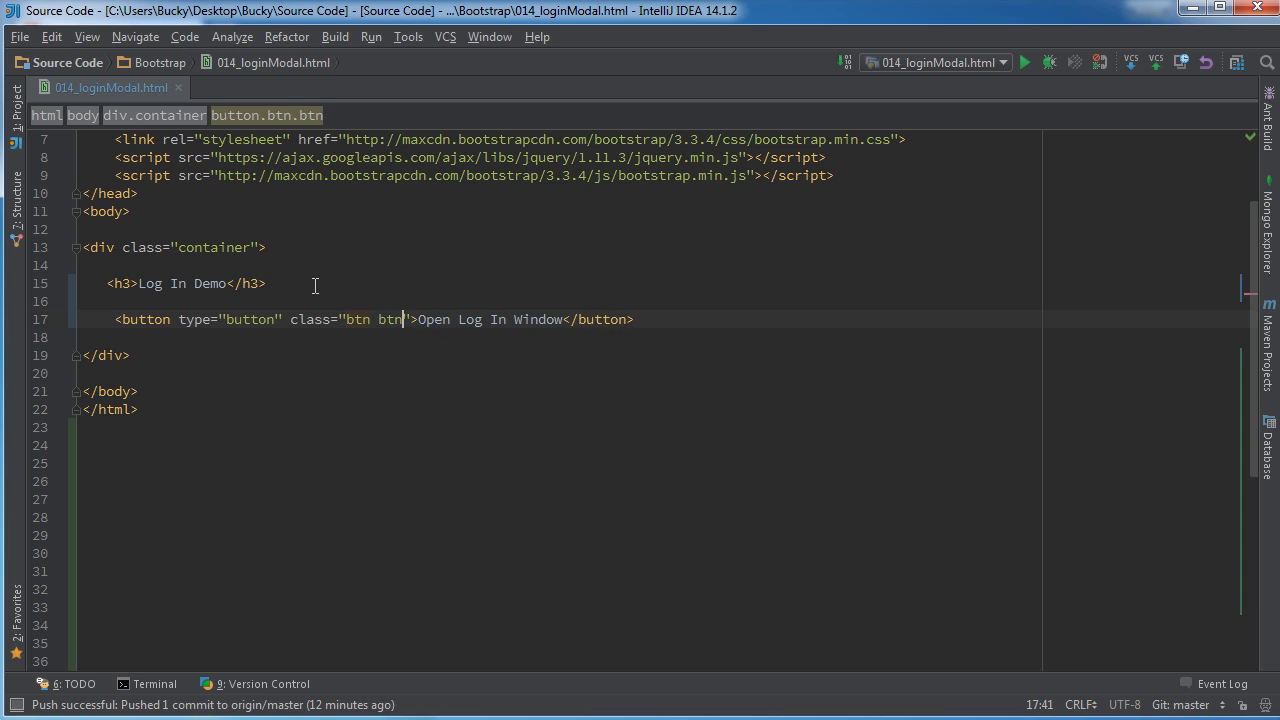
type("-success")
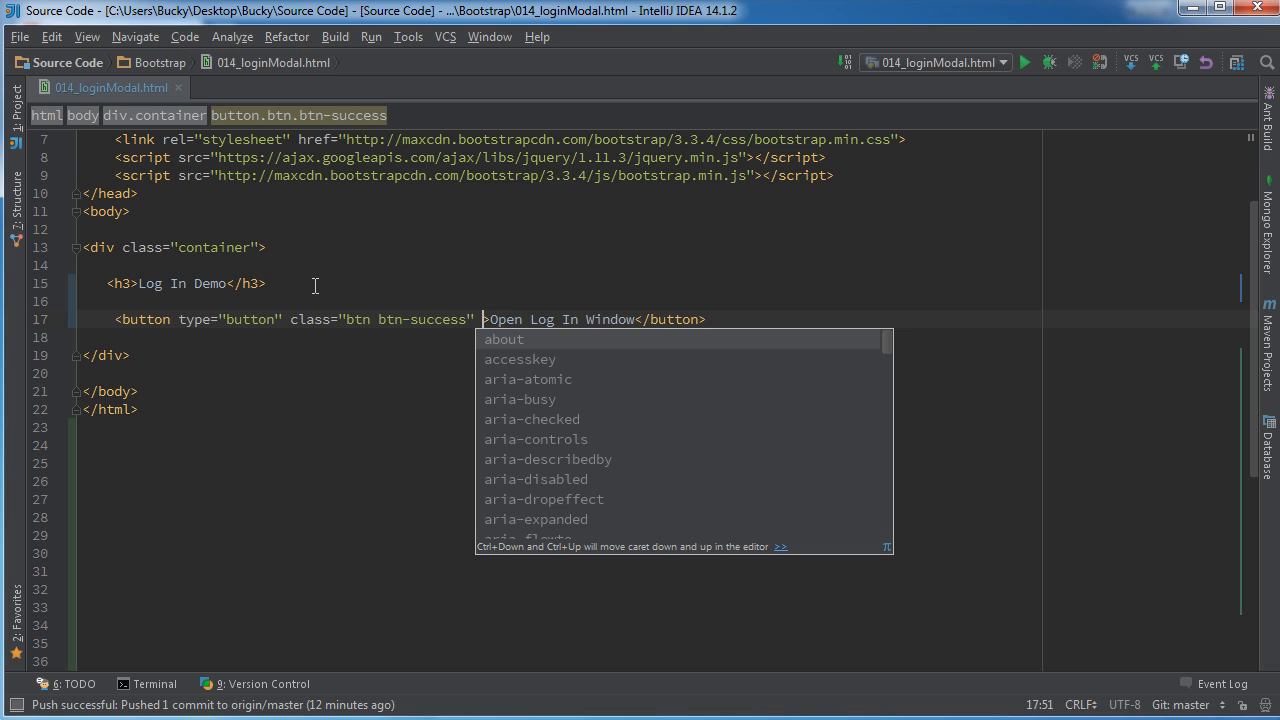
type("dt")
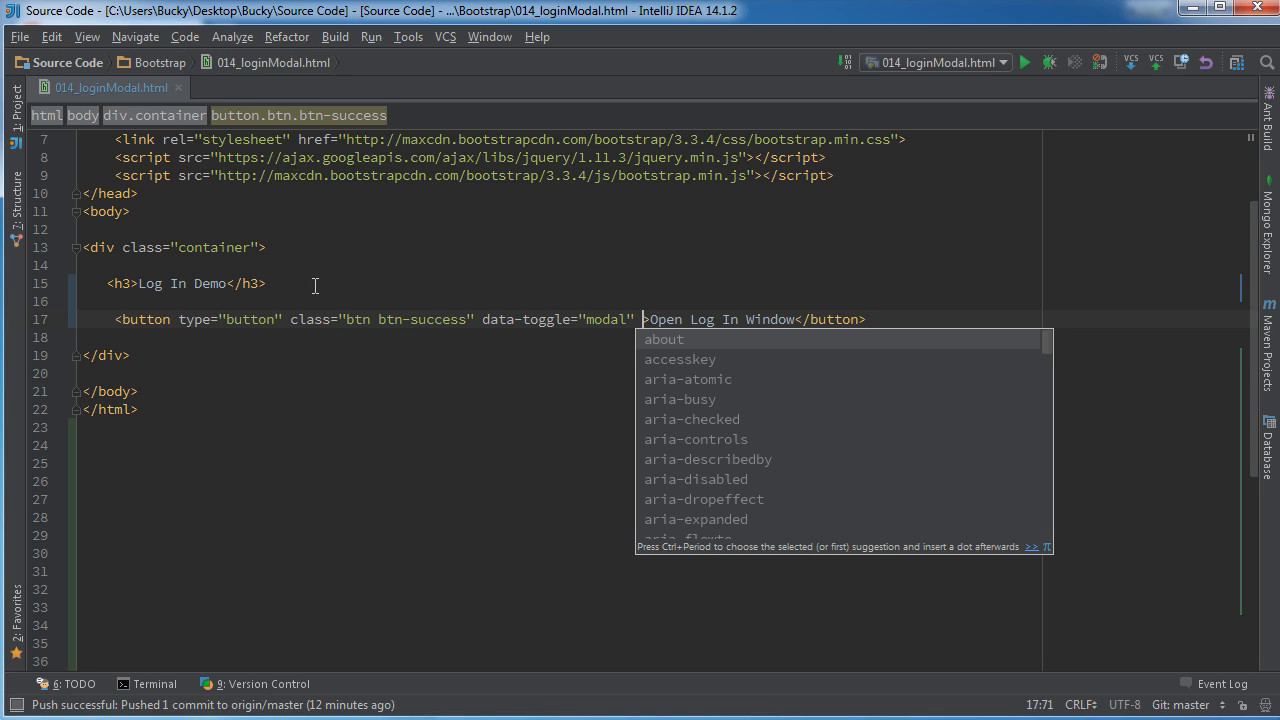
type("d")
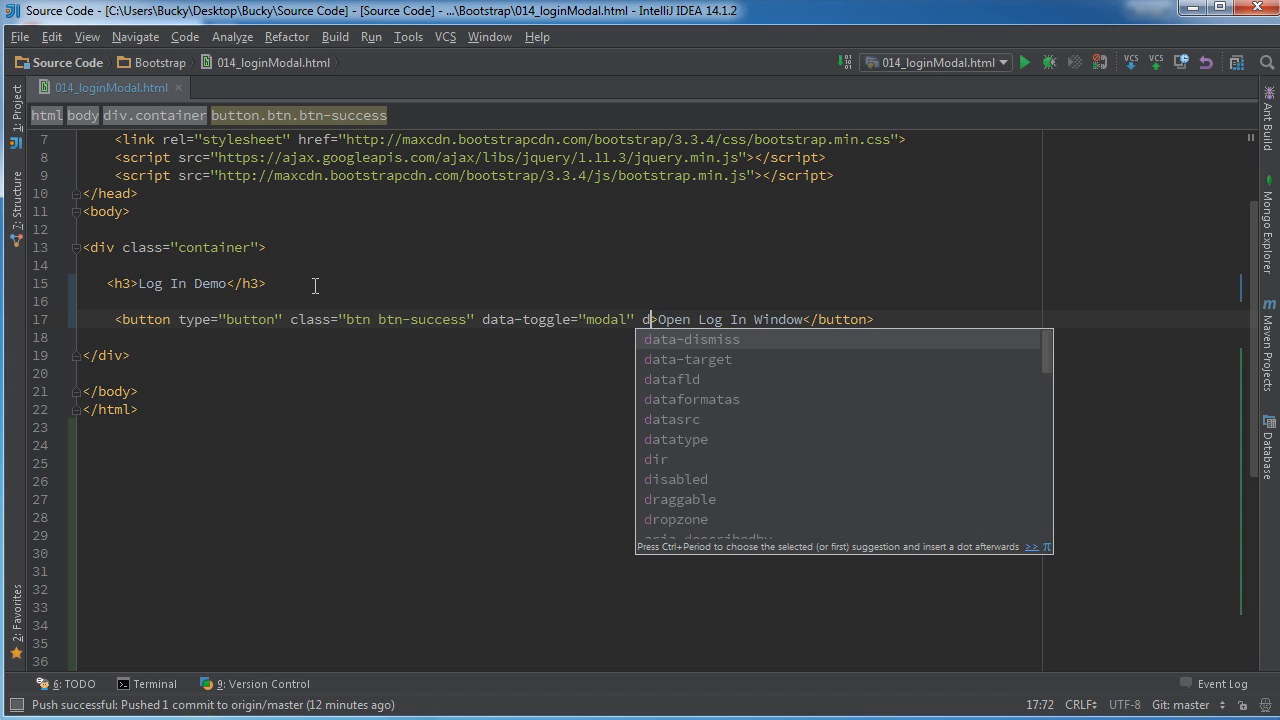
left_click(687, 359)
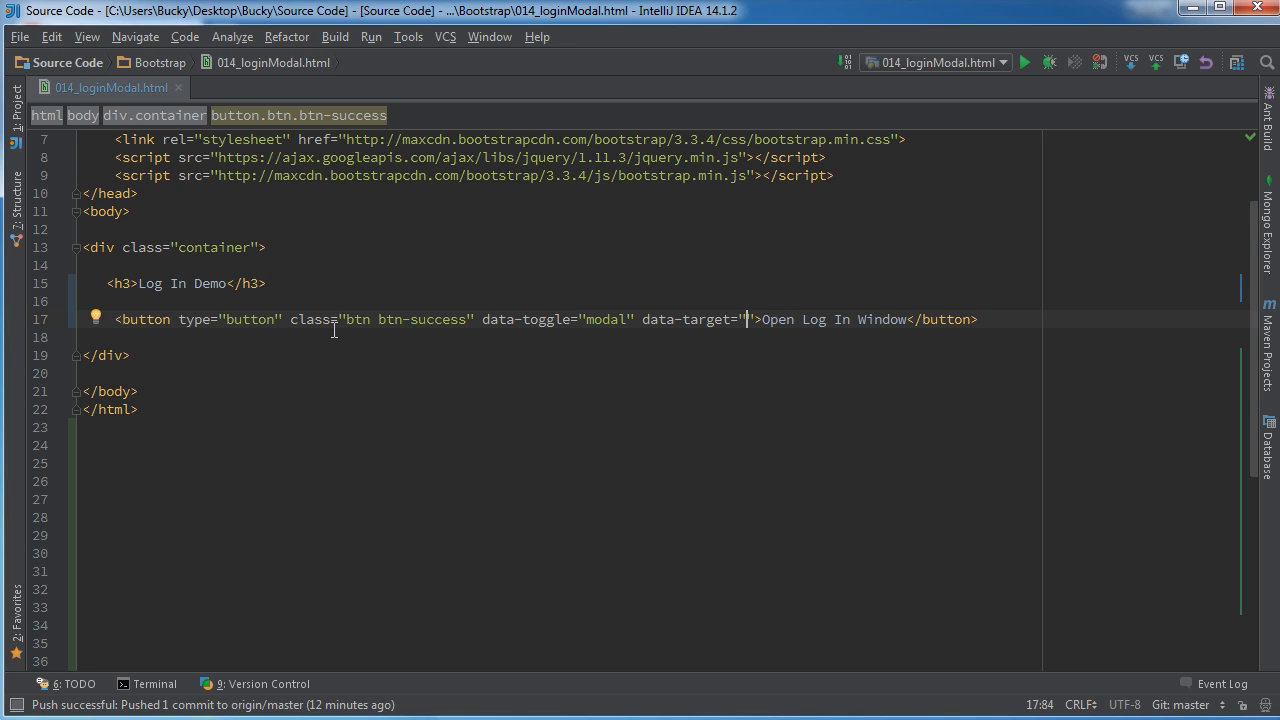
mouse_move(696, 385)
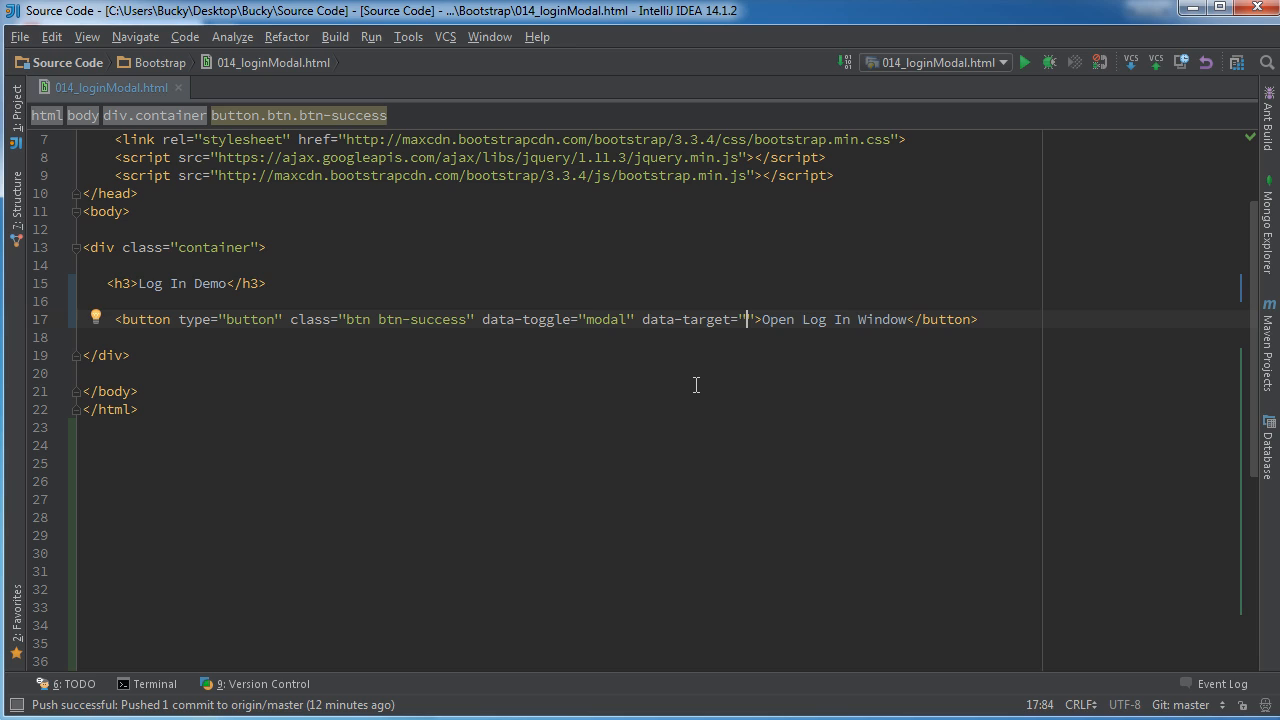
type("popUpWindow")
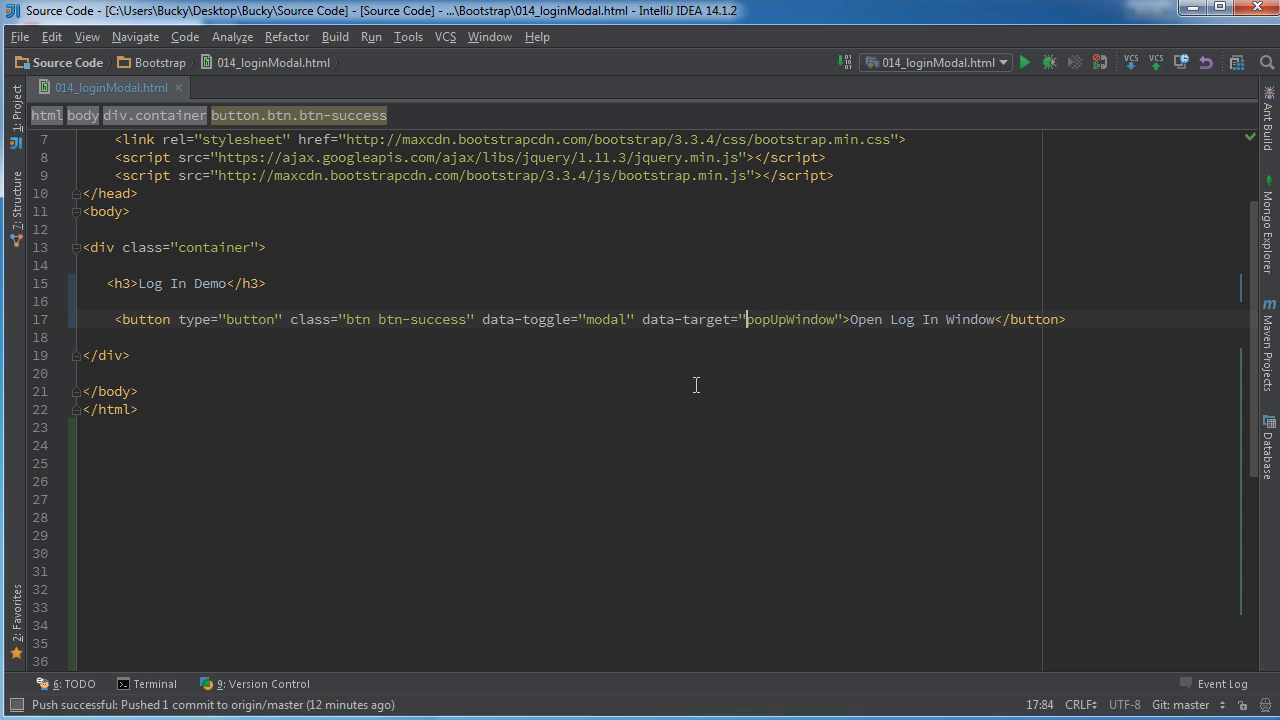
type("#")
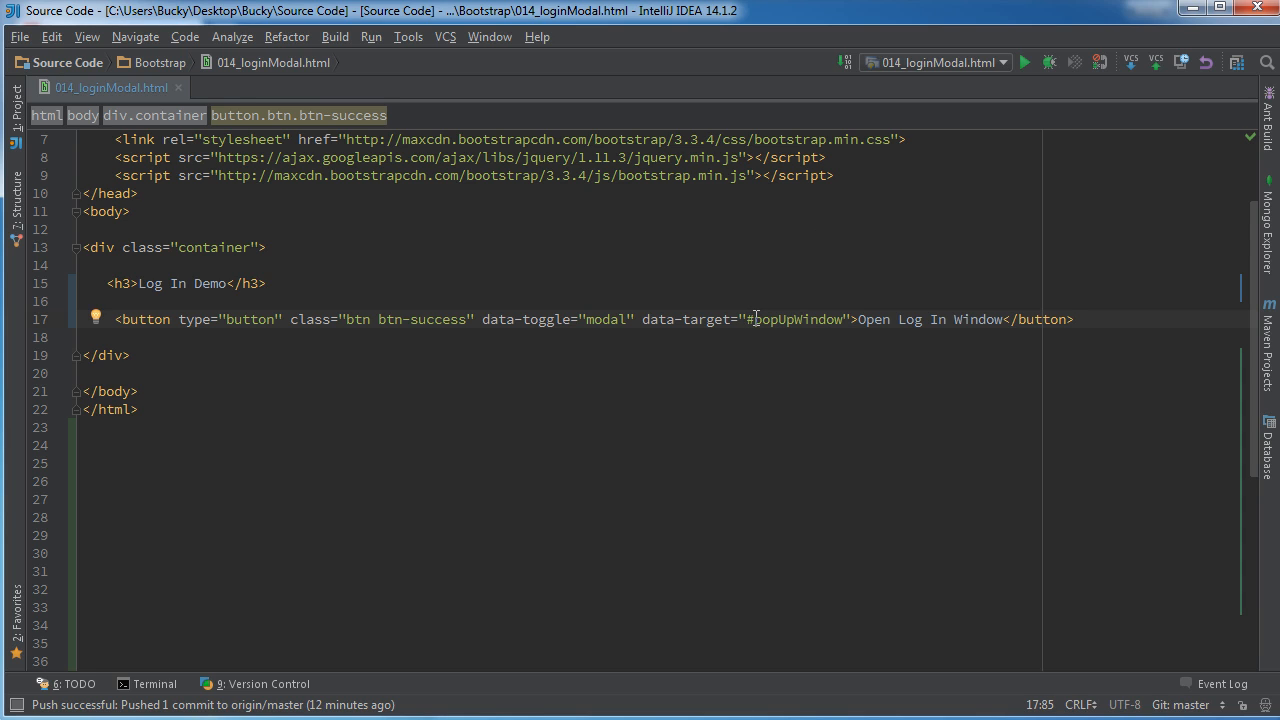
left_click(1073, 319)
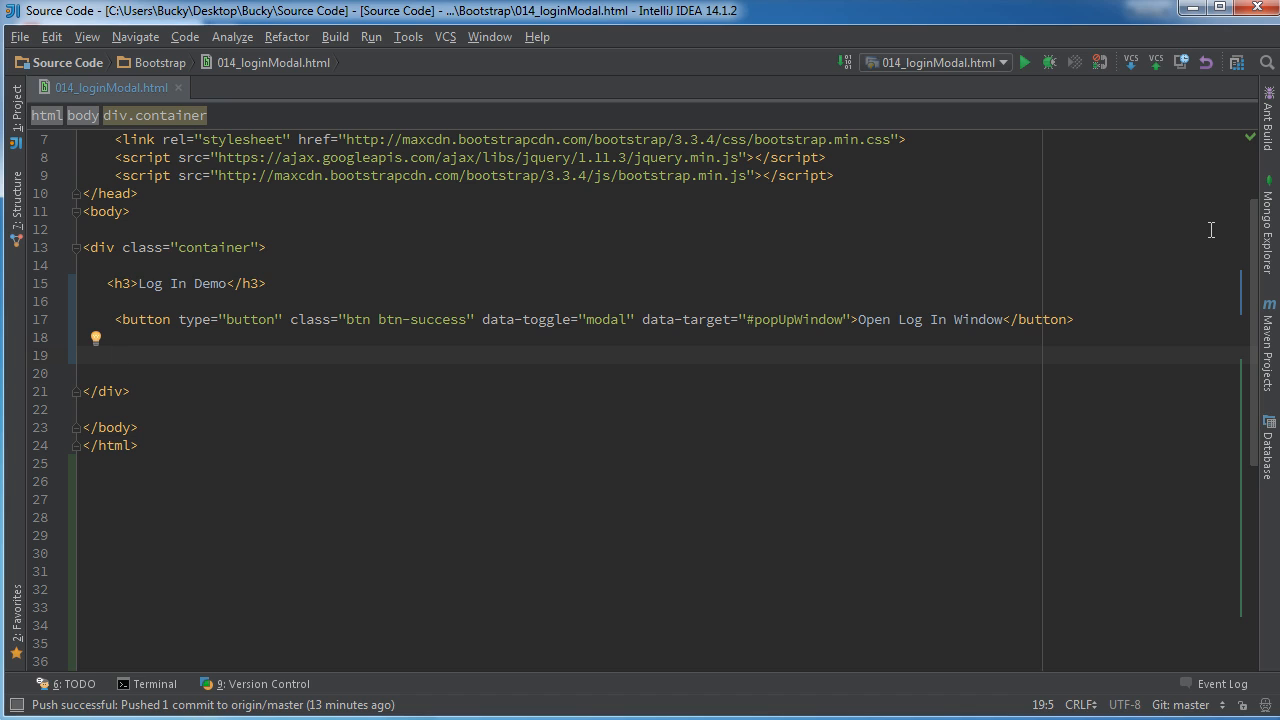
- Add an empty div with class 'modal fade' and id 'popUpWindow' below the button
type("<div >")
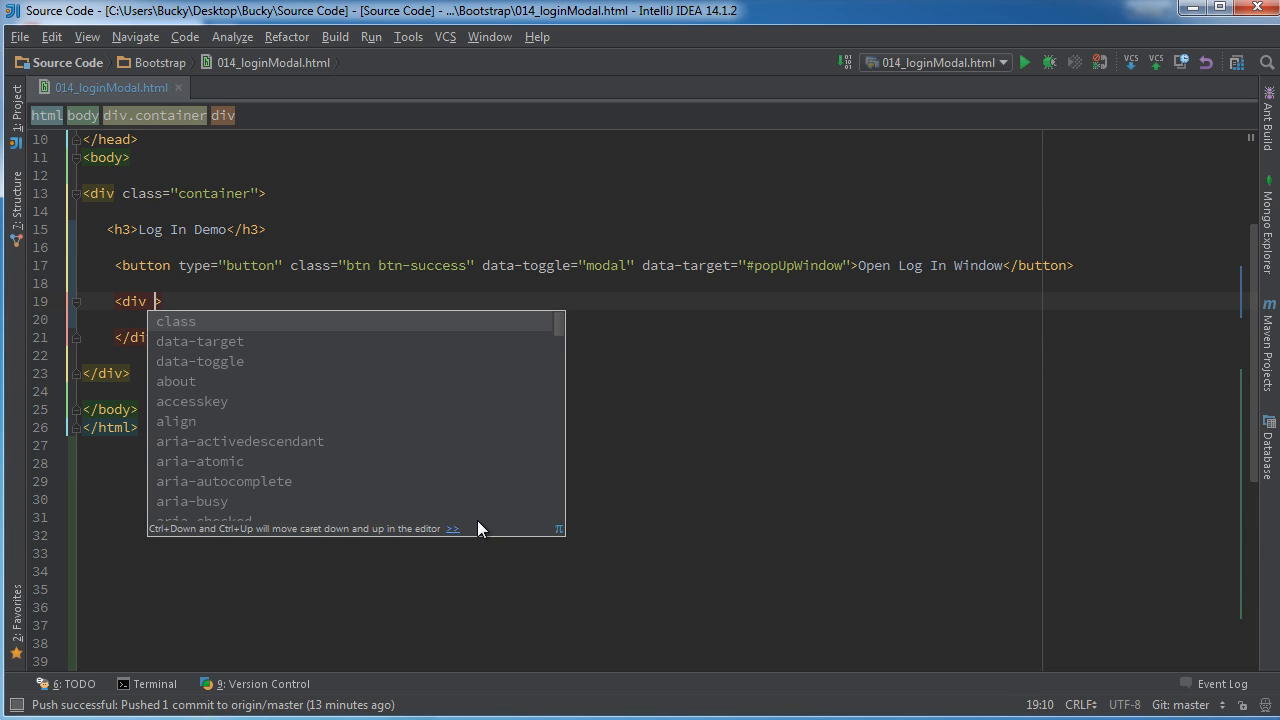
type("class=\"modal d")
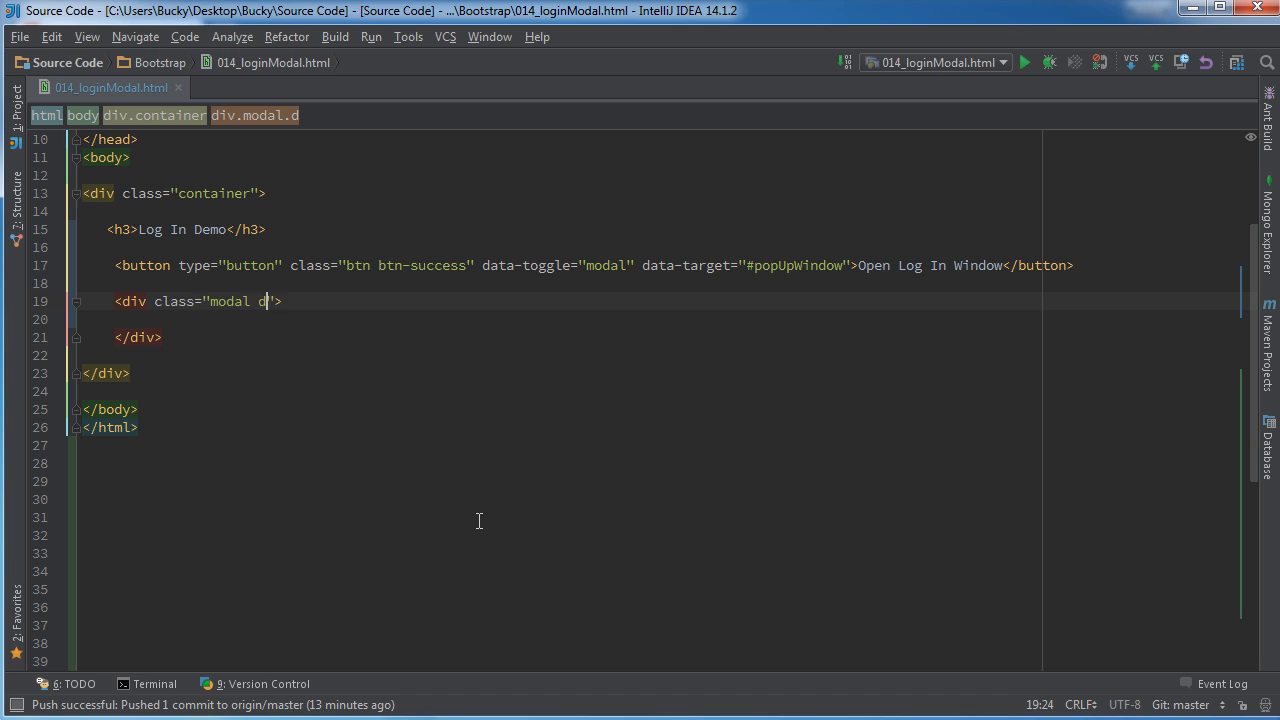
type("fade")
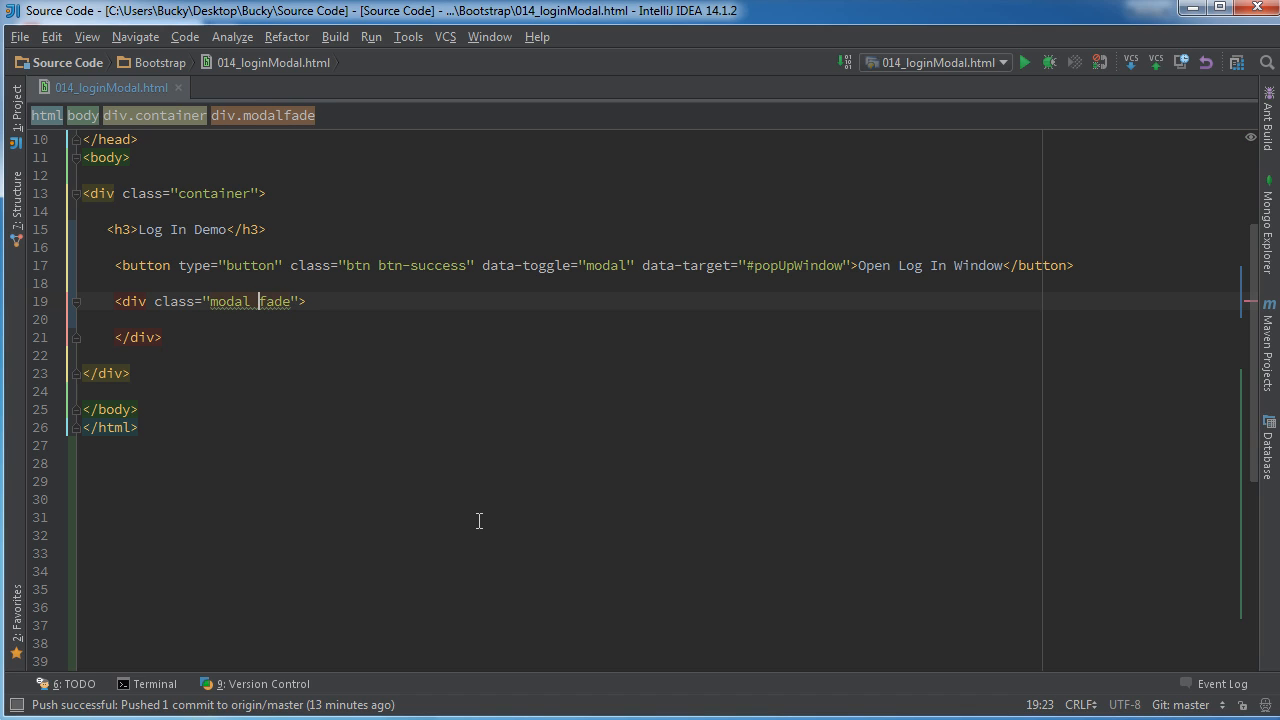
type("\" \"")
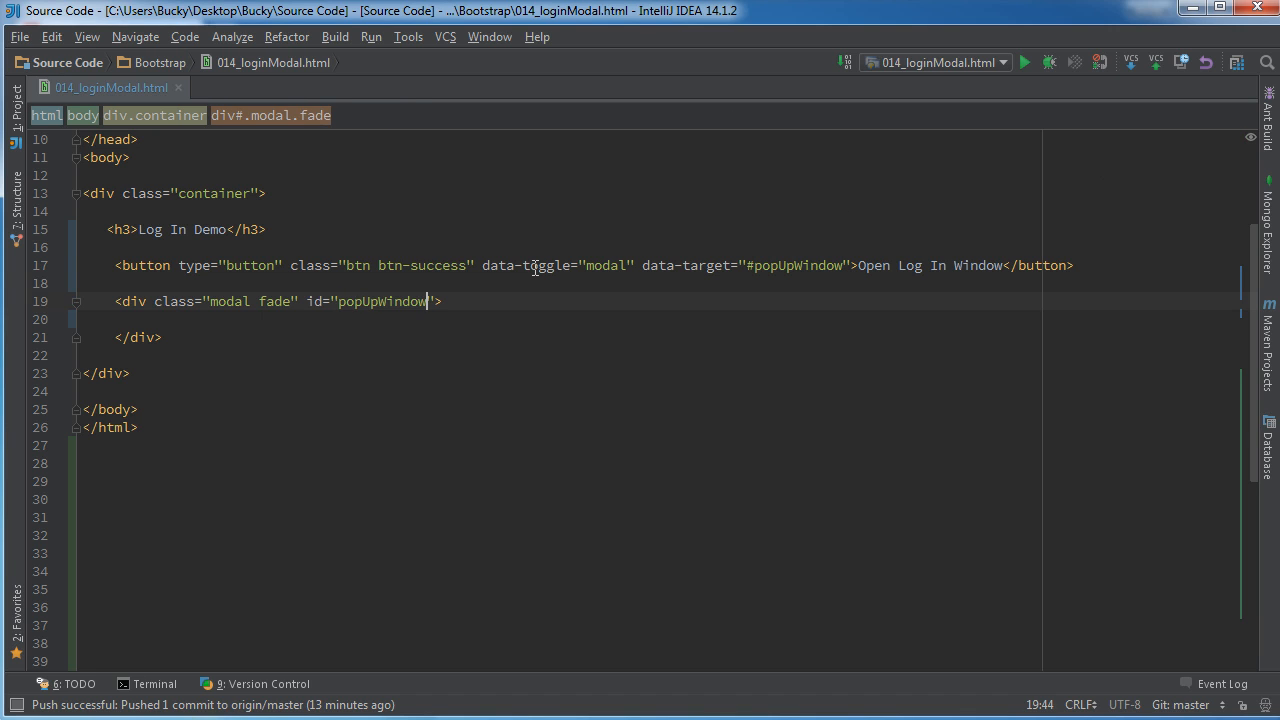
double_click(382, 301)
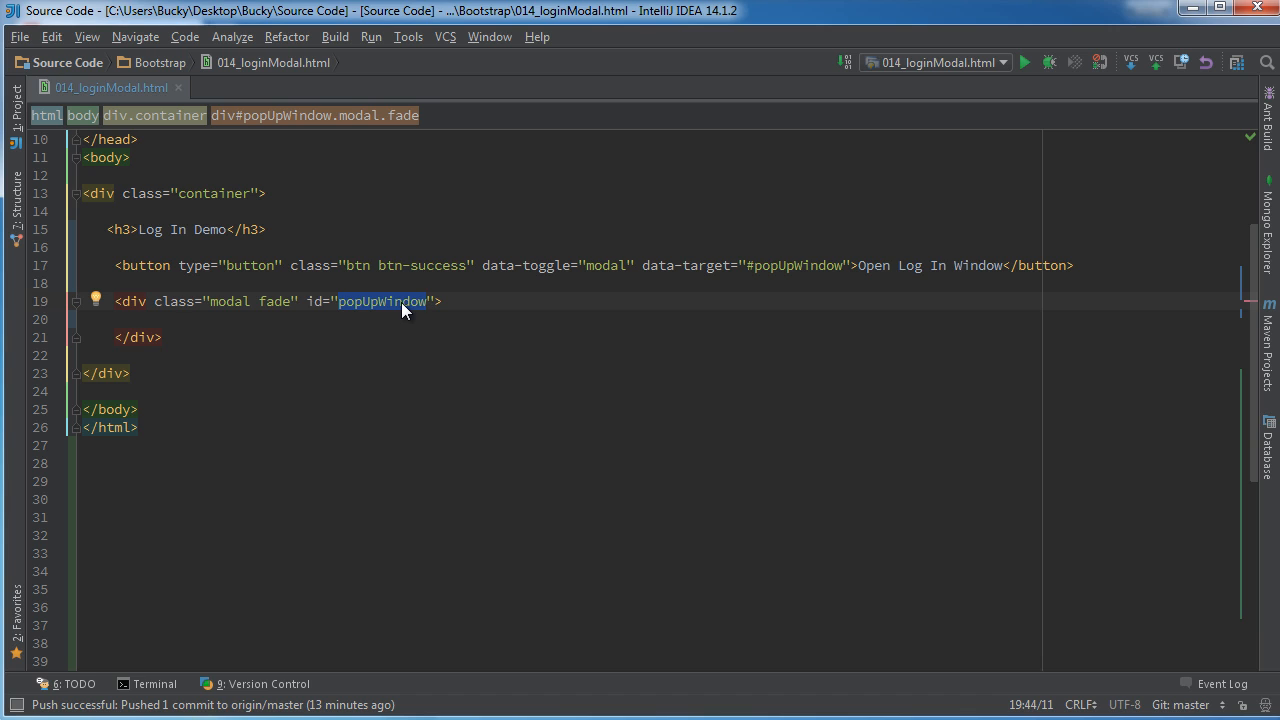
left_click(266, 229)
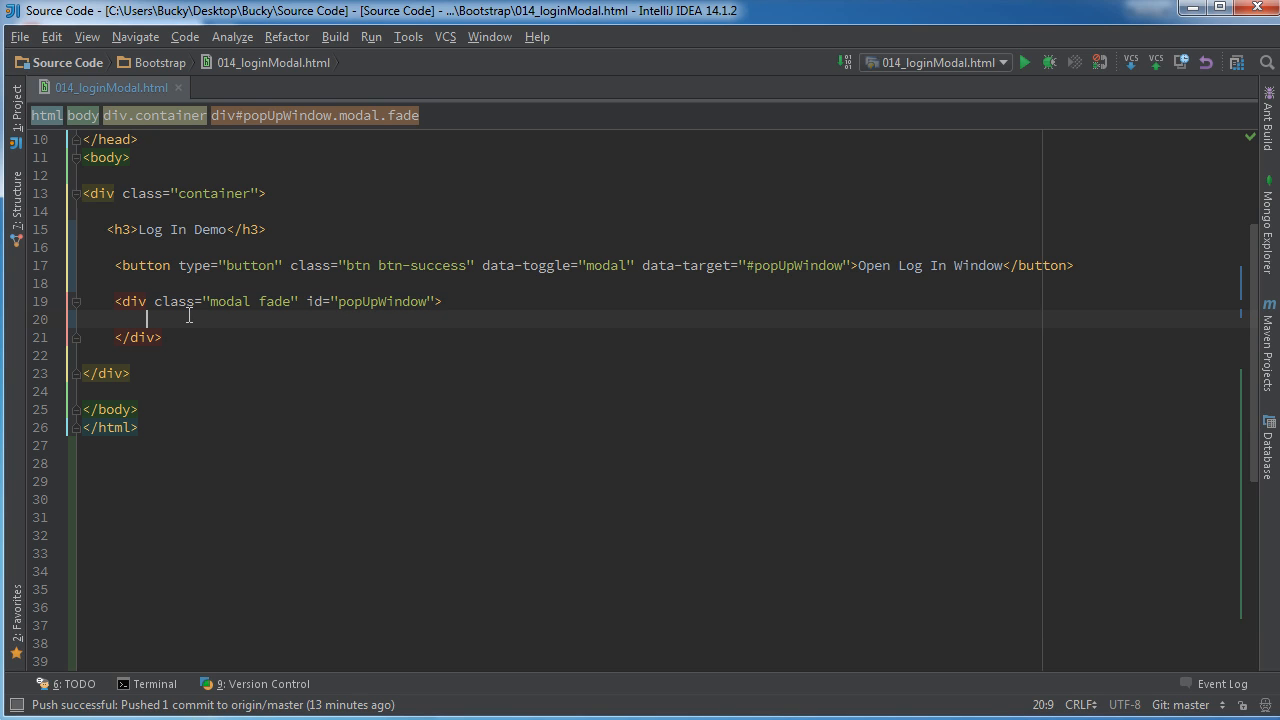
- Nest a 'modal-dialog' div inside popUpWindow and split it onto separate lines
type("<")
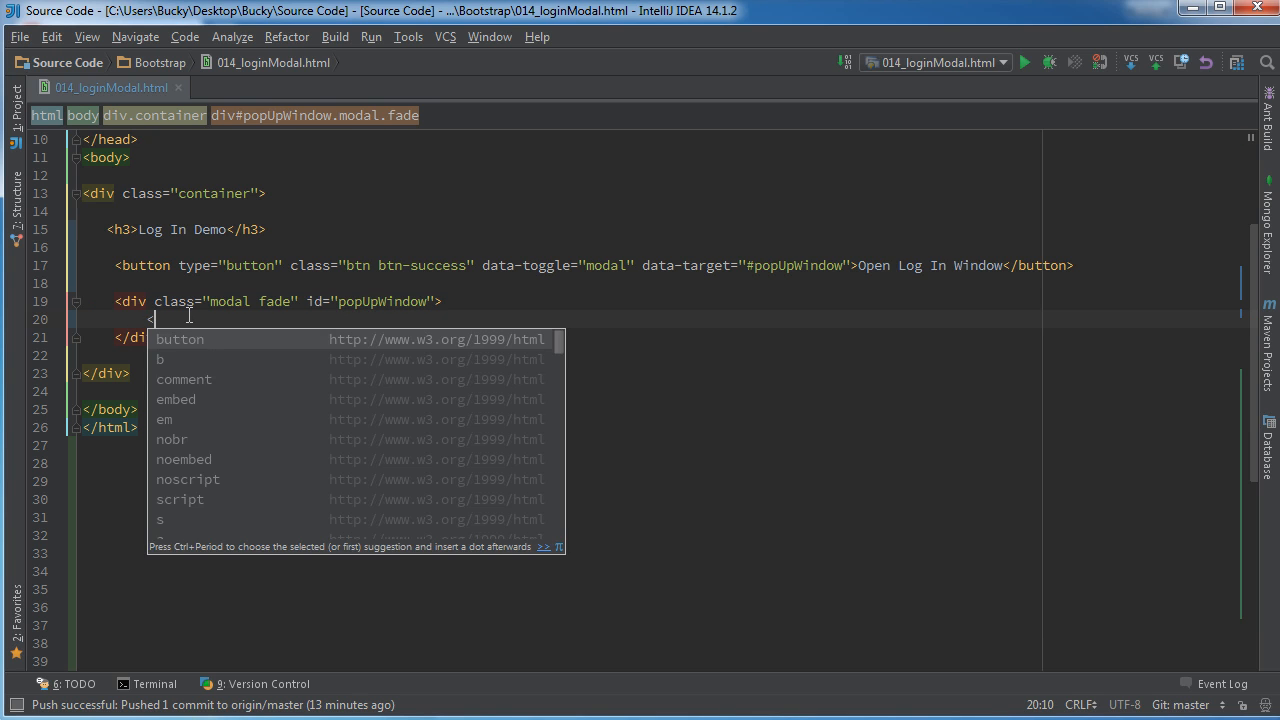
type("div ></div>")
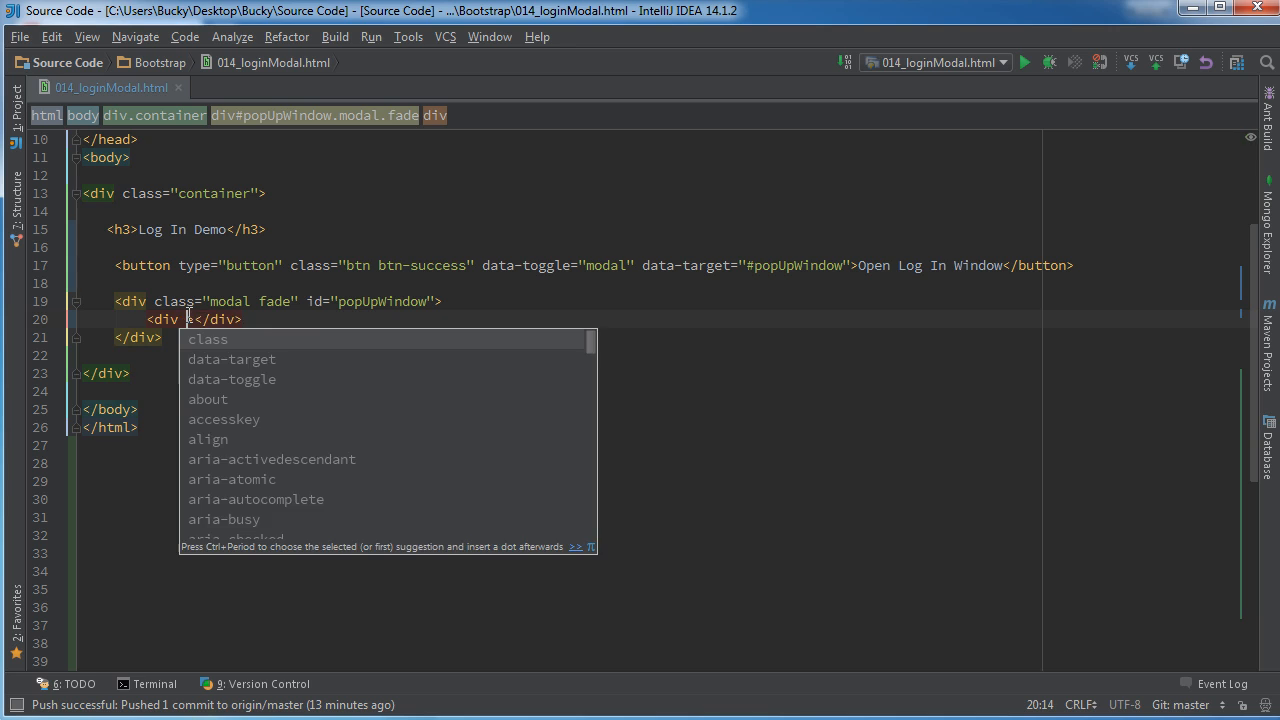
type("class-m")
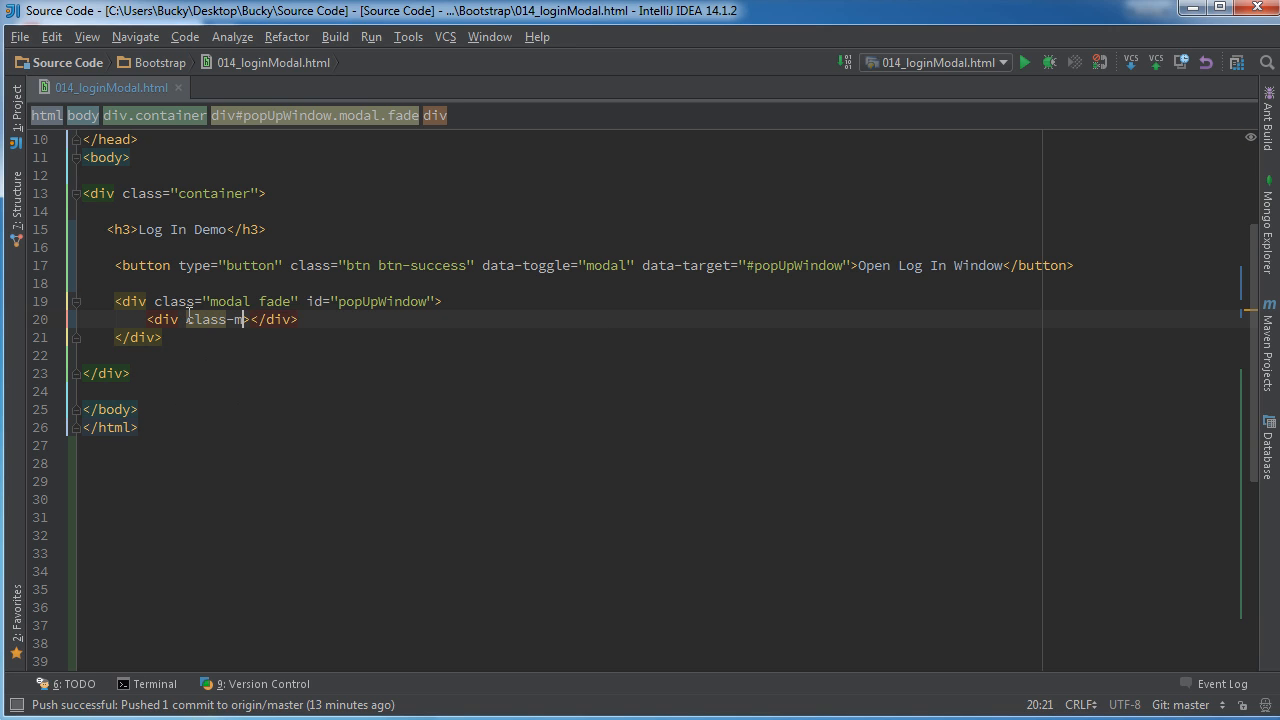
key("BackSpace")
type("\"modal")
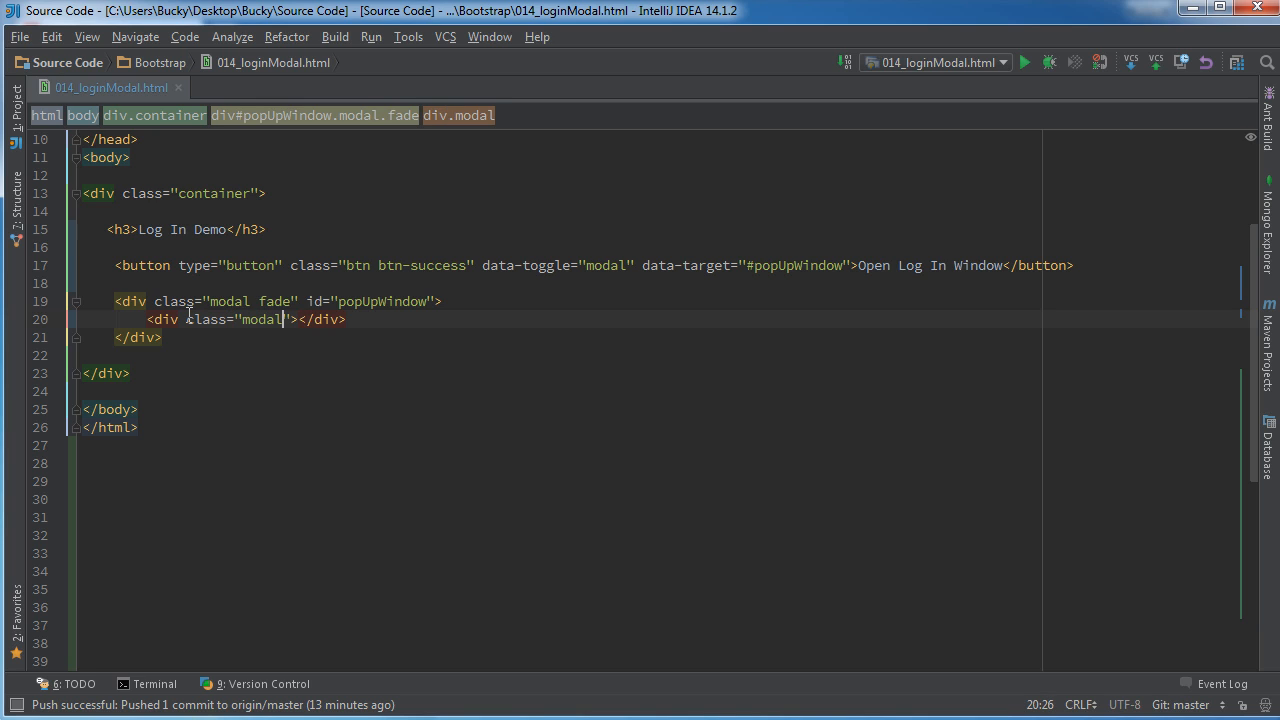
type("-dialog")
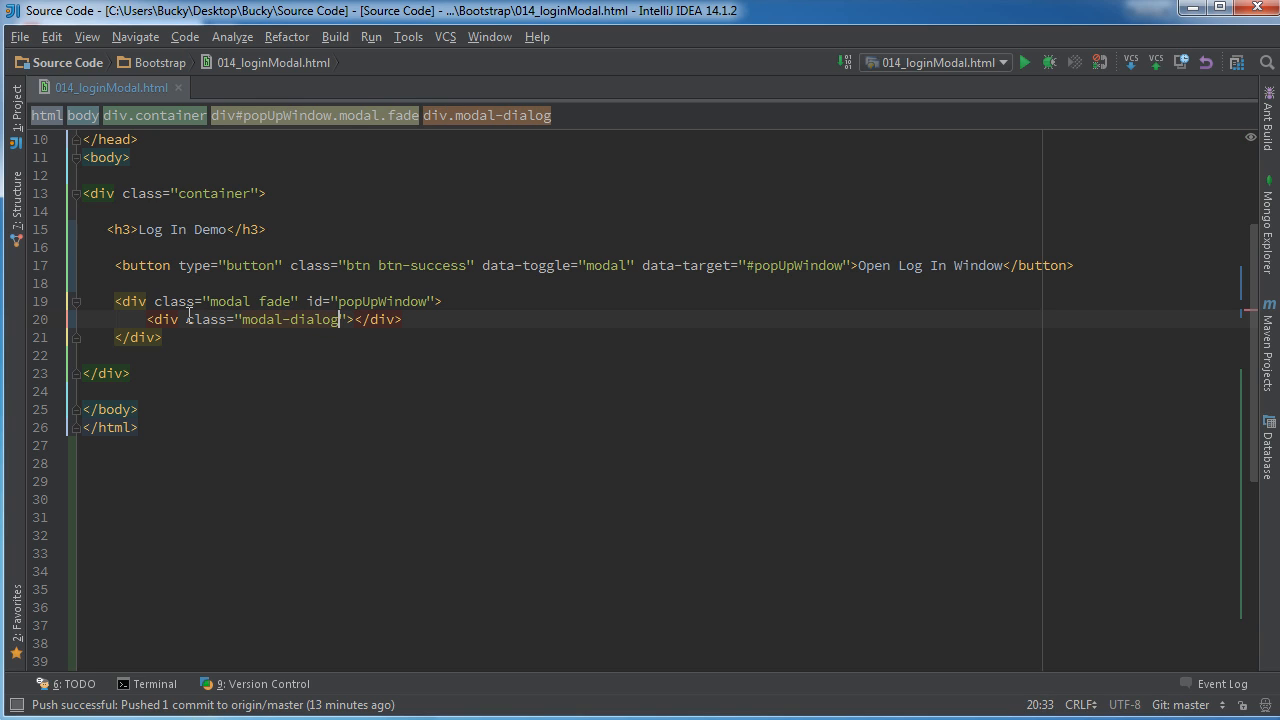
left_click(114, 283)
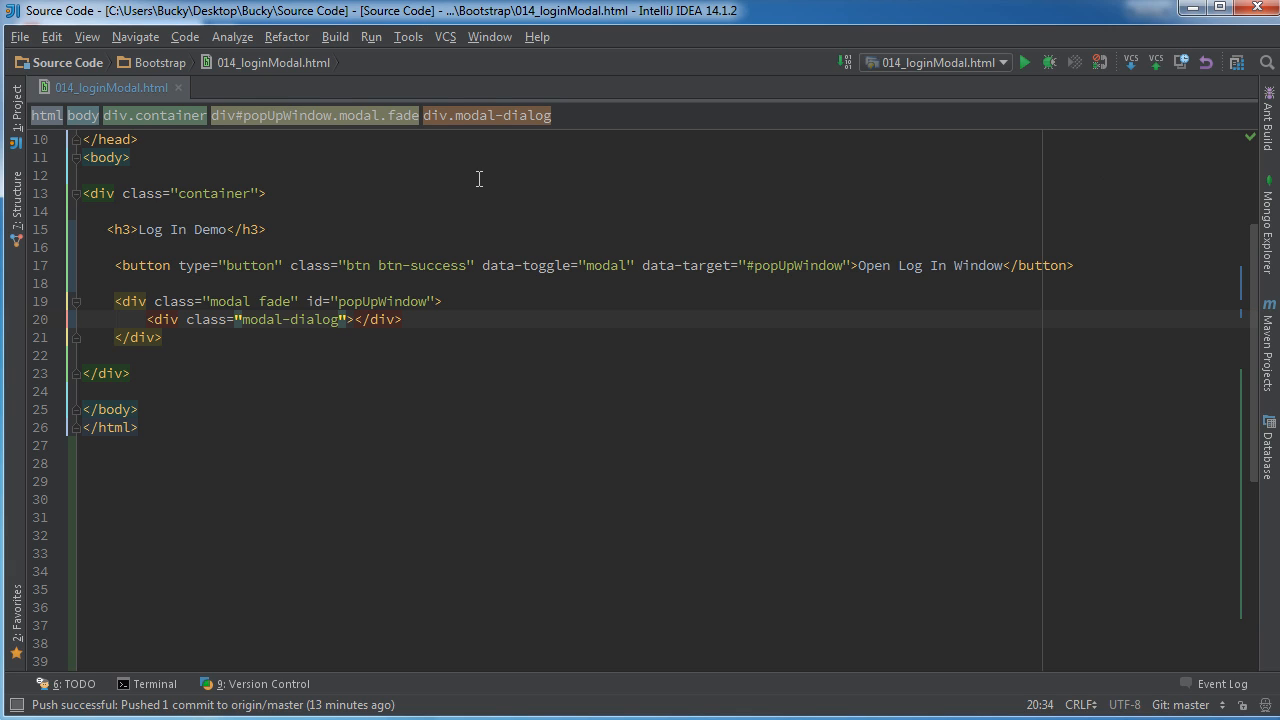
key("Enter")
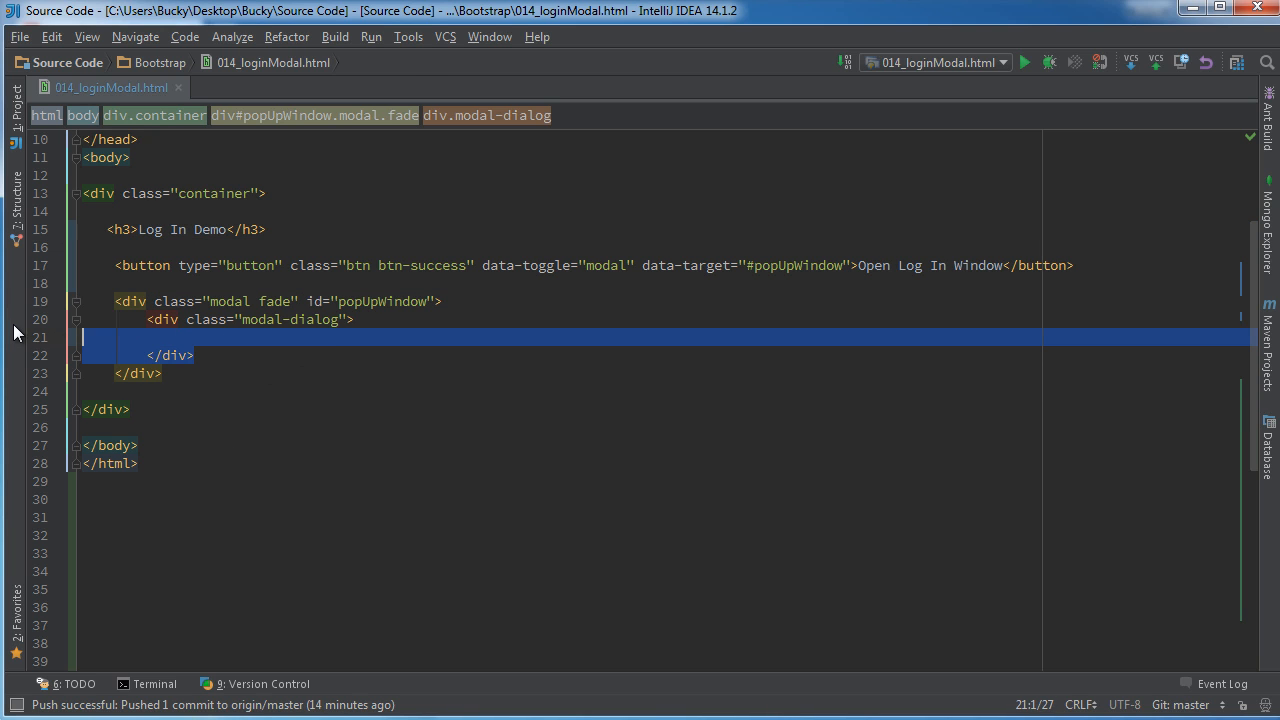
left_click(293, 337)
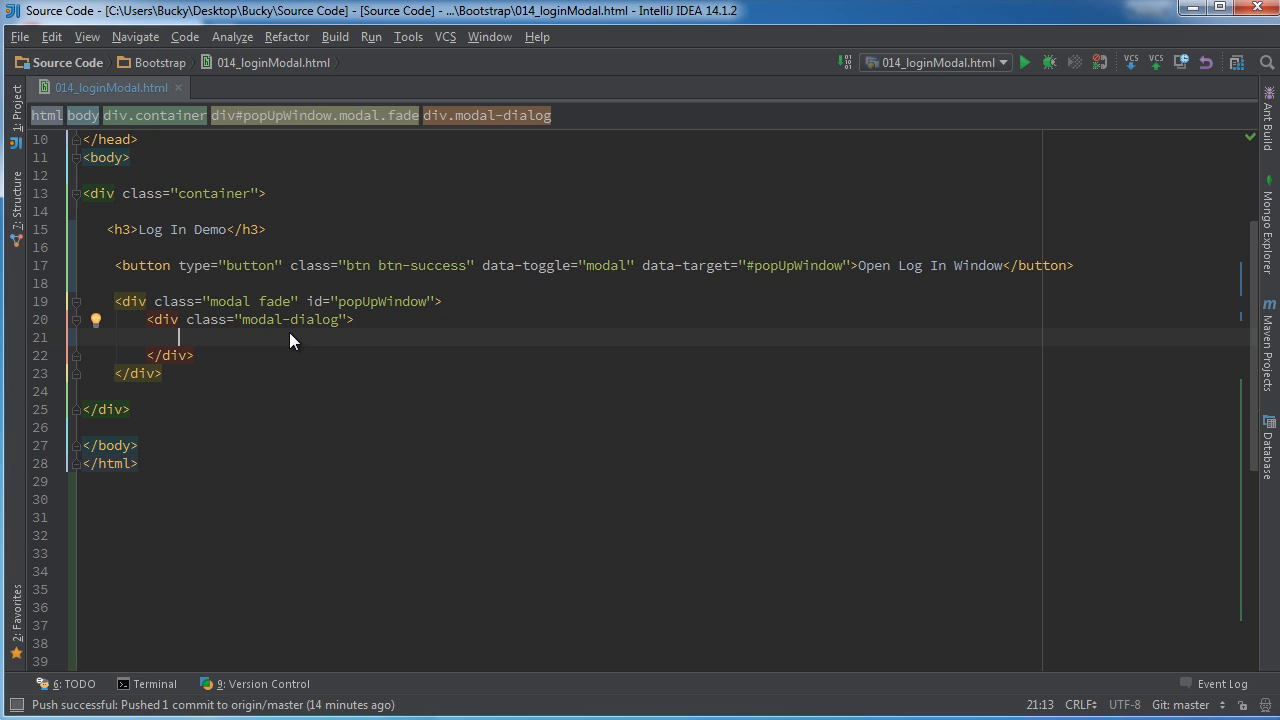
- Insert a 'modal-content' div inside modal-dialog, split open with an empty line
type("<div></div>")
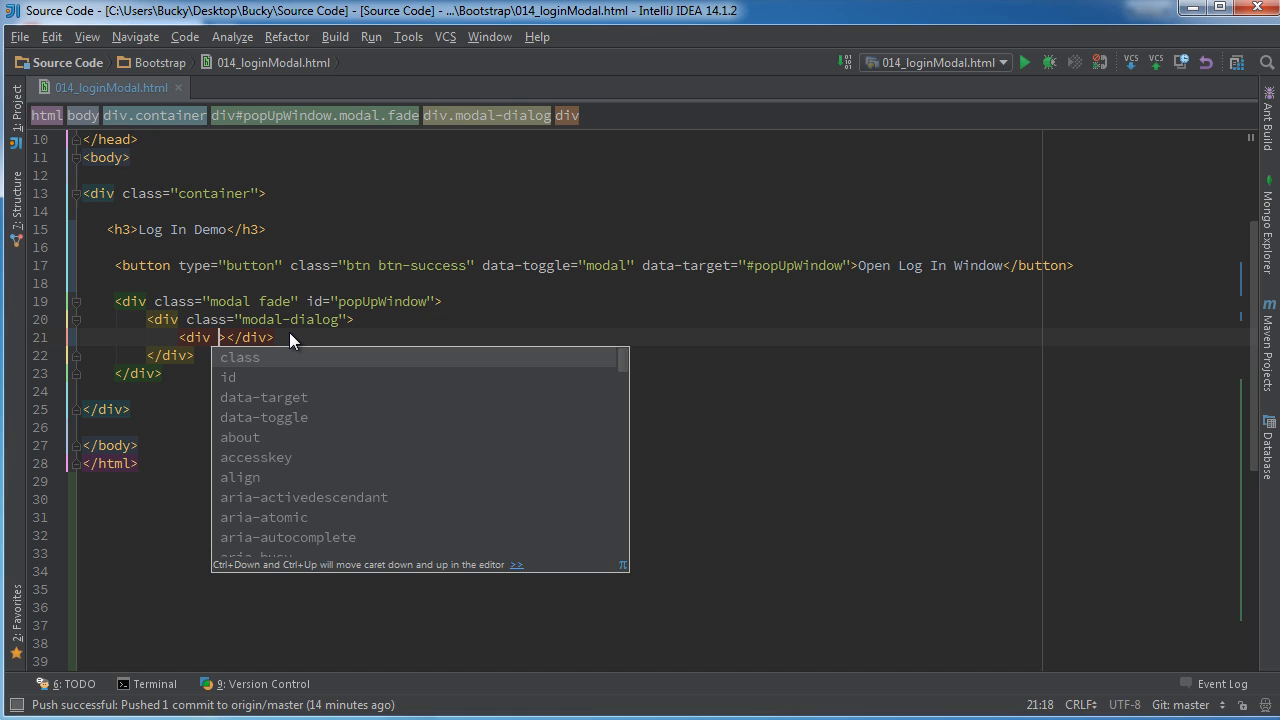
type("modal")
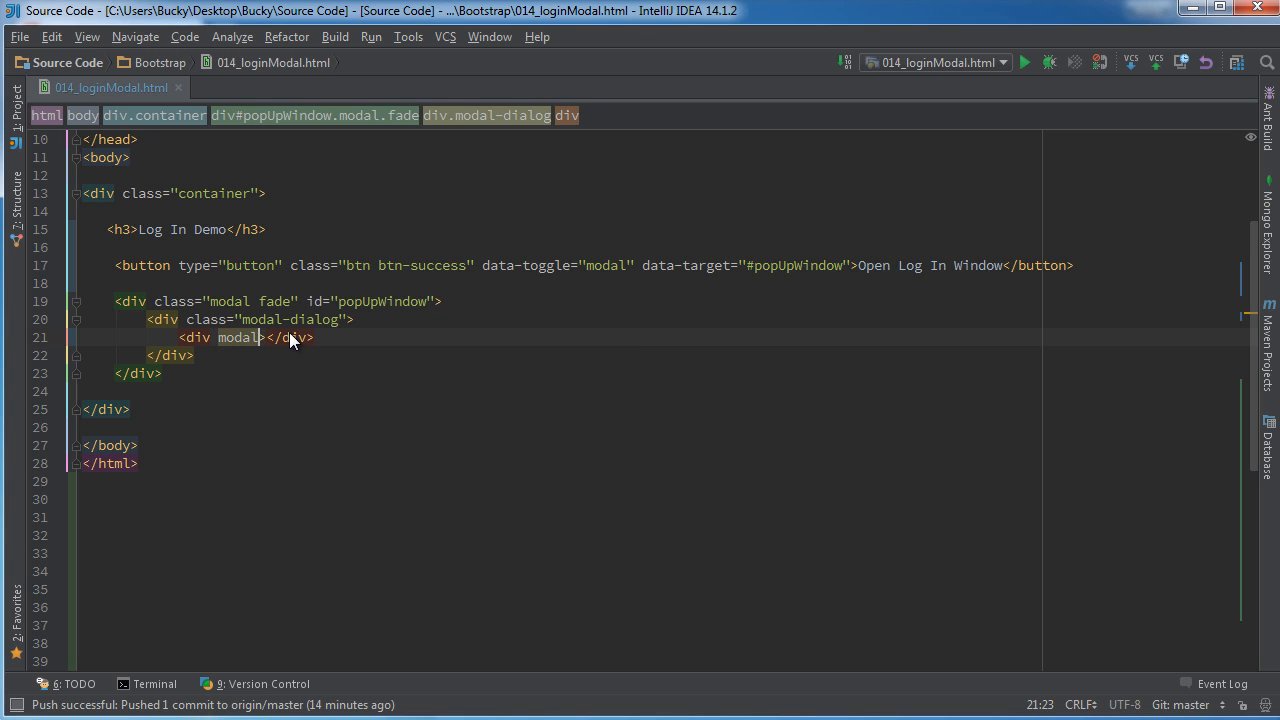
type("class=\"")
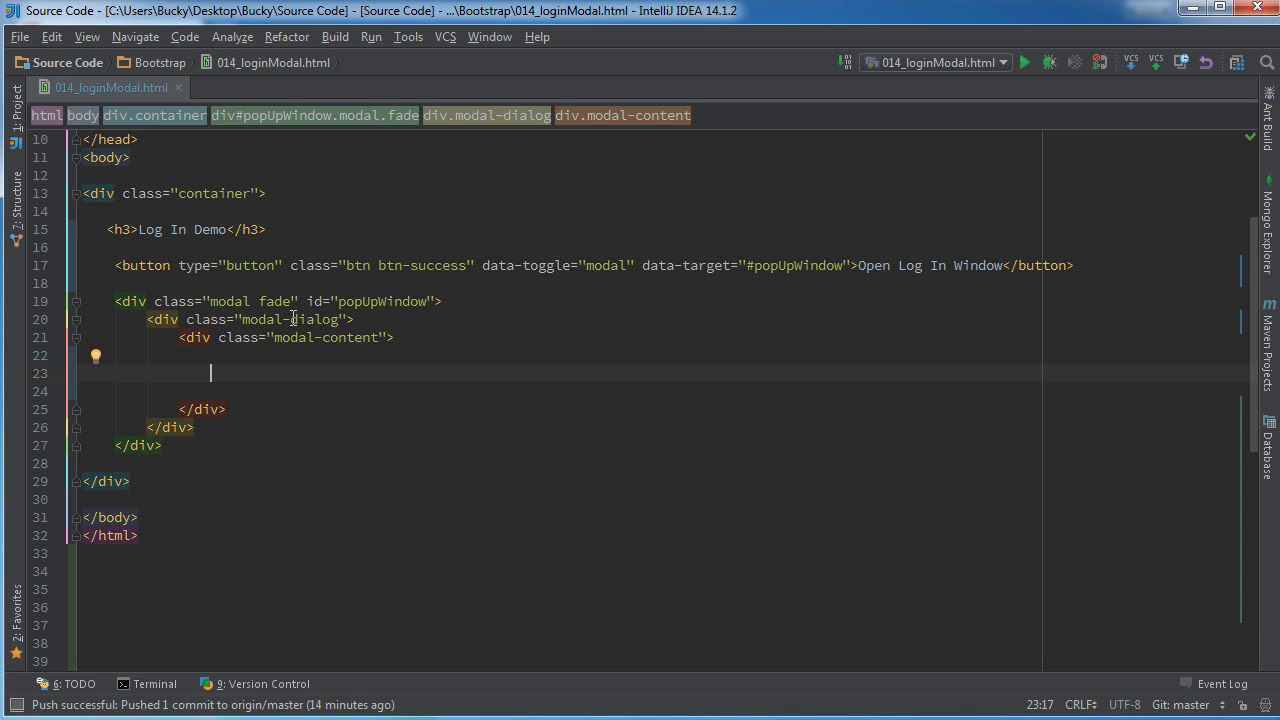
- Add 'header', 'body (form)' and 'button' placeholder comments inside modal-content
type("<!--")
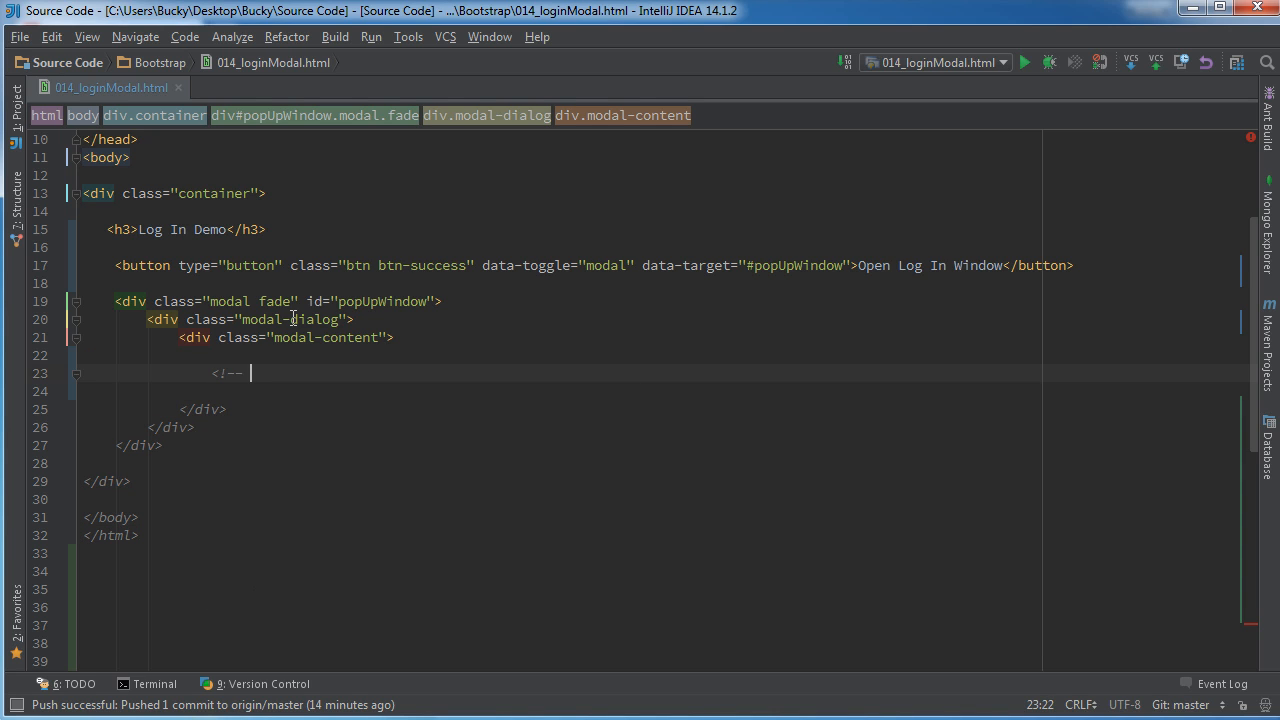
type("header -->")
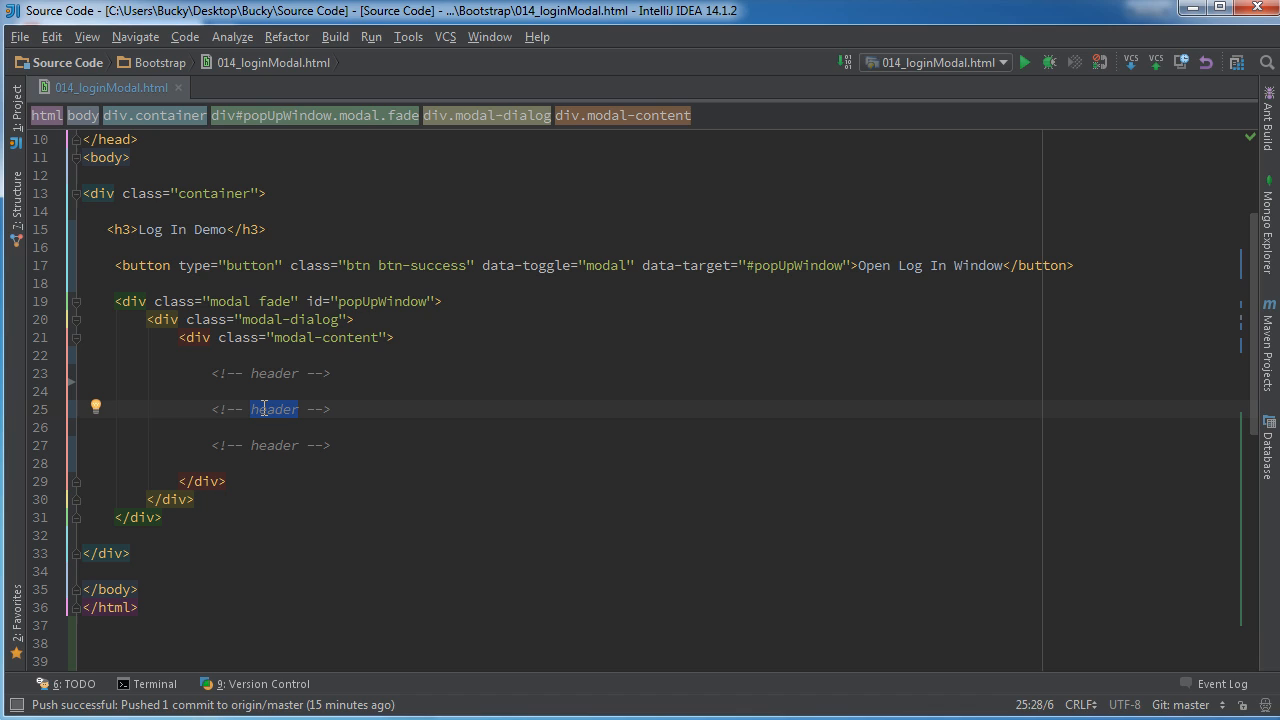
type("body")
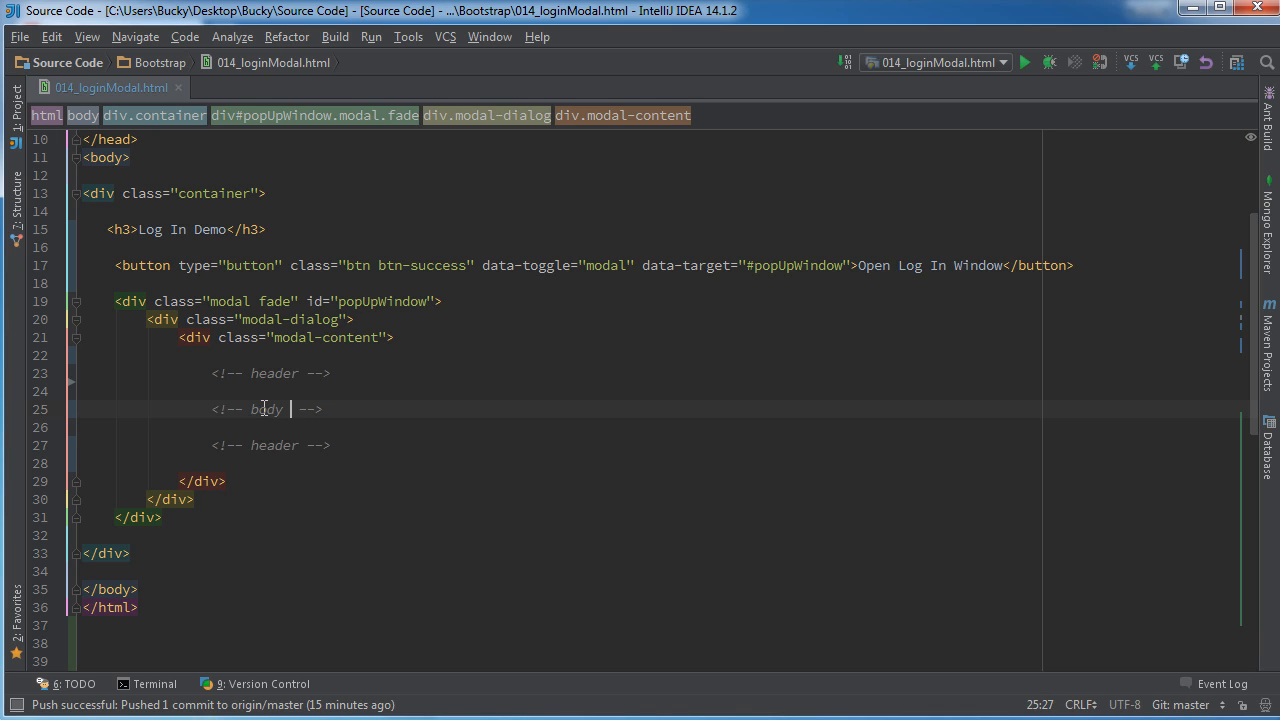
type("(form)")
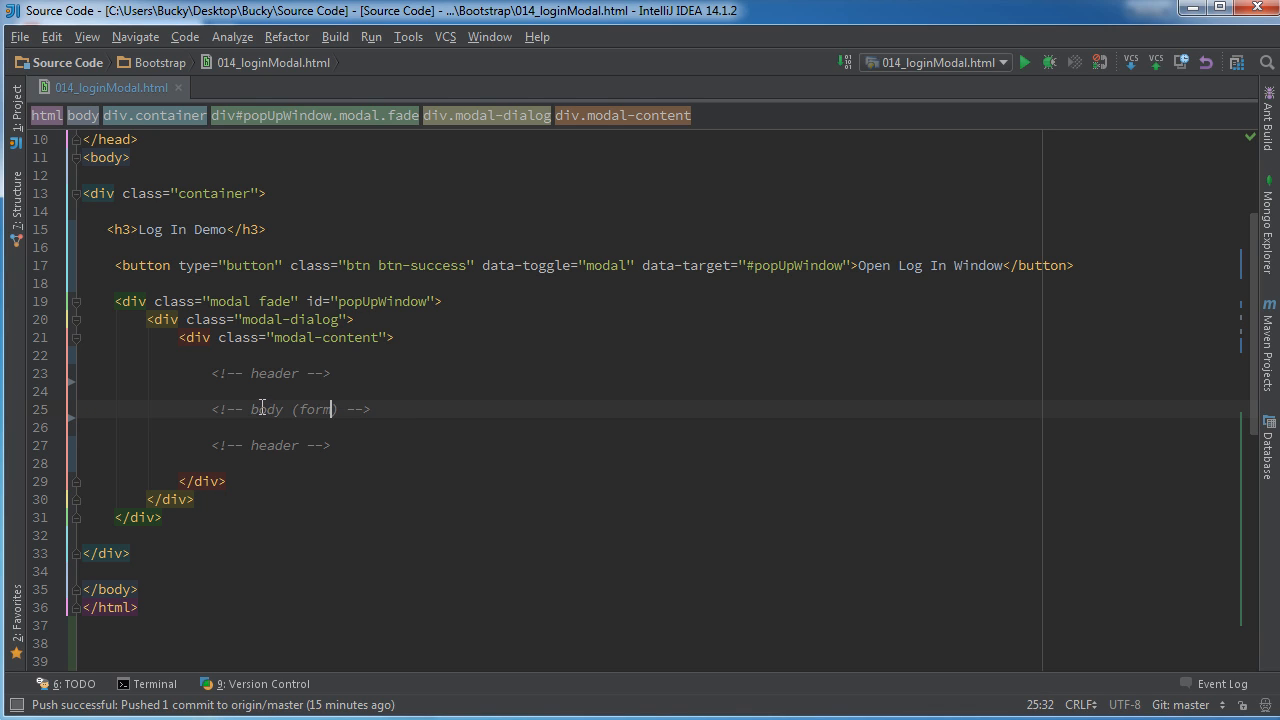
left_click(330, 445)
type("but")
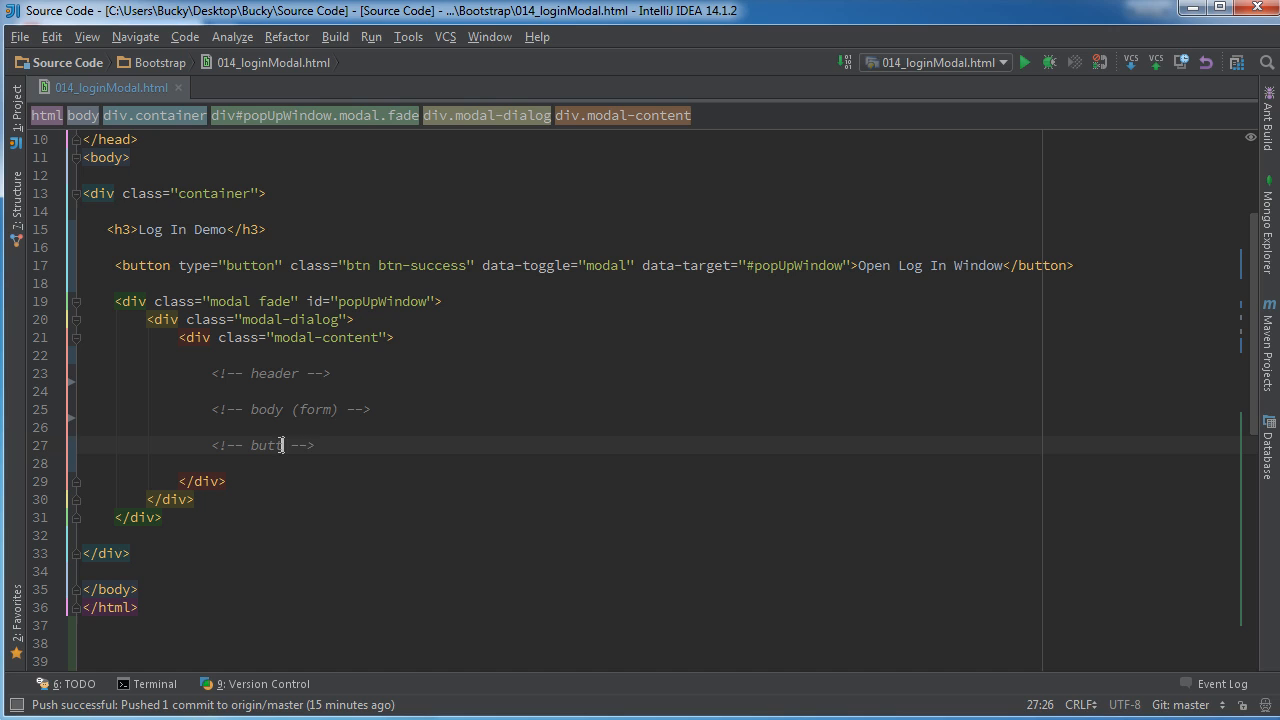
type("ton")
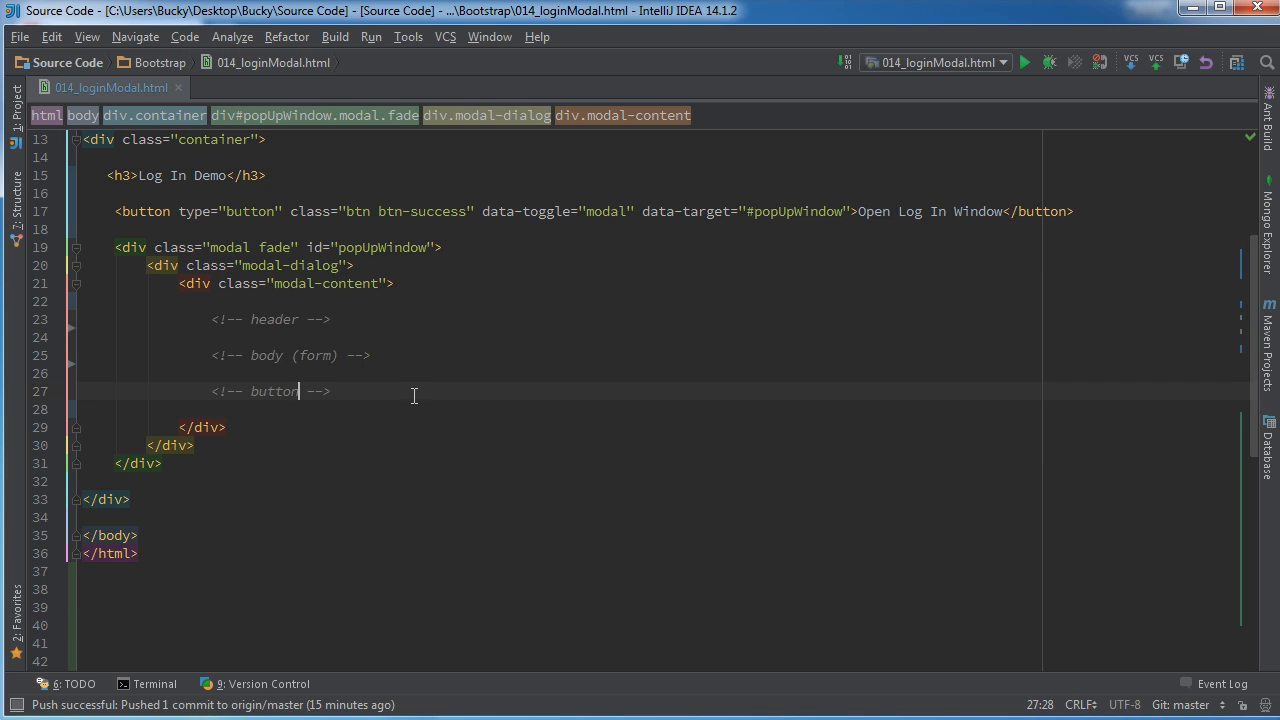
mouse_move(377, 374)
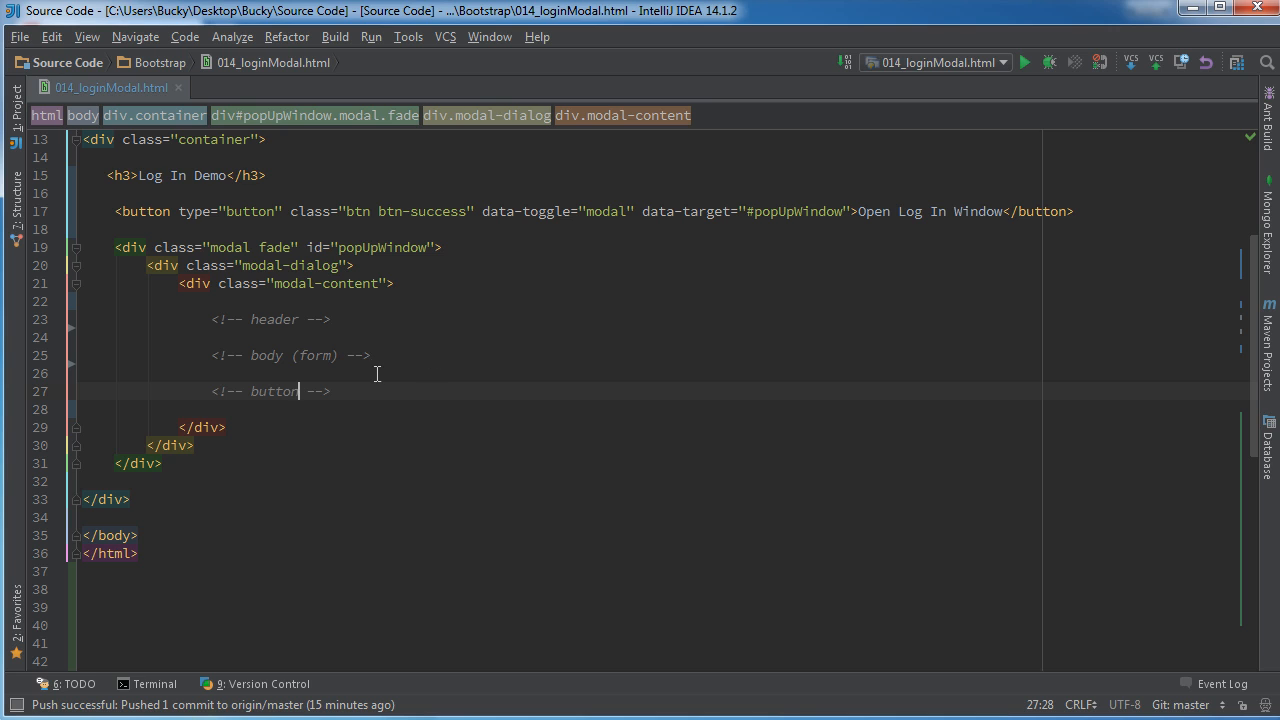
left_click(330, 319)
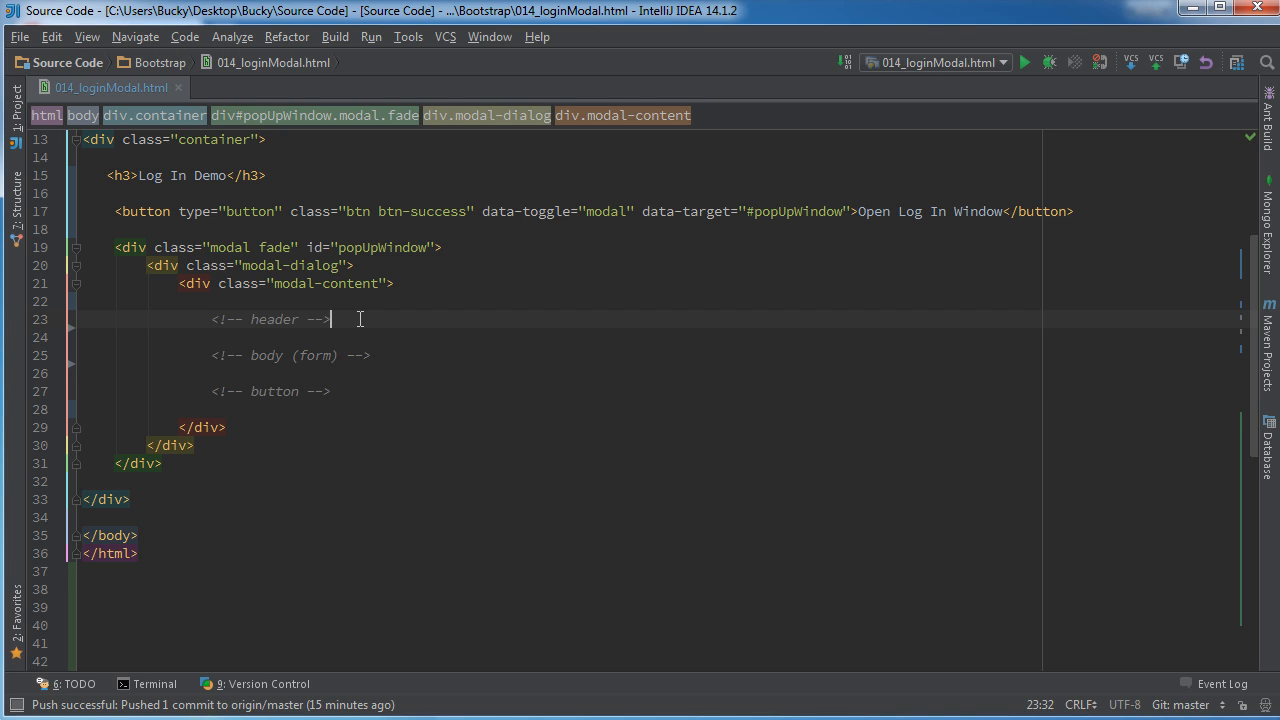
- Add modal-header, modal-body and modal-footer divs under the comments, opening modal-header onto a new line
type("<div></div>")
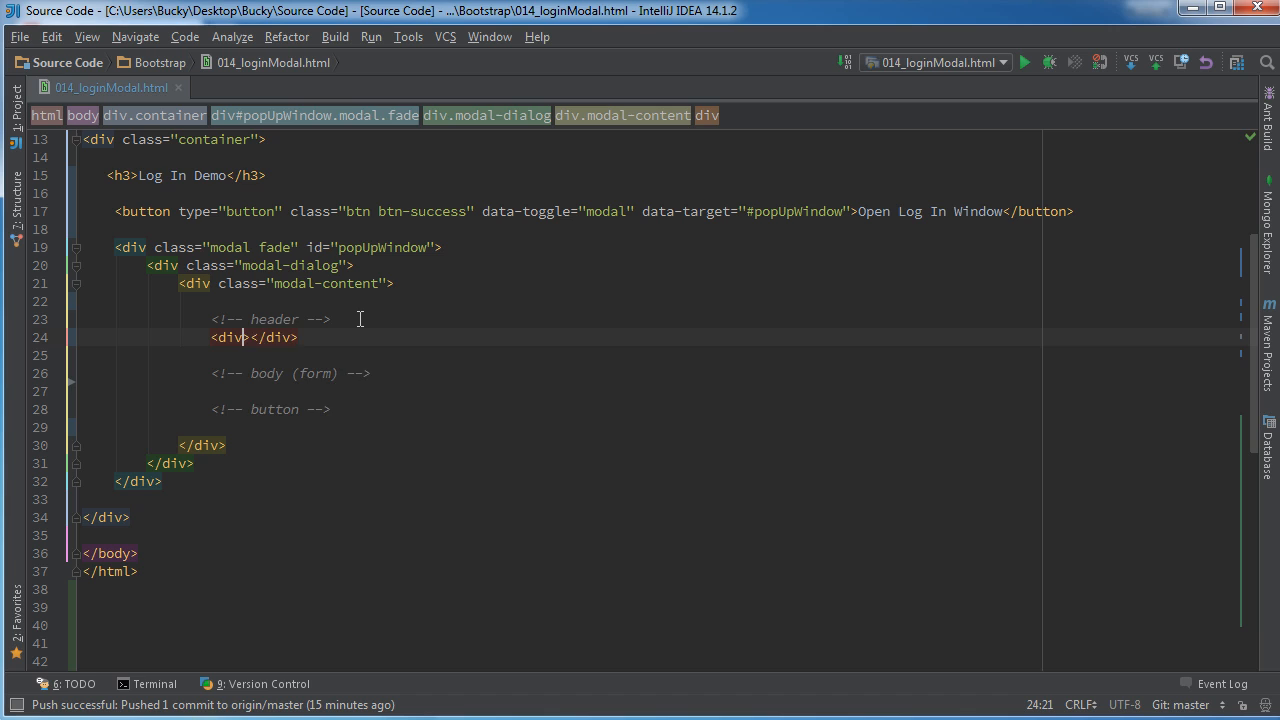
type("class")
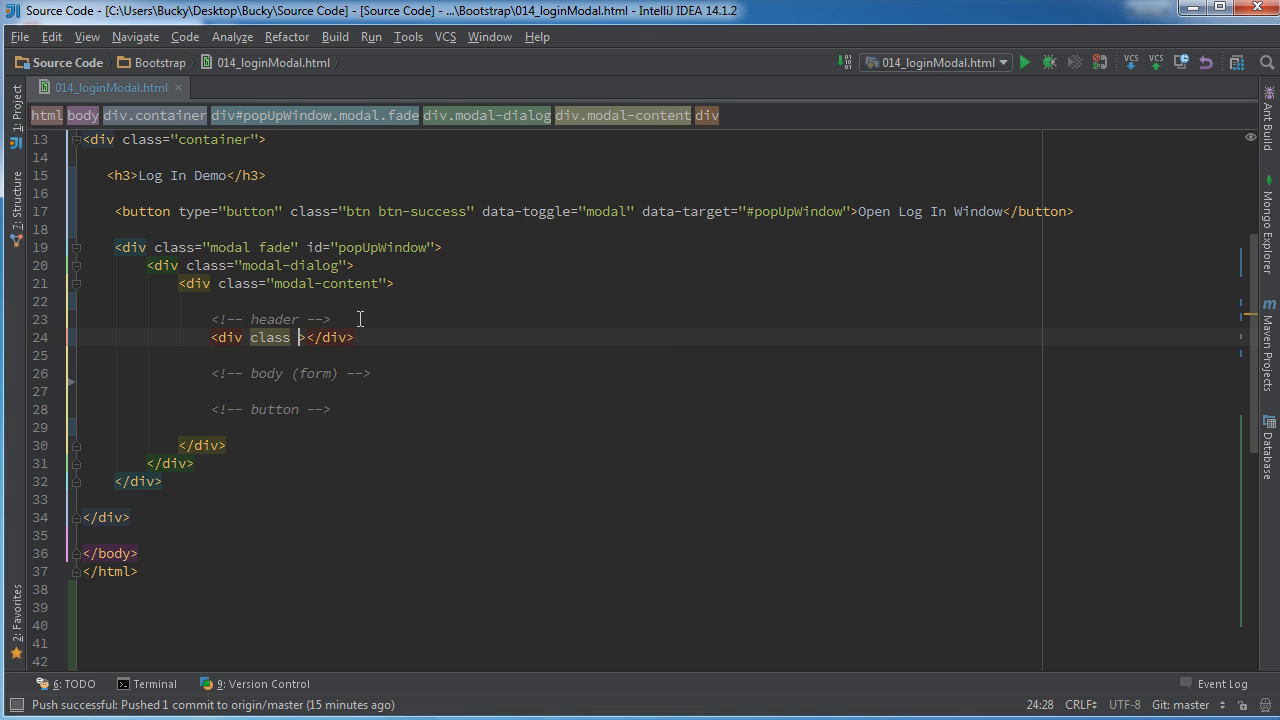
type("=\"modal\"")
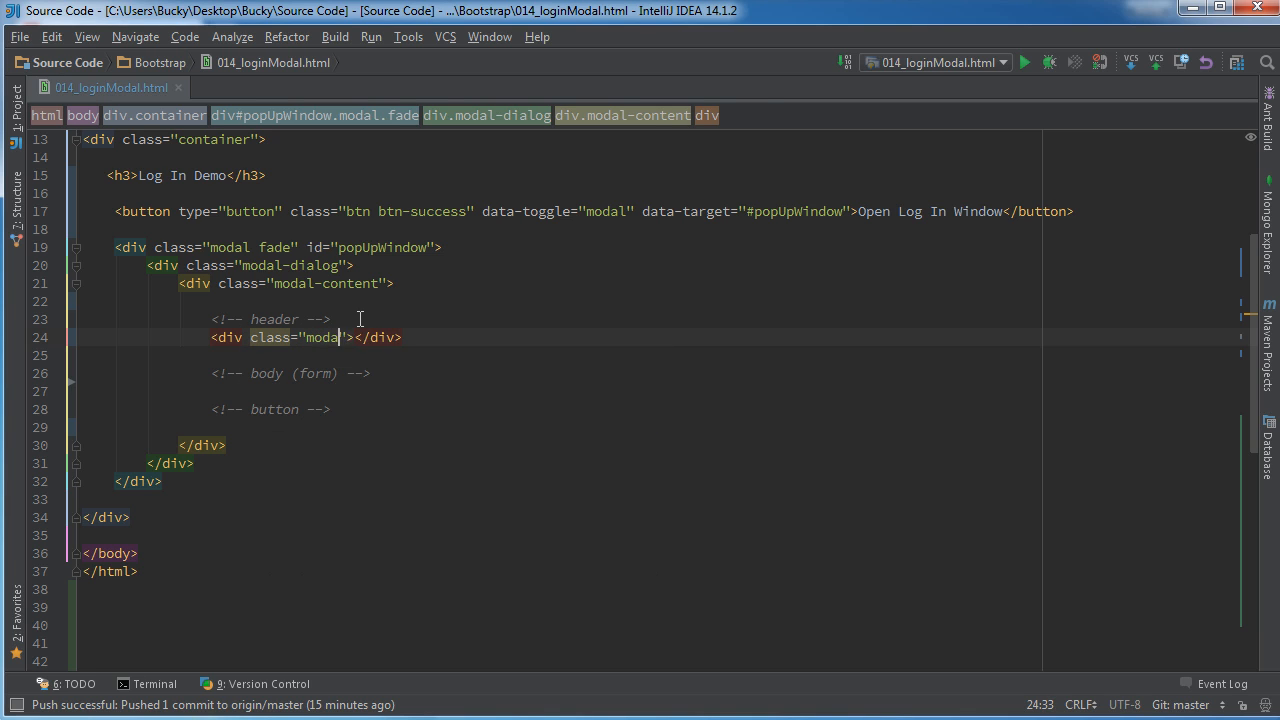
type("-header")
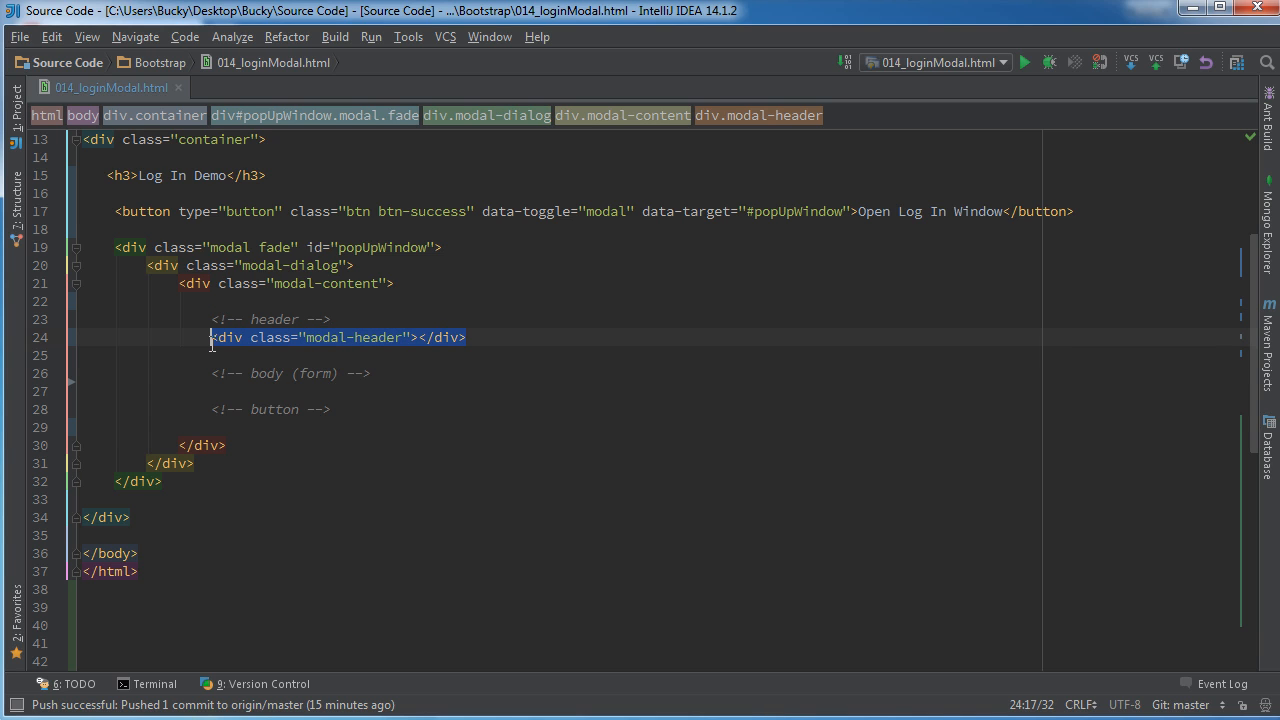
left_click(370, 373)
type("<div class=\"modal-body\"></div>")
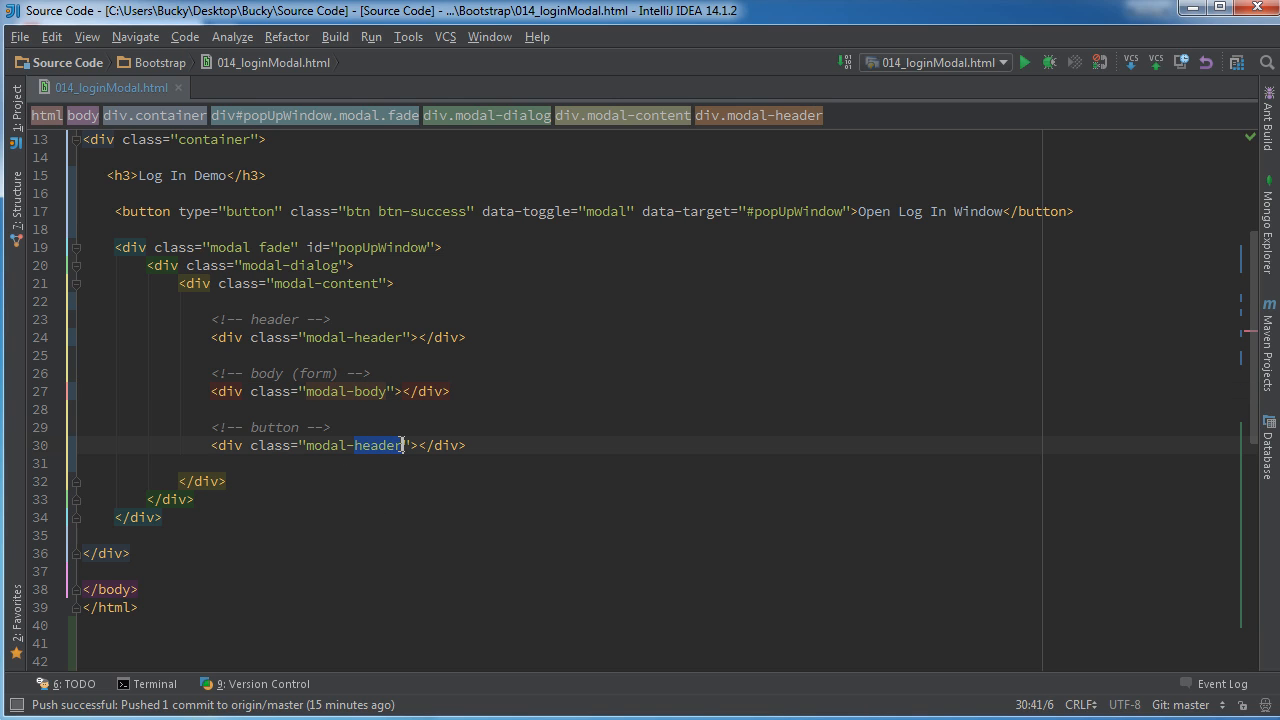
type("footer")
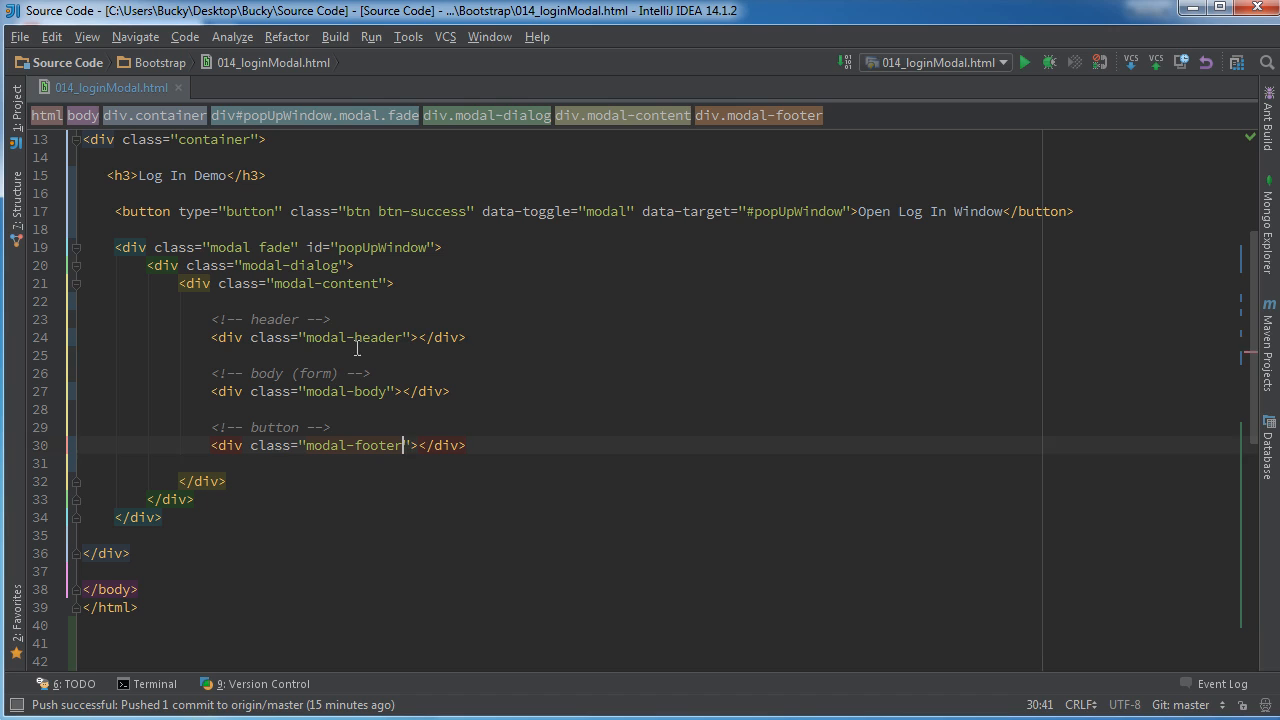
left_click(357, 337)
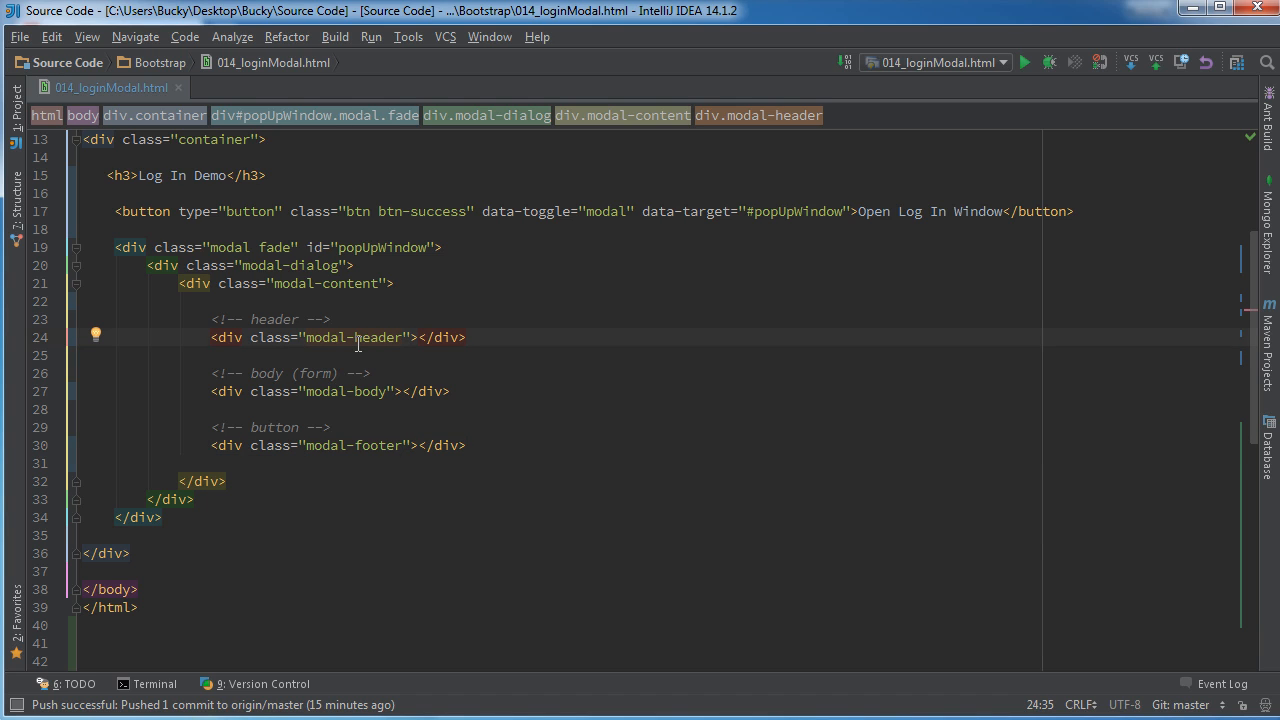
left_click(419, 337)
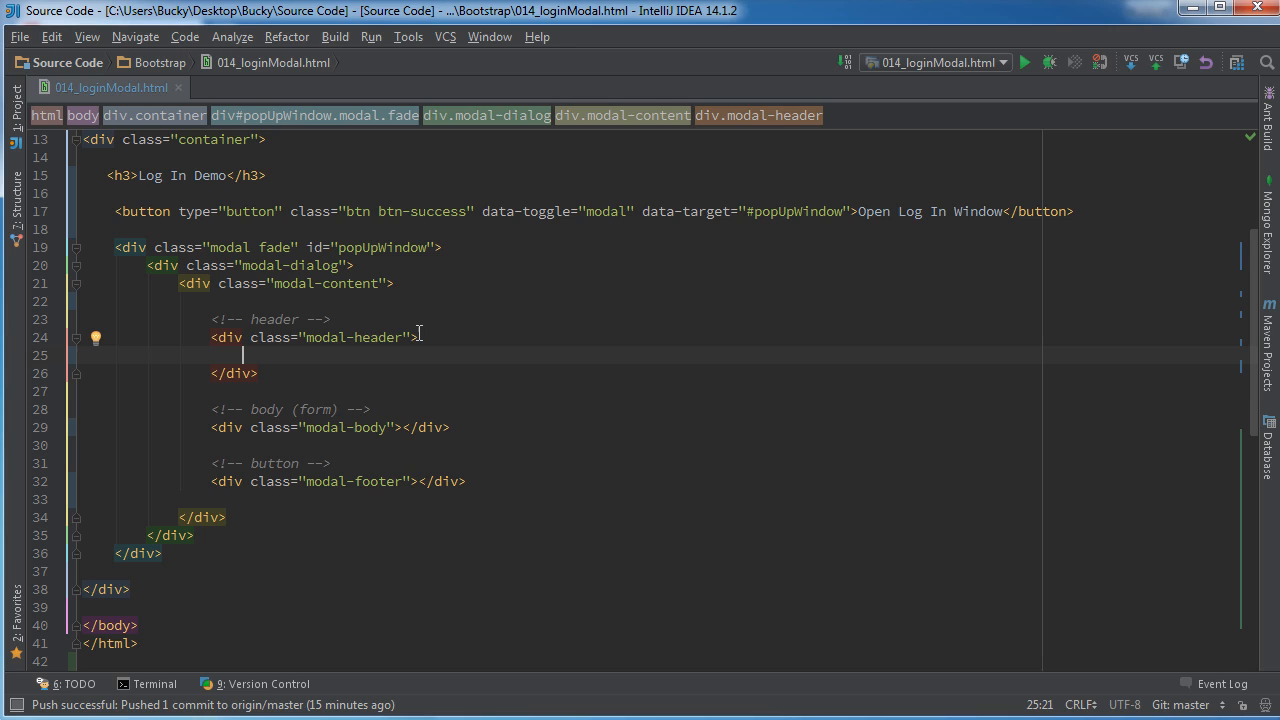
mouse_move(879, 342)
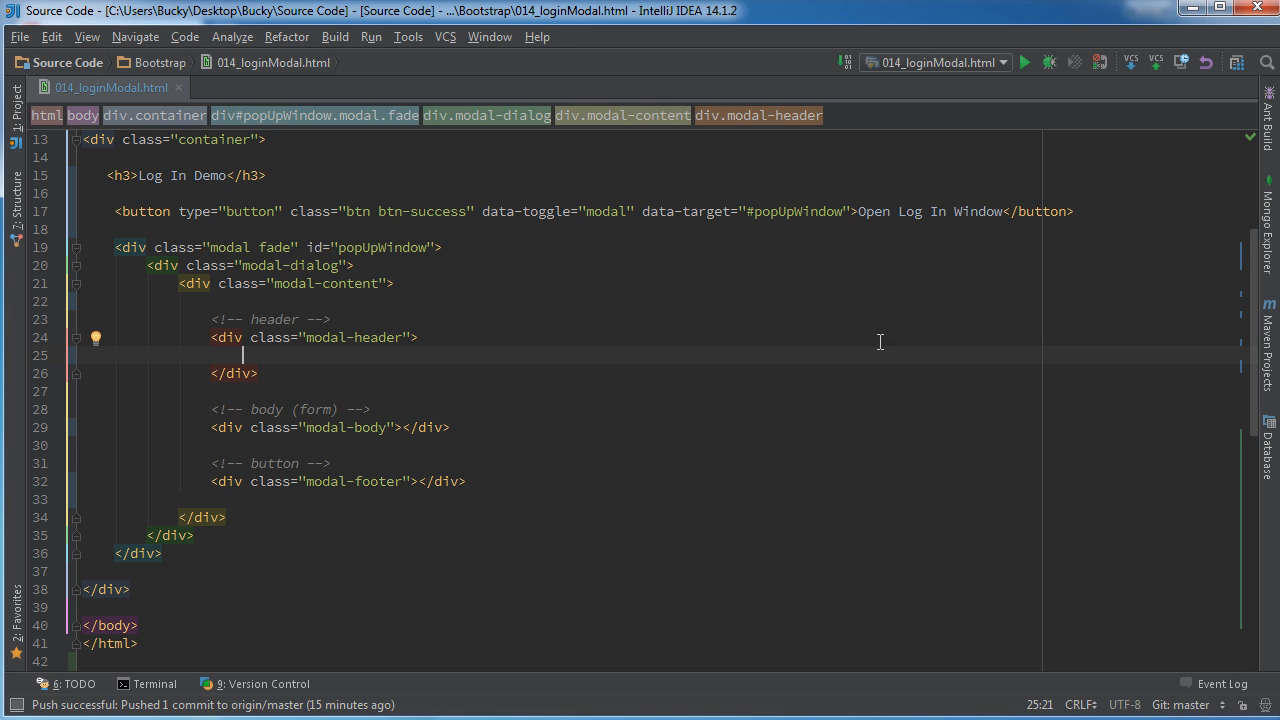
- Add a close button labelled &times; with type 'button', class 'close' and data-dismiss='modal'
type("<butt")
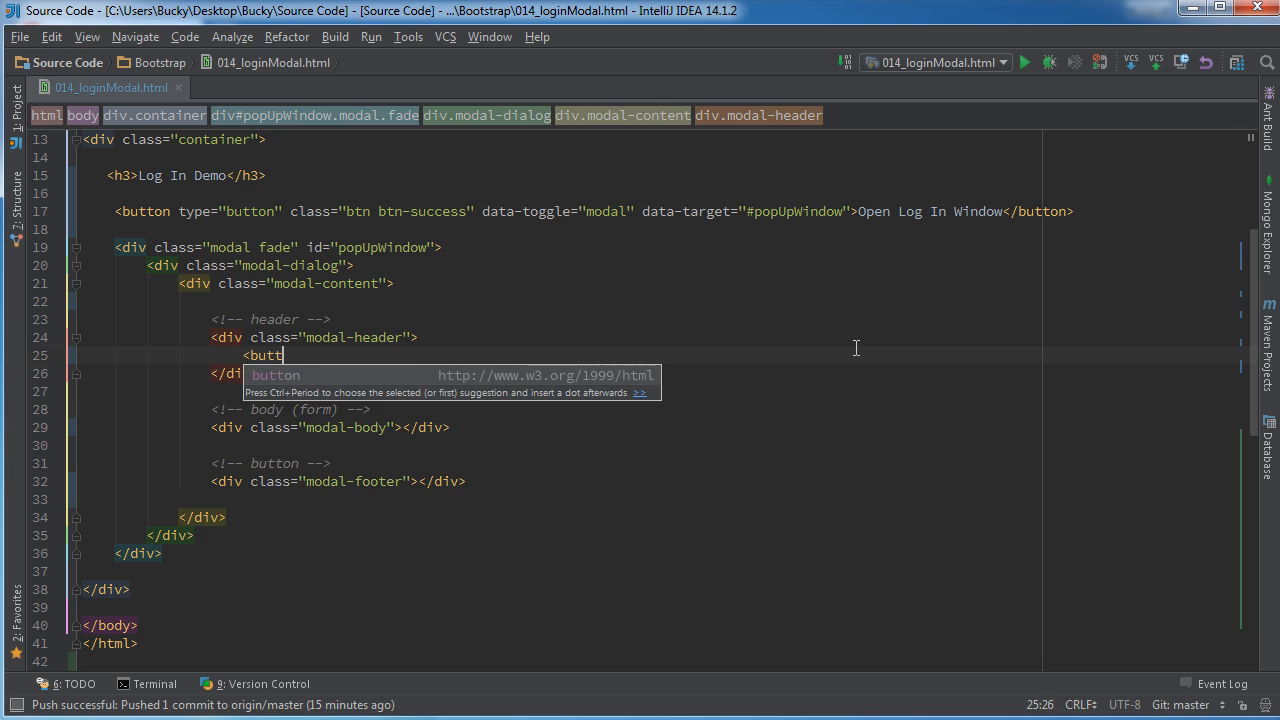
key("Enter")
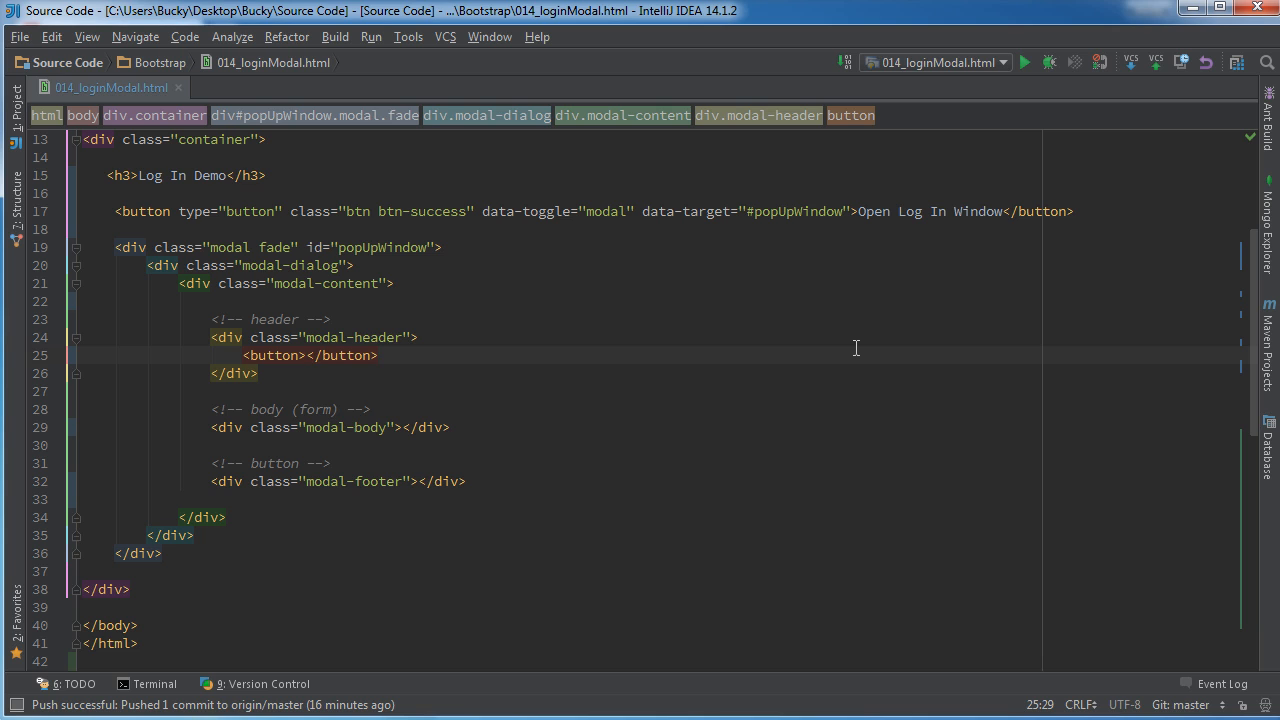
type("&times;")
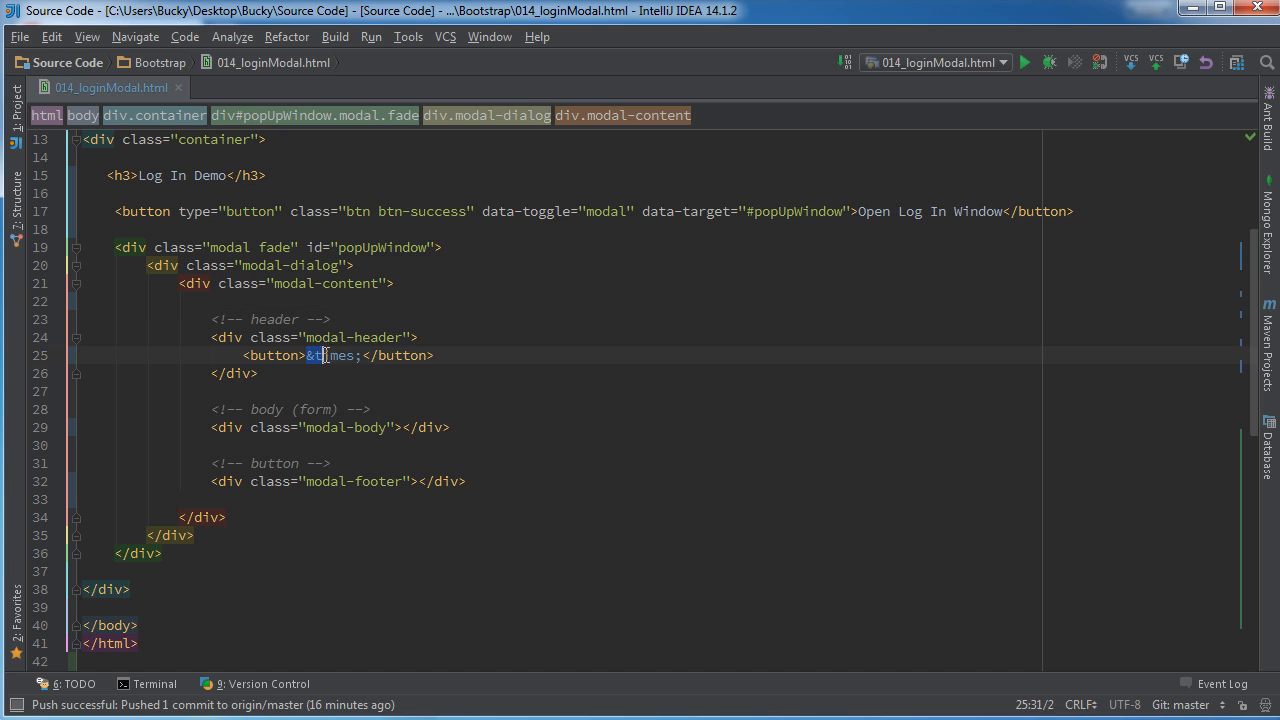
left_click(332, 319)
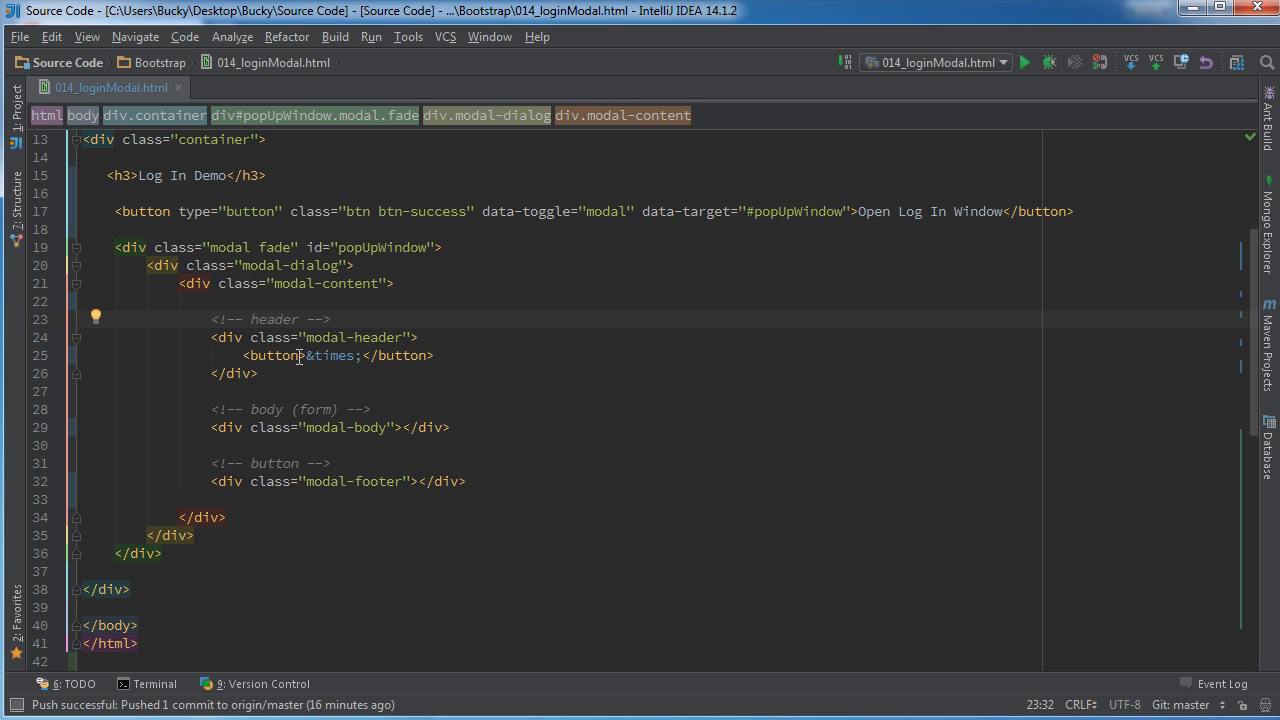
left_click(302, 355)
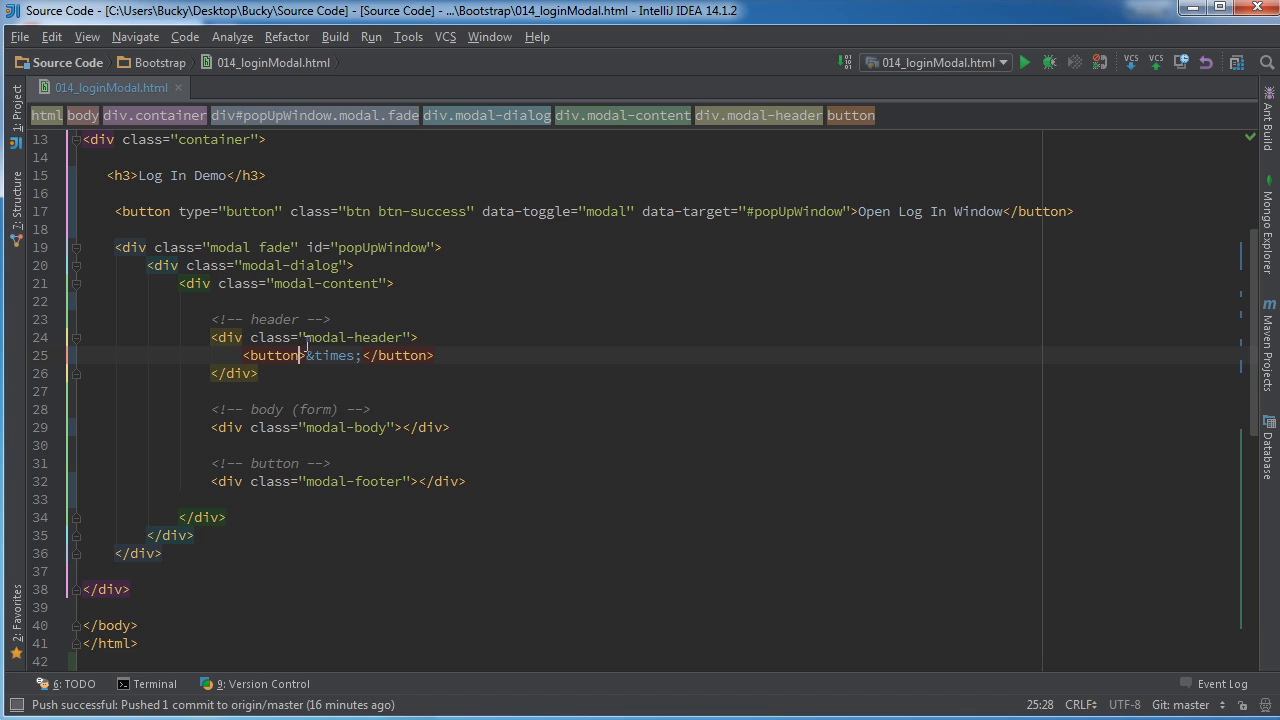
type("type=\"button")
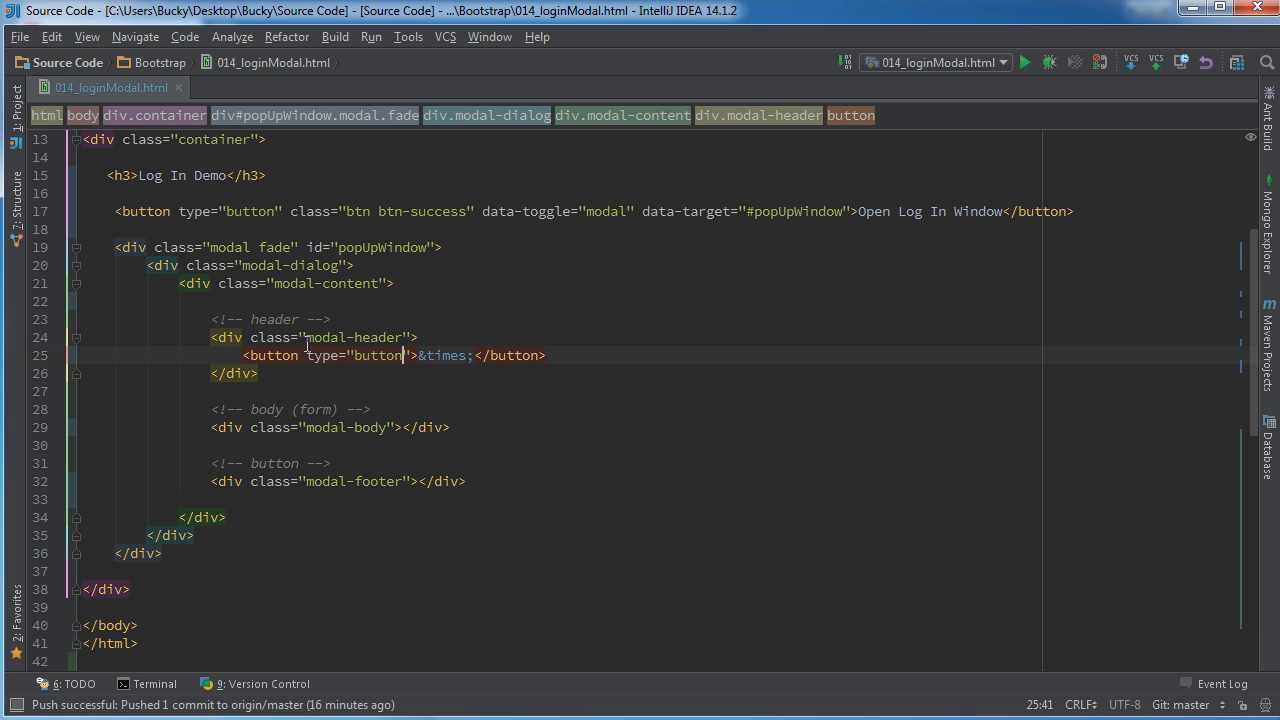
type("class=\"close\"")
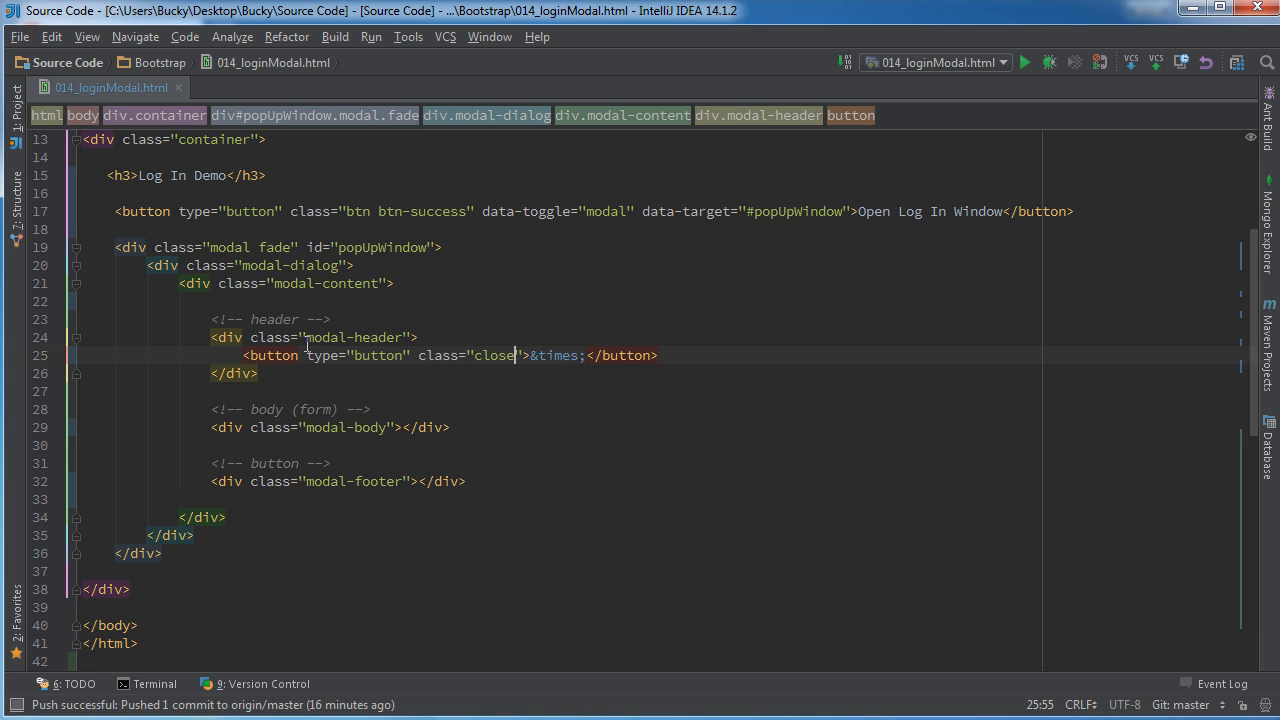
type("data-dismiss=\"m\"")
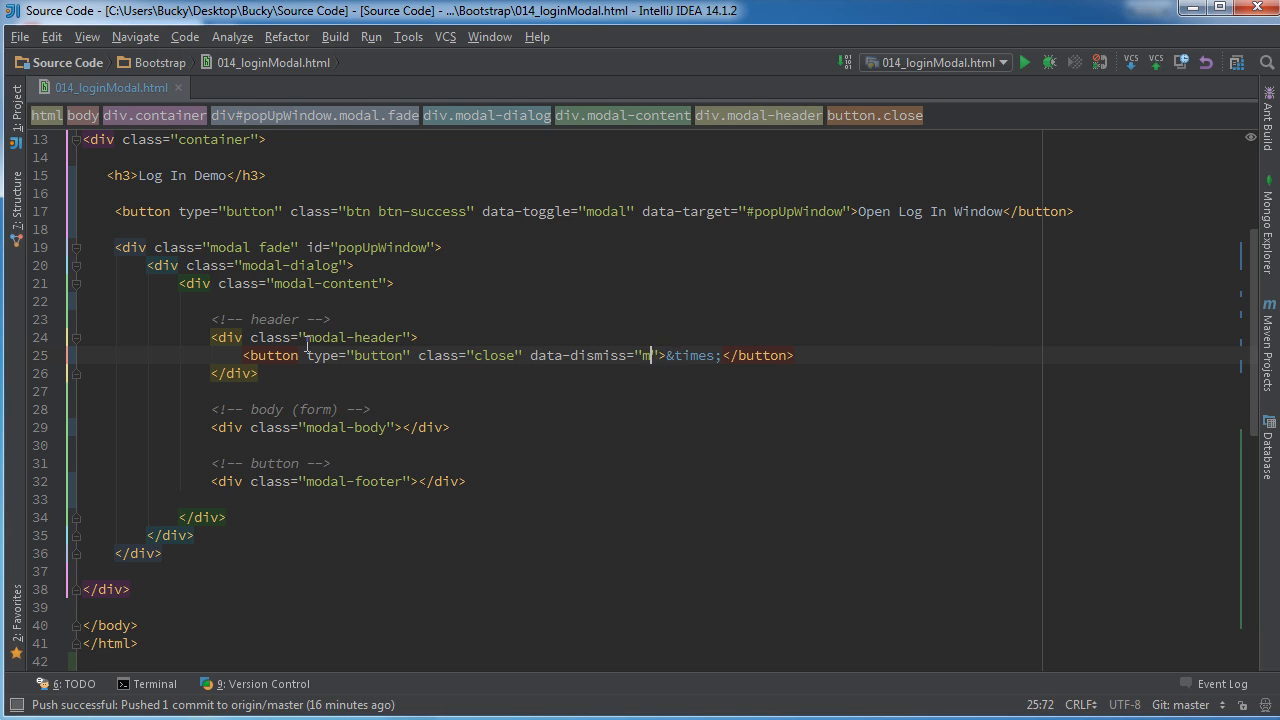
type("odal")
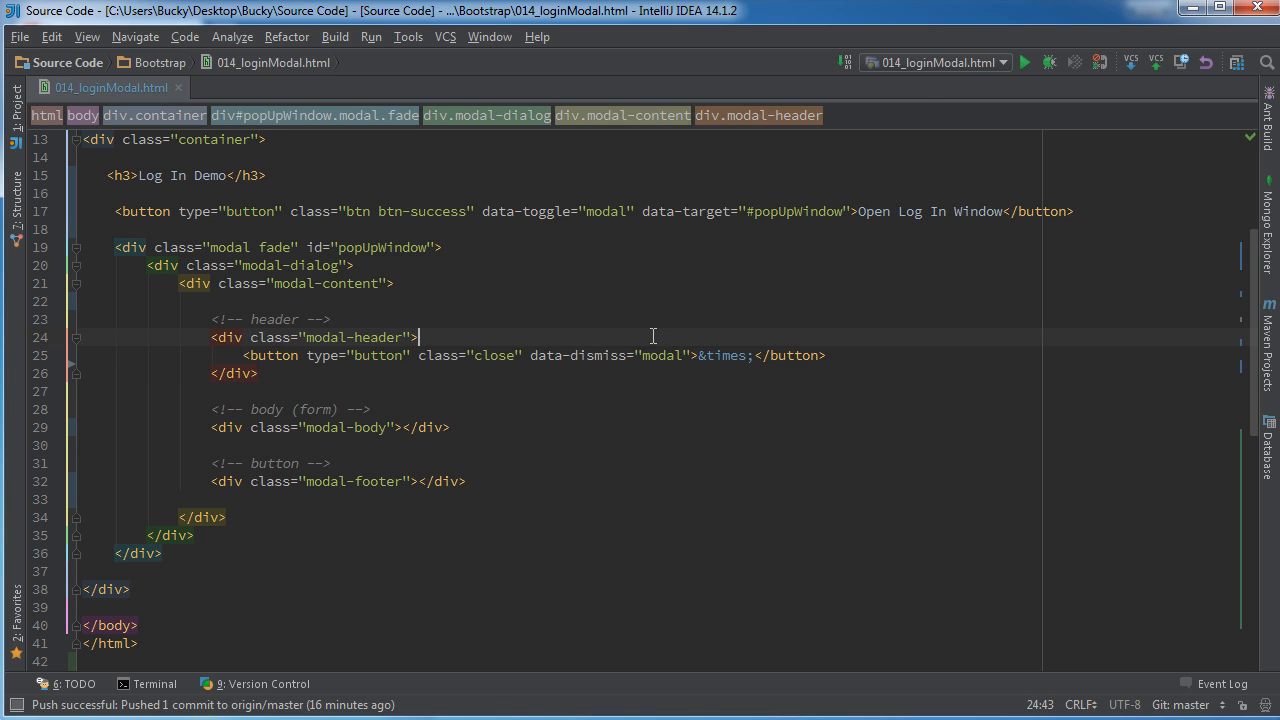
mouse_move(616, 361)
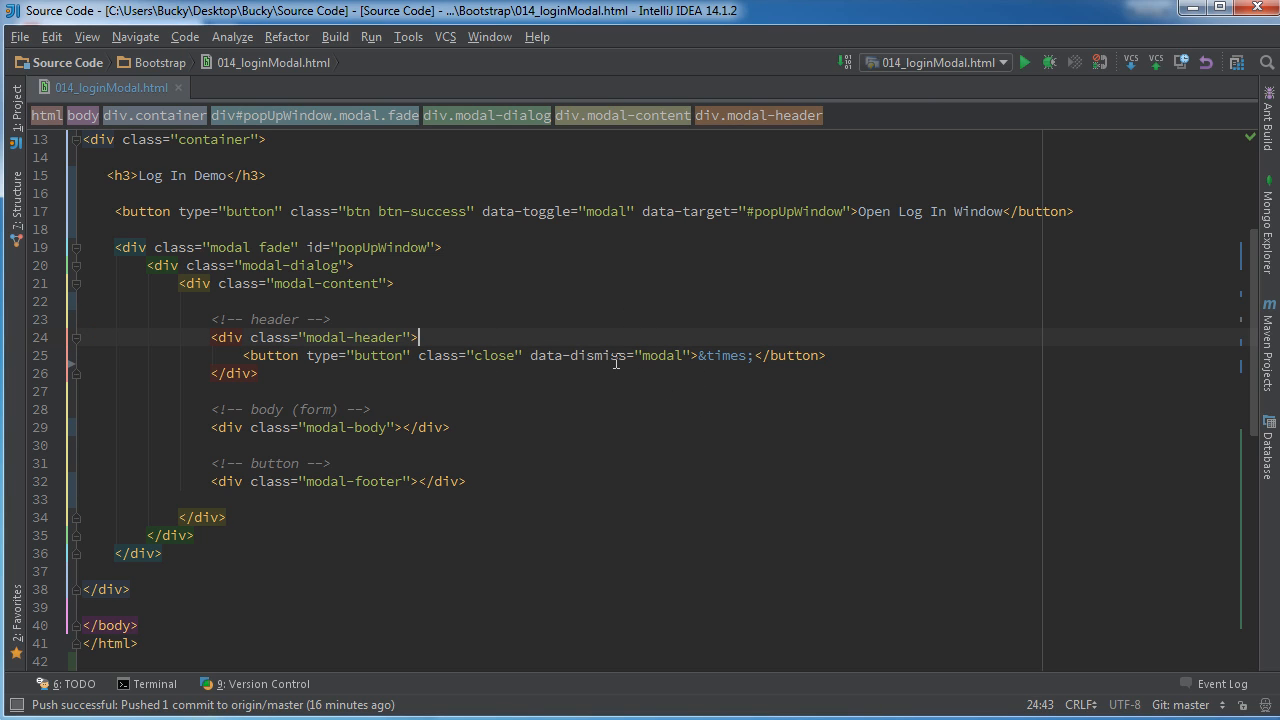
mouse_move(558, 366)
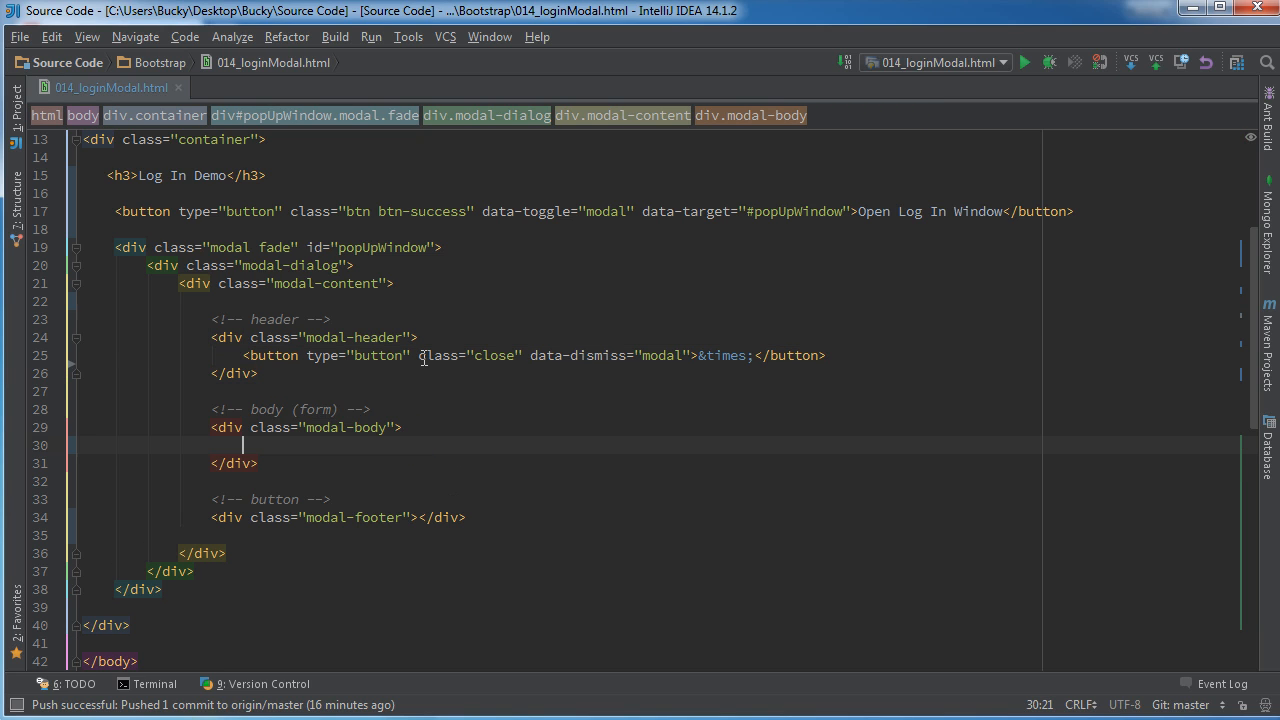
- Put a form with role='form' in modal-body, containing a form-group div opened onto a new line
type("<form>")
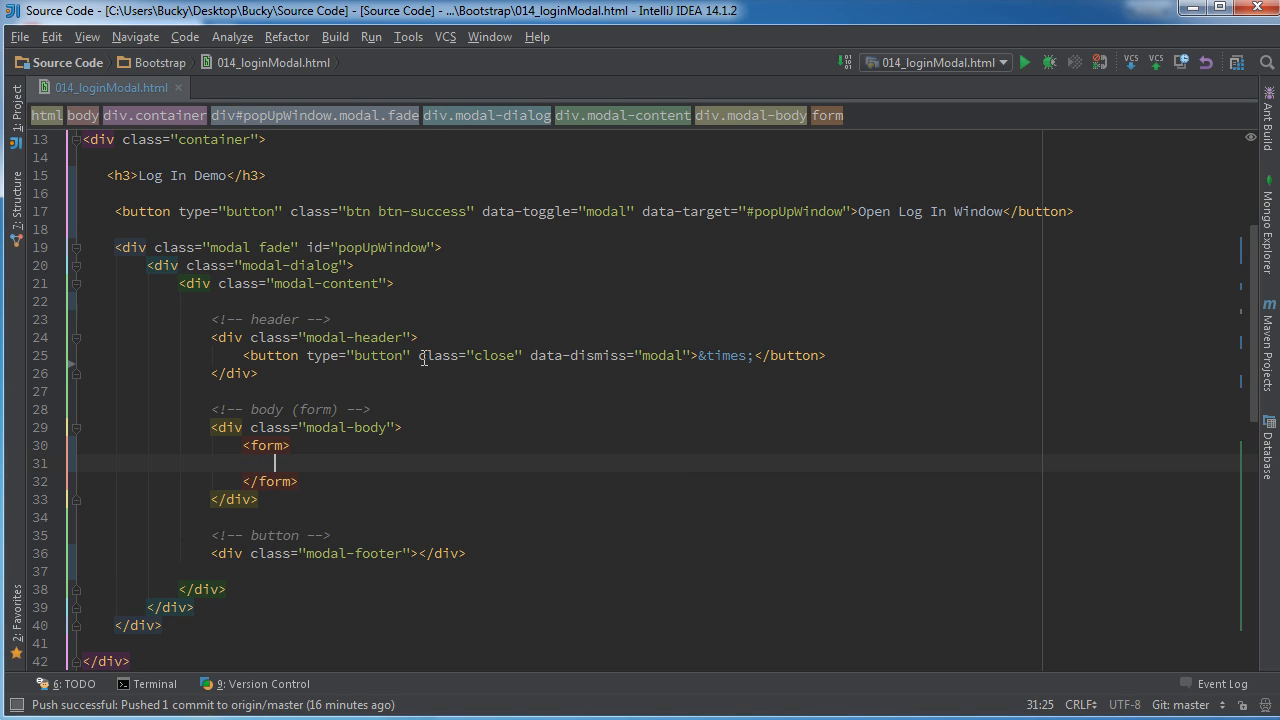
scroll("down", 3)
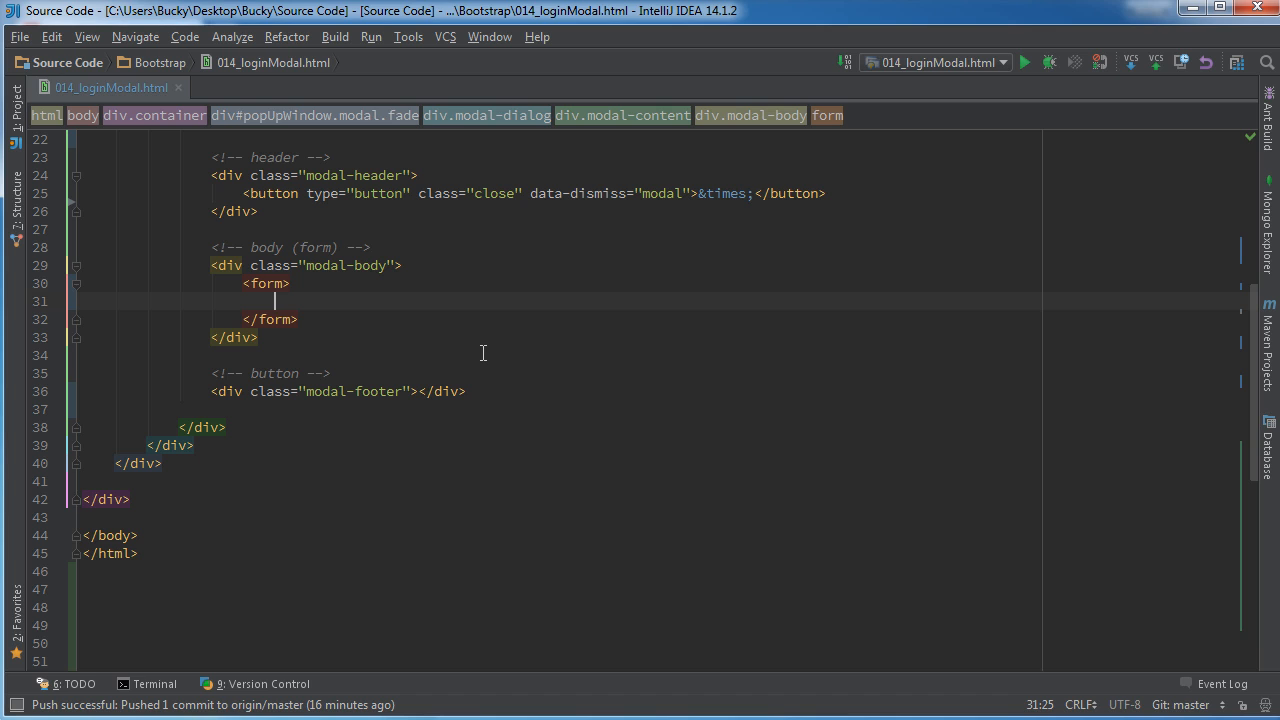
type("\" \"")
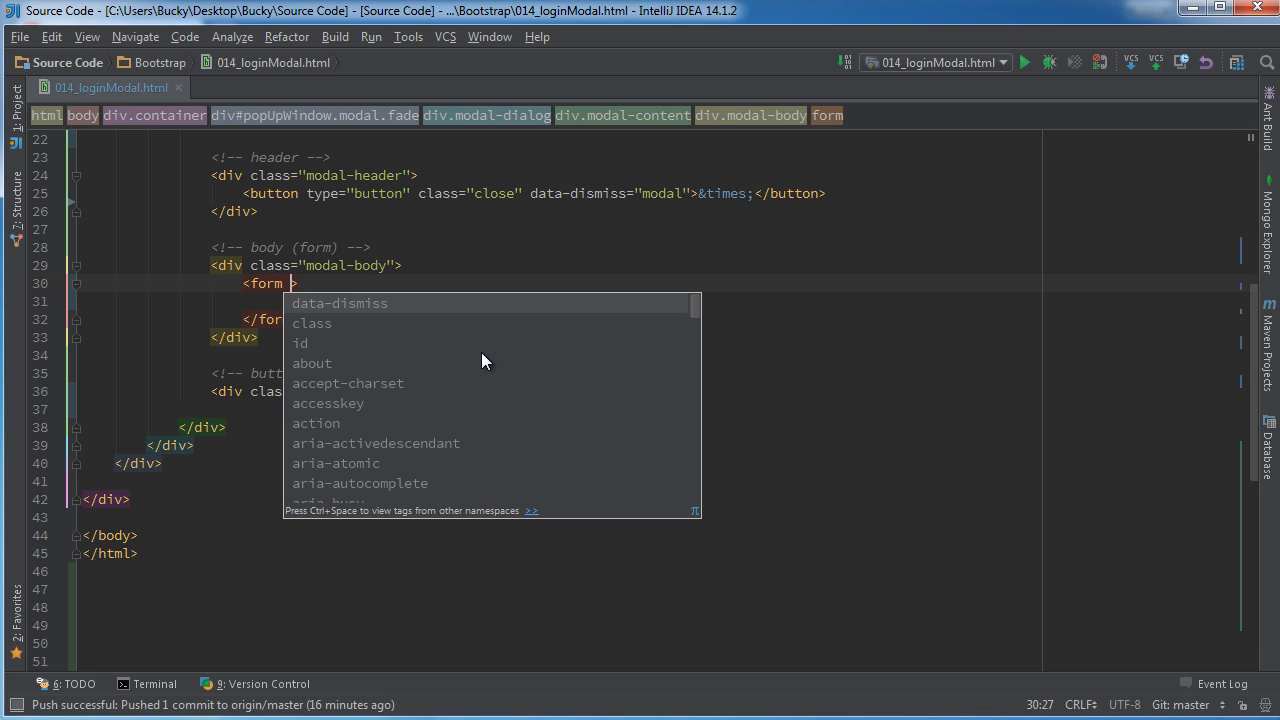
type("role=\"f")
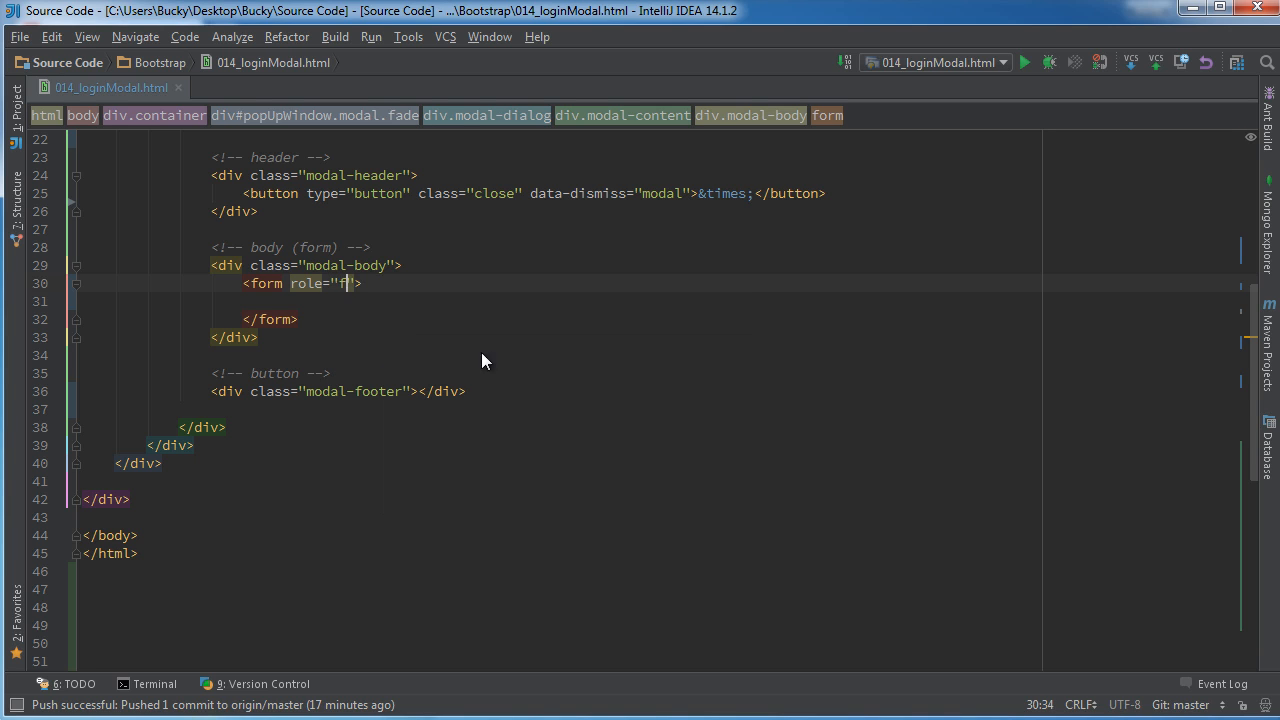
type("orm")
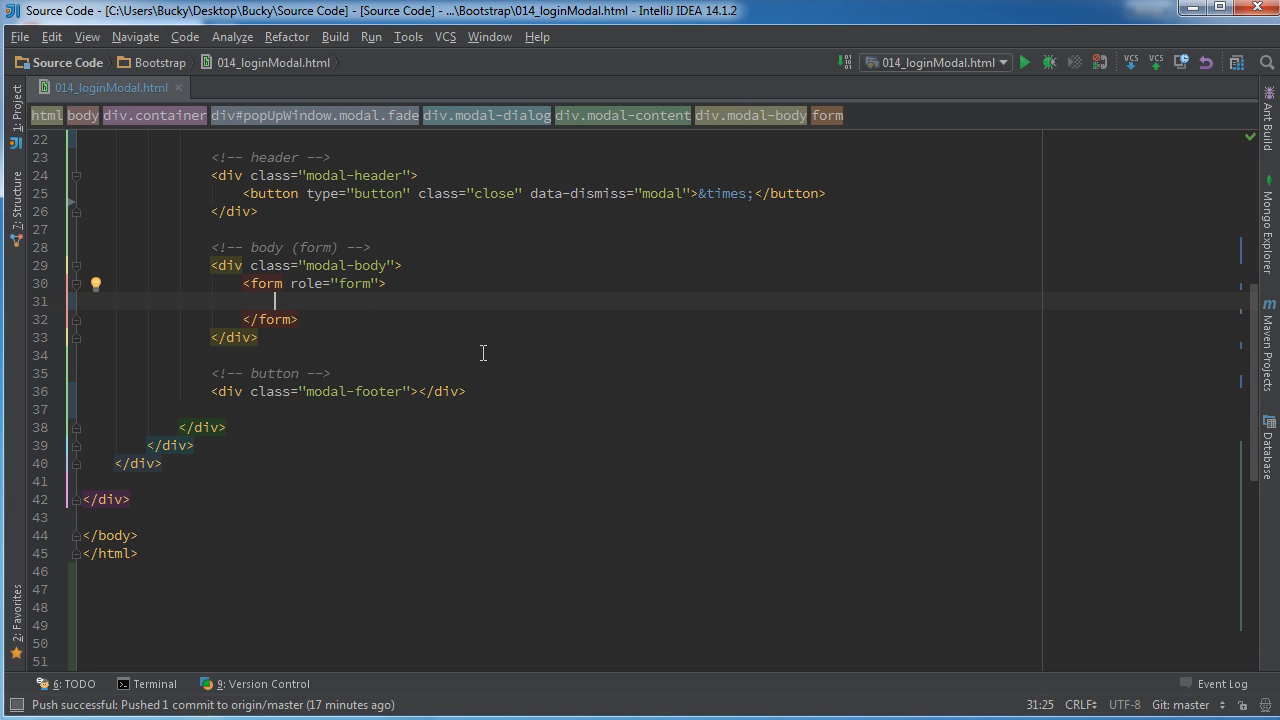
type("<div class=\"\"></div>")
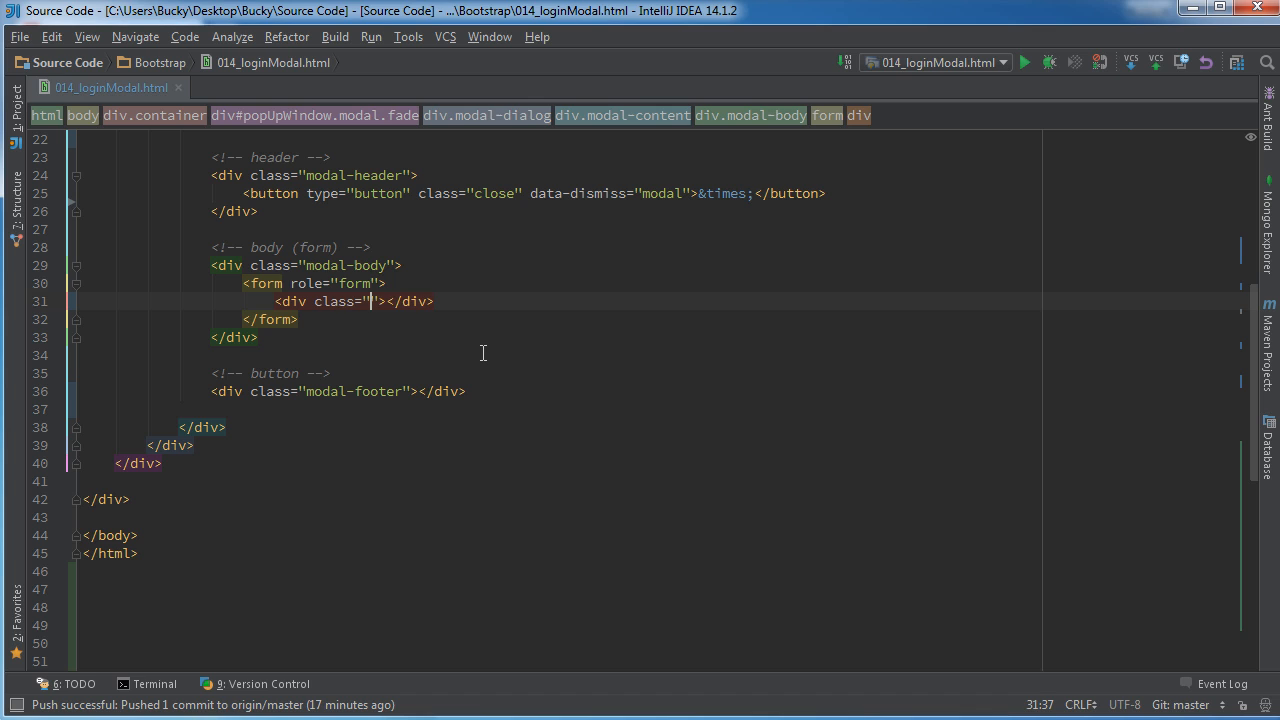
type("form-group")
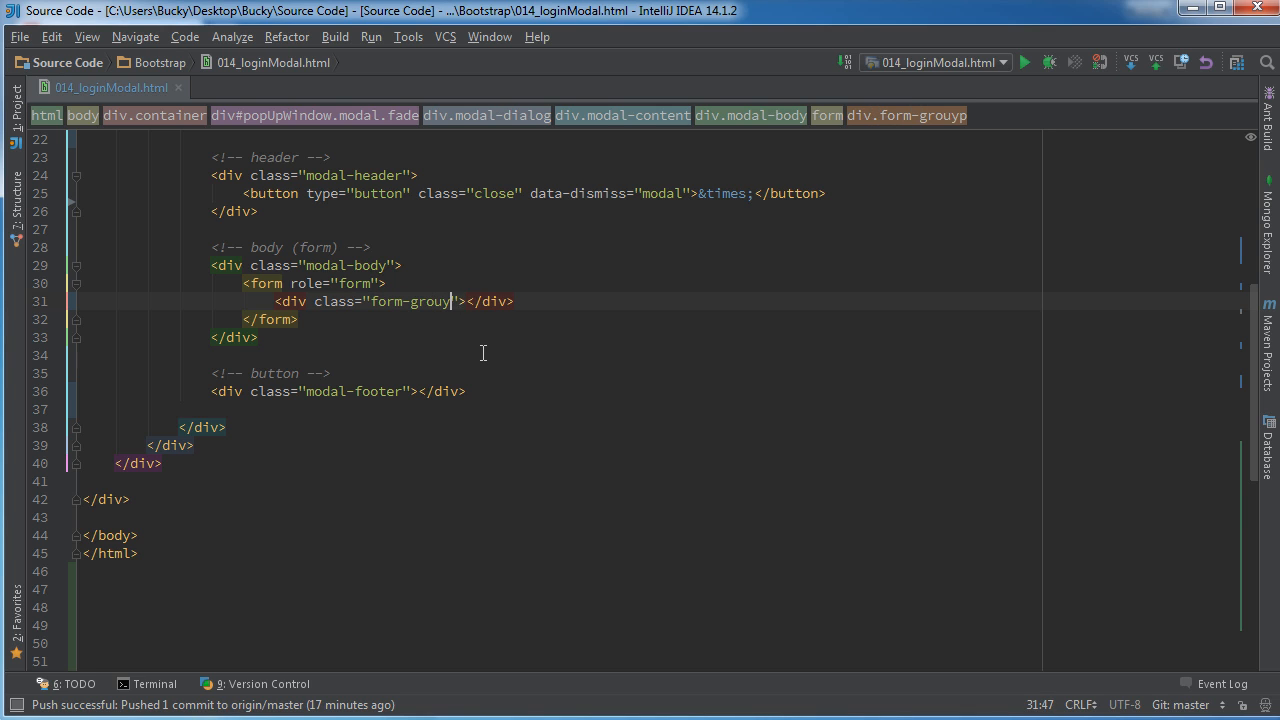
key("enter")
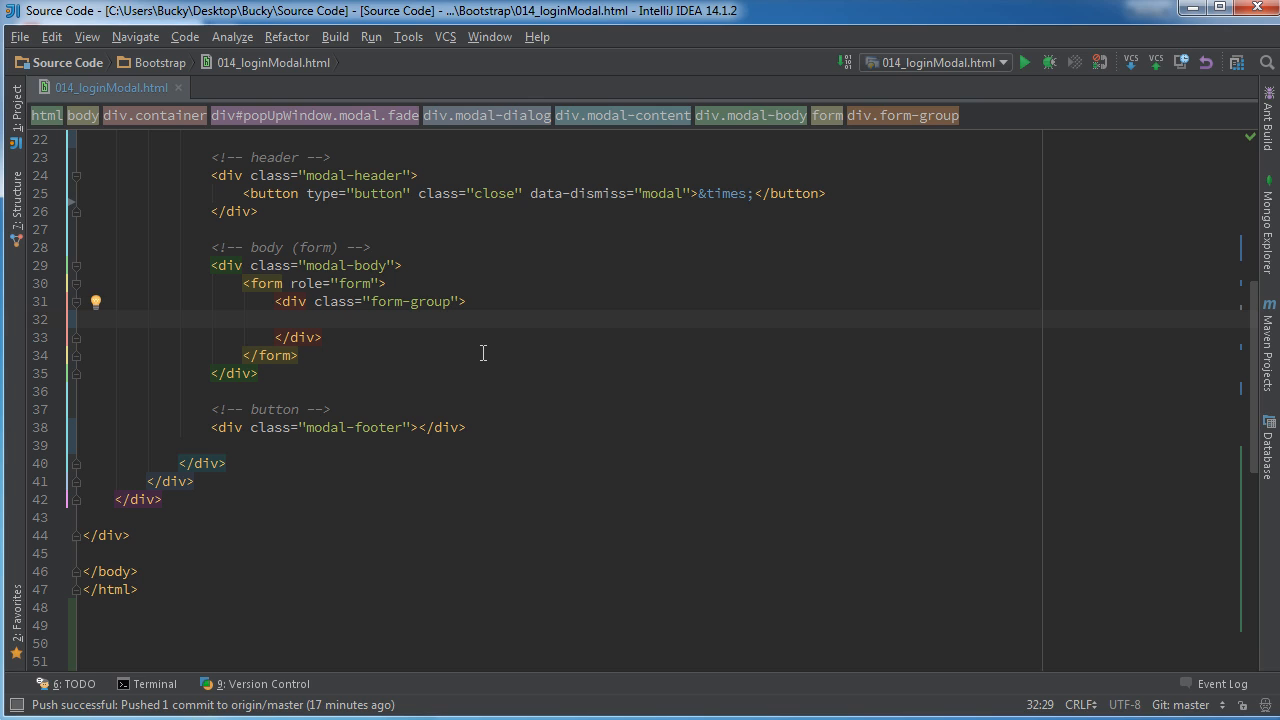
- Add an email input with class 'form-control' and placeholder 'Email', and duplicate the form-group
type("<input type=\"email\" >")
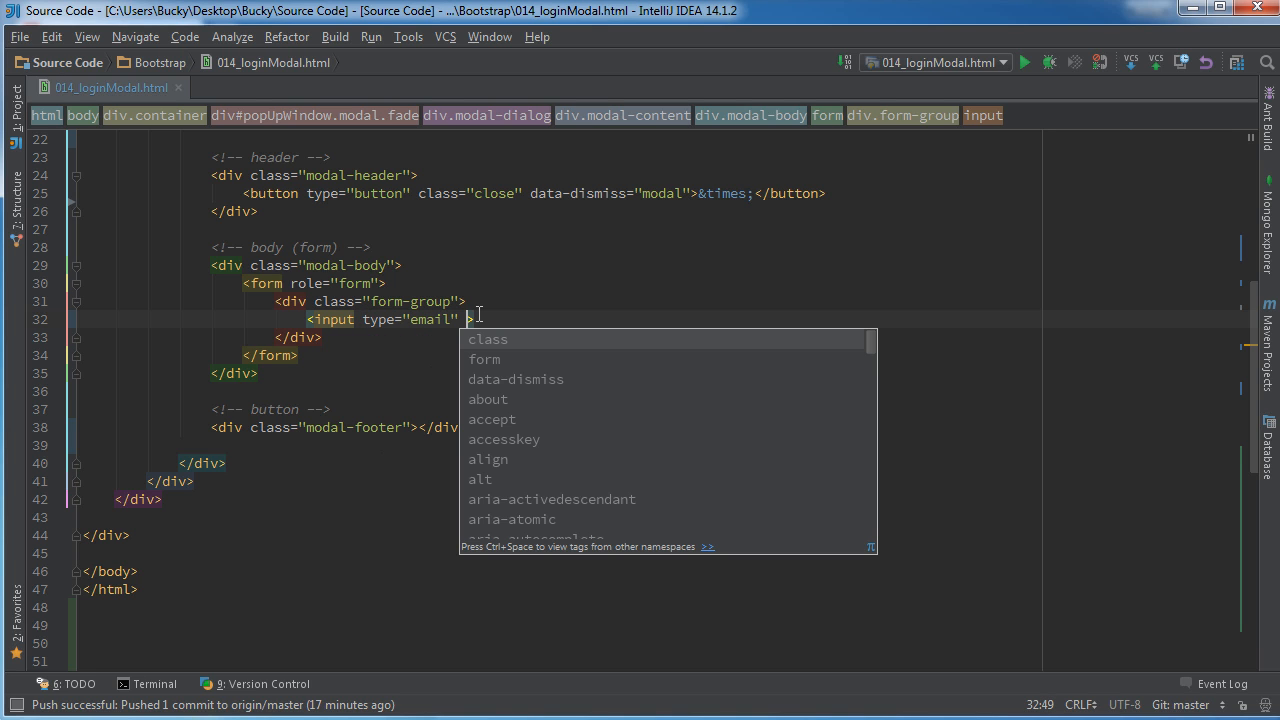
type("class=\"form-control")
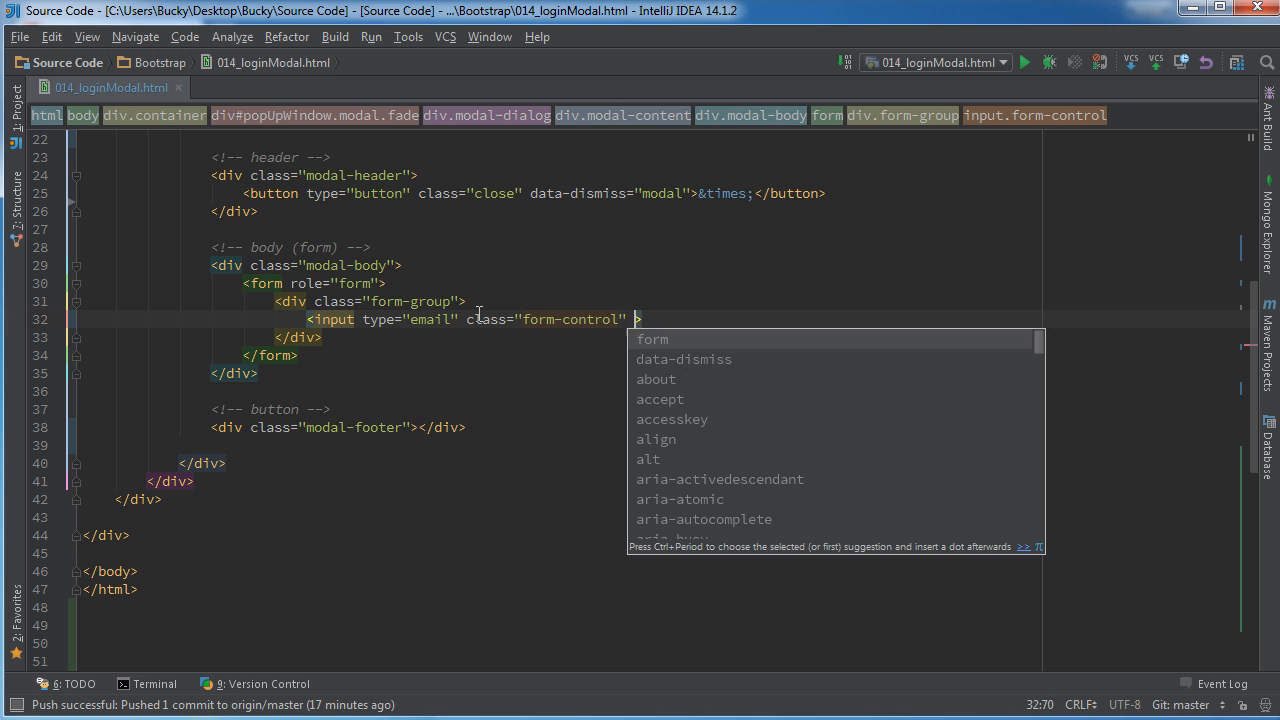
key("Escape")
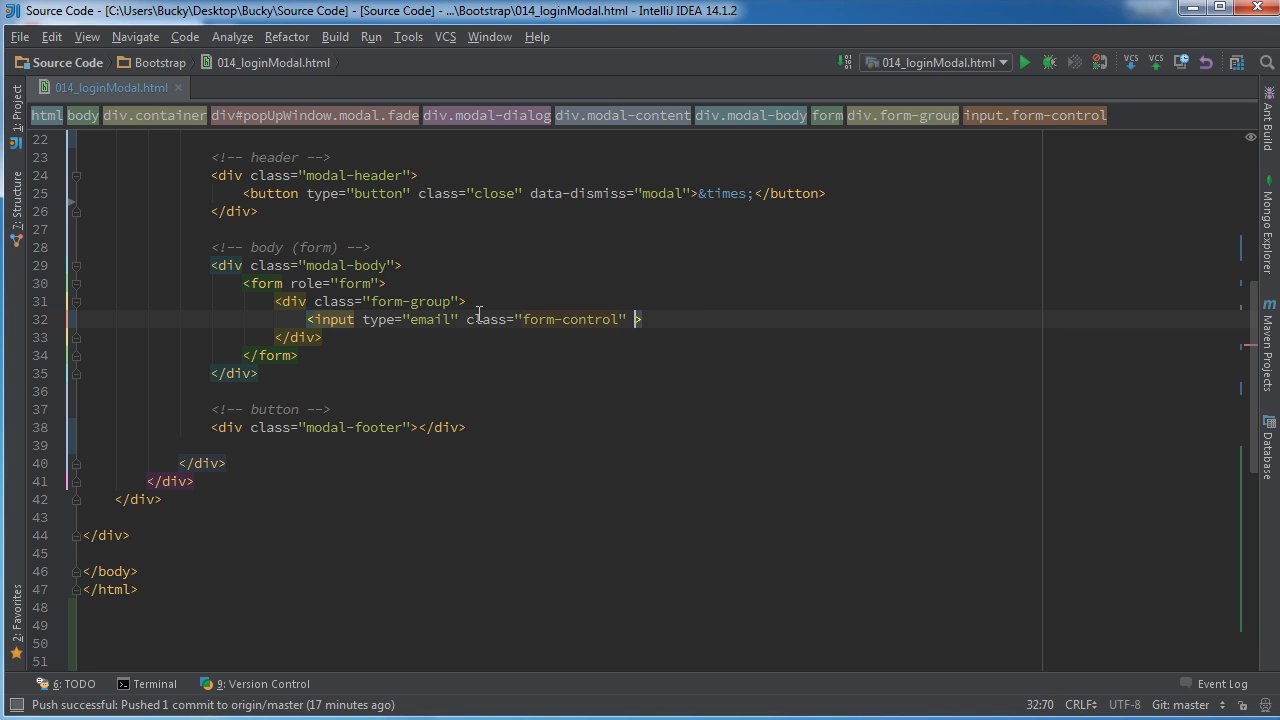
type("placeholder=\"\"")
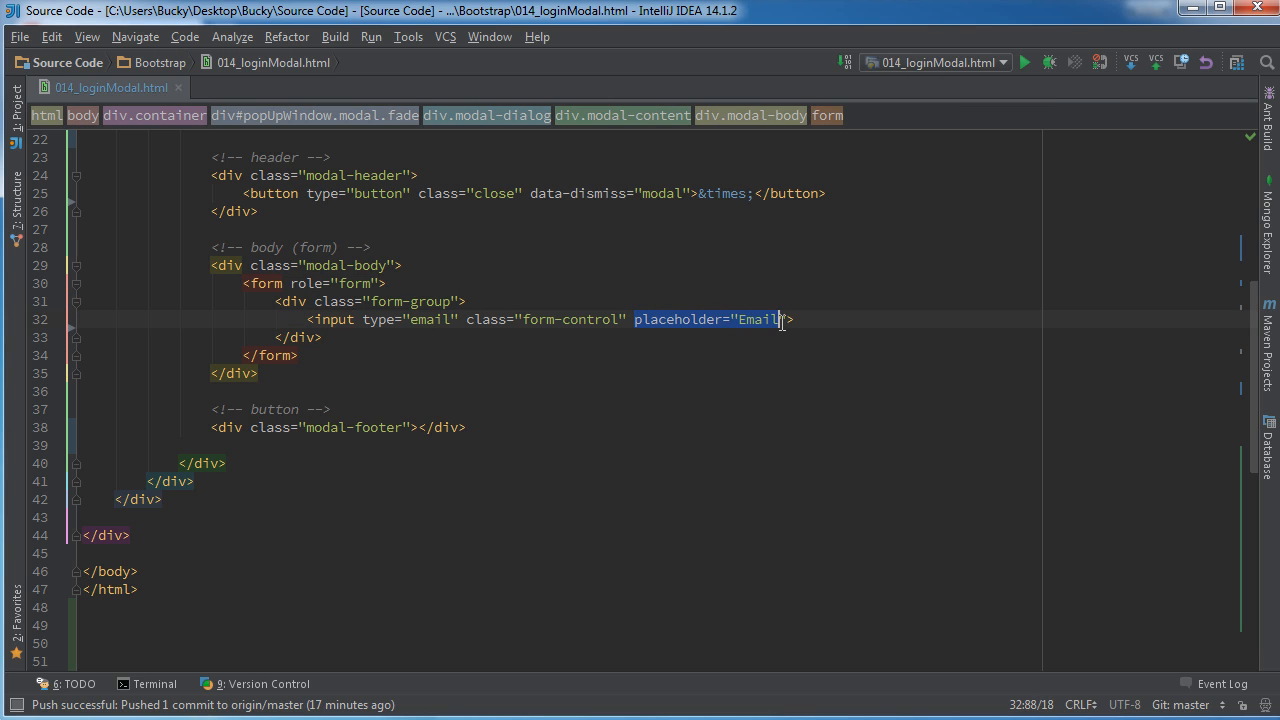
left_click(565, 427)
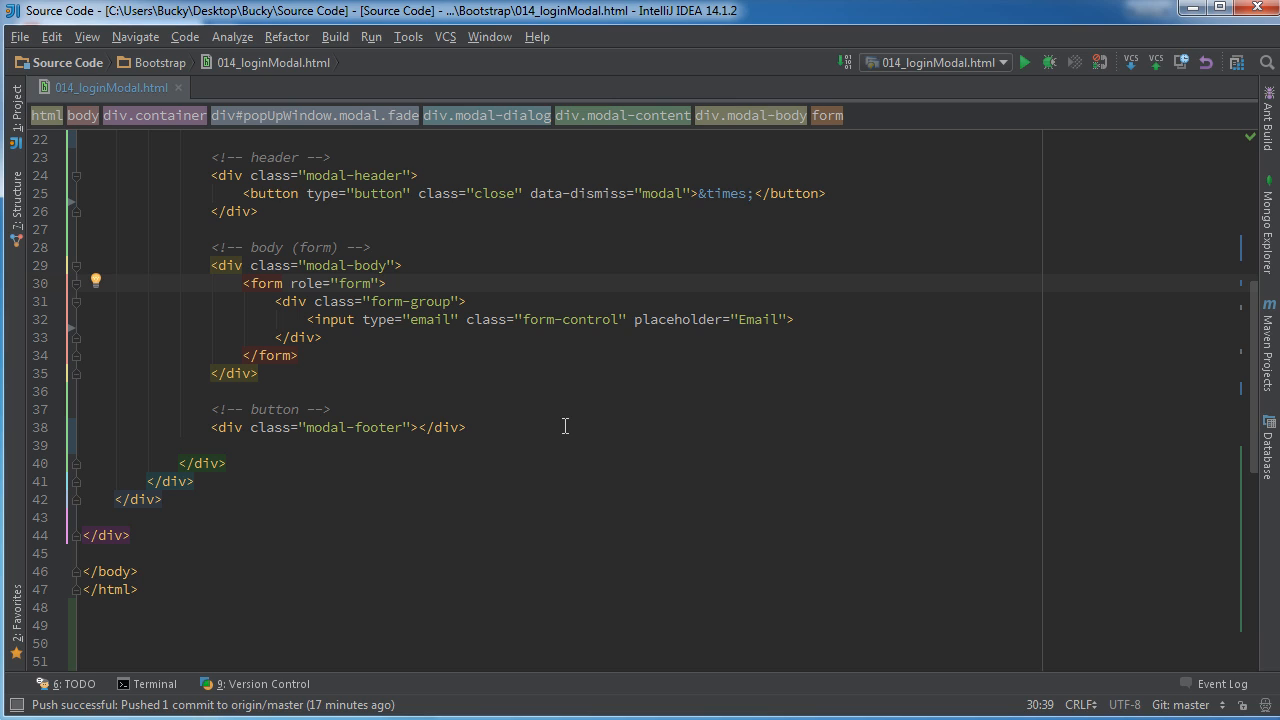
mouse_move(455, 389)
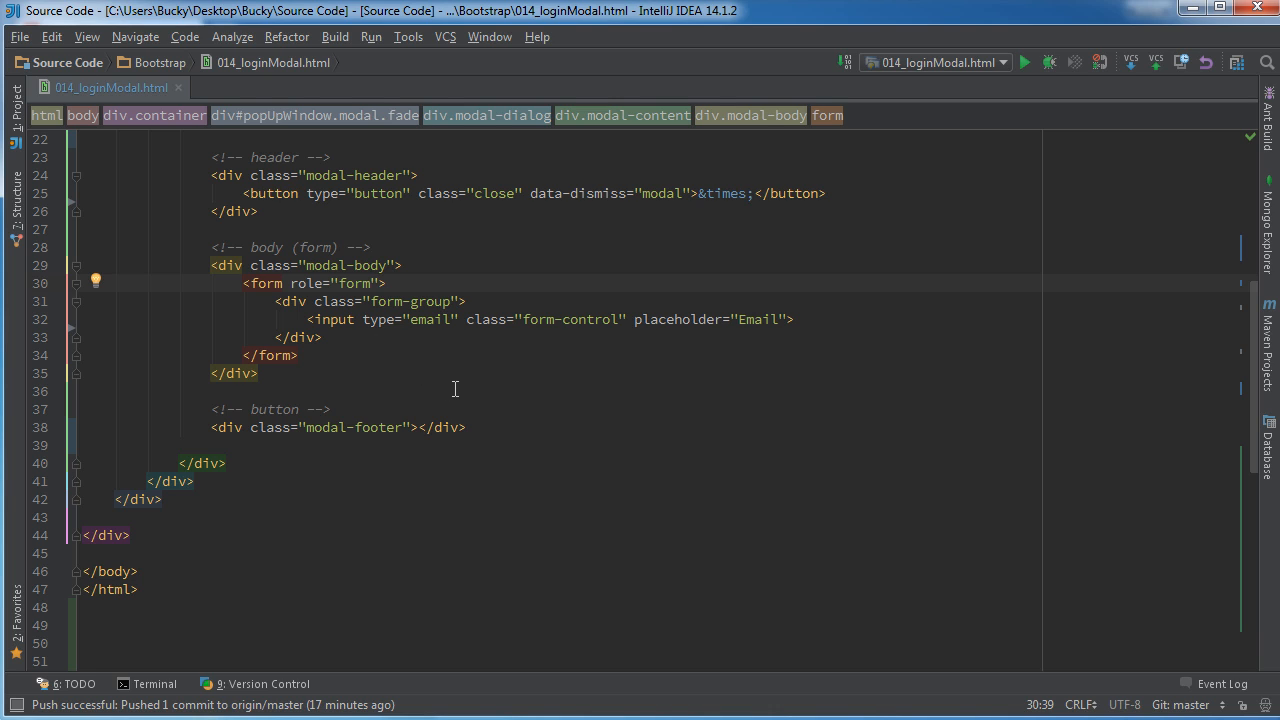
mouse_move(889, 453)
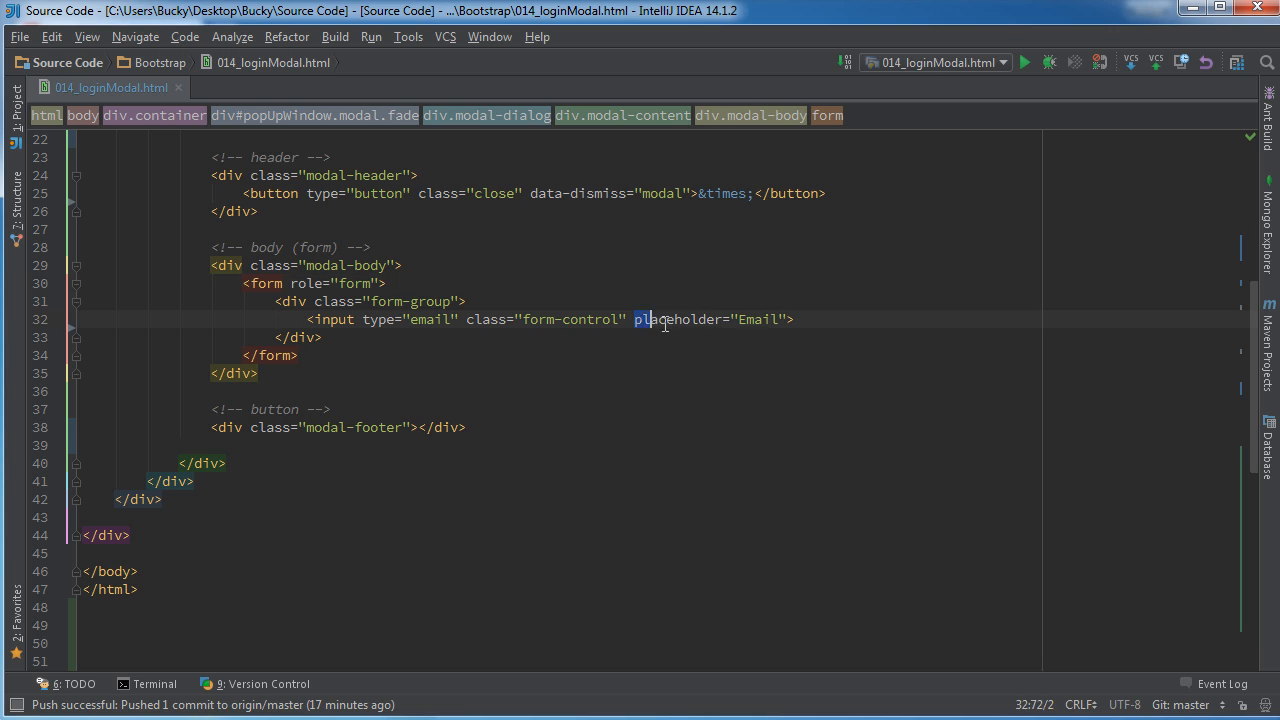
left_click(465, 301)
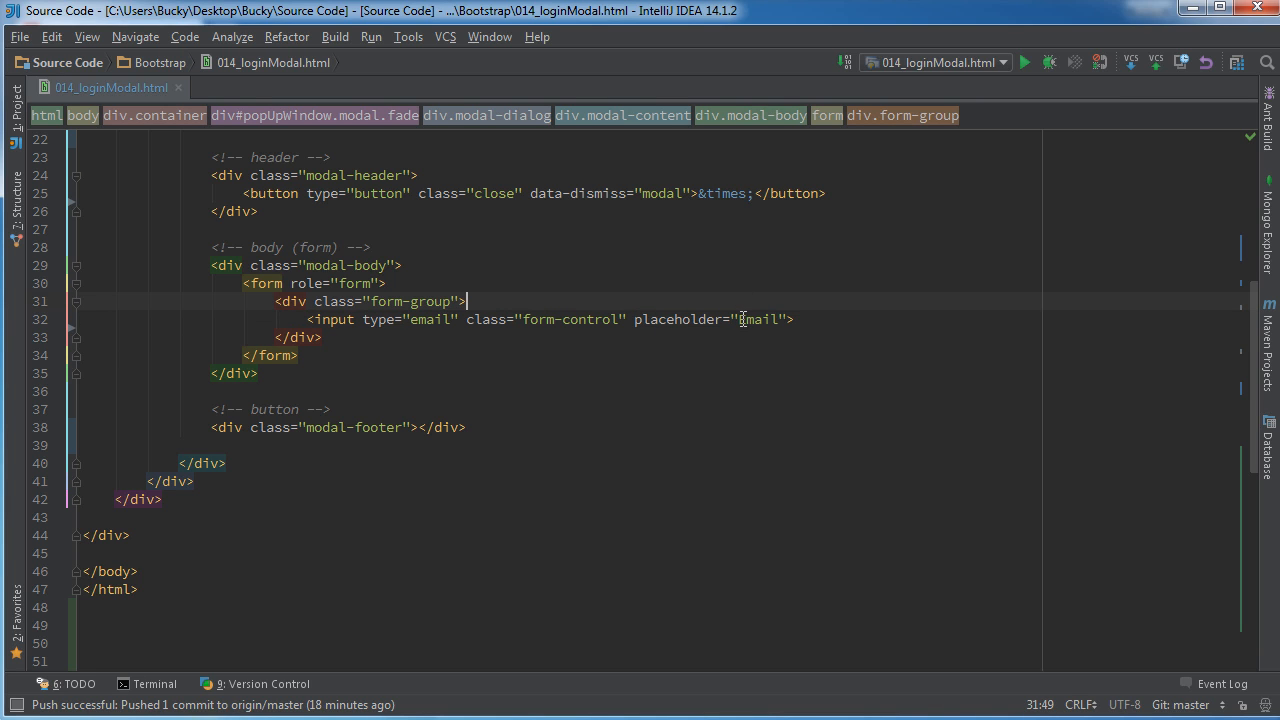
type("Email\">")
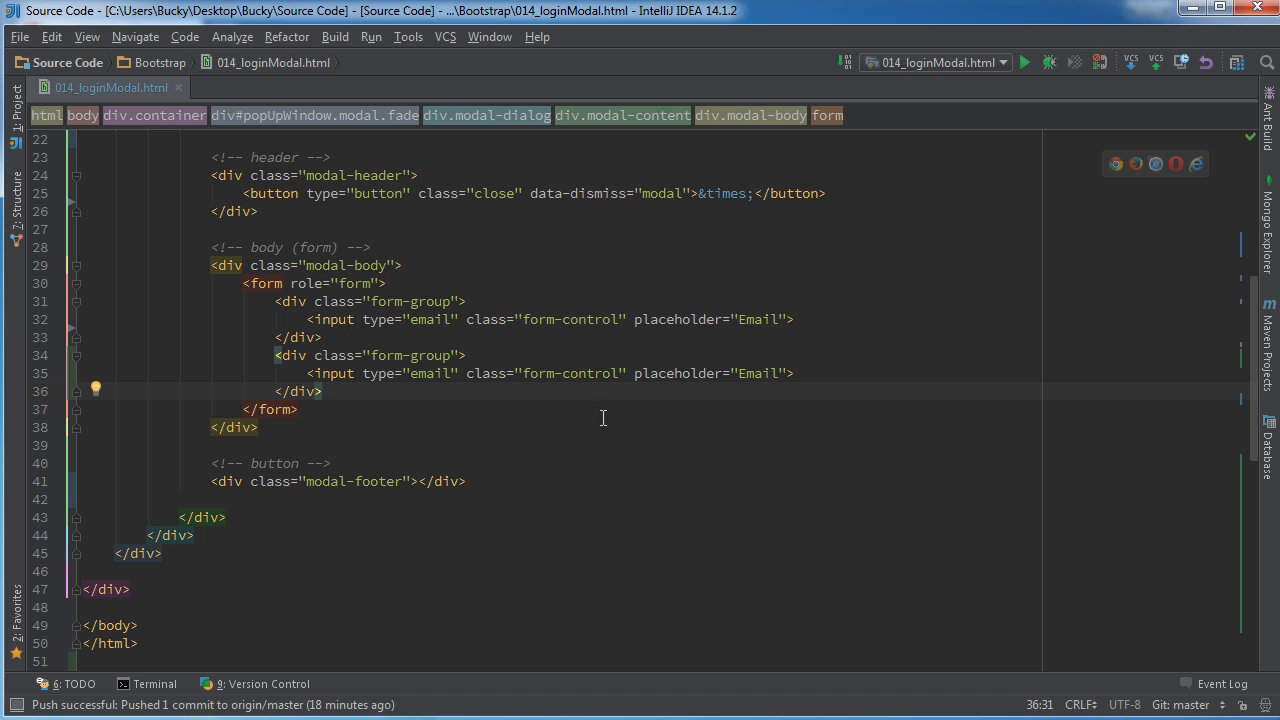
- Change the duplicated input to type "password" with placeholder "Password"
left_click(430, 373)
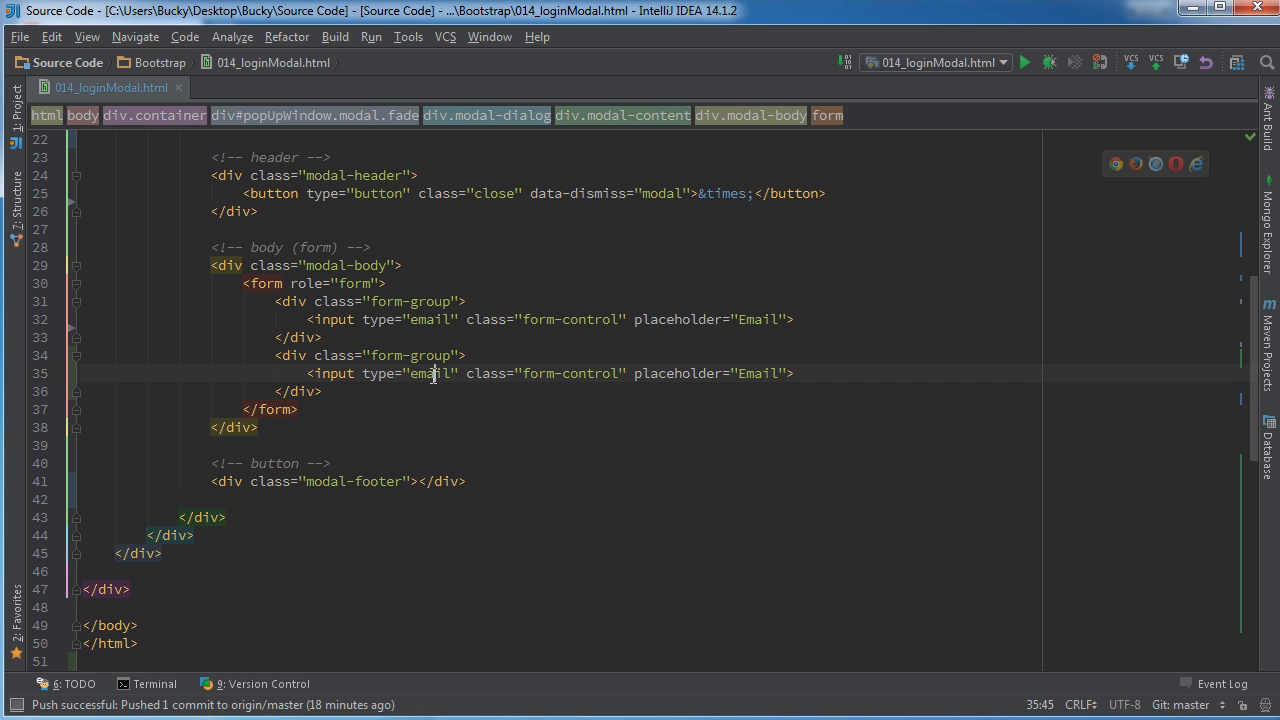
type("password")
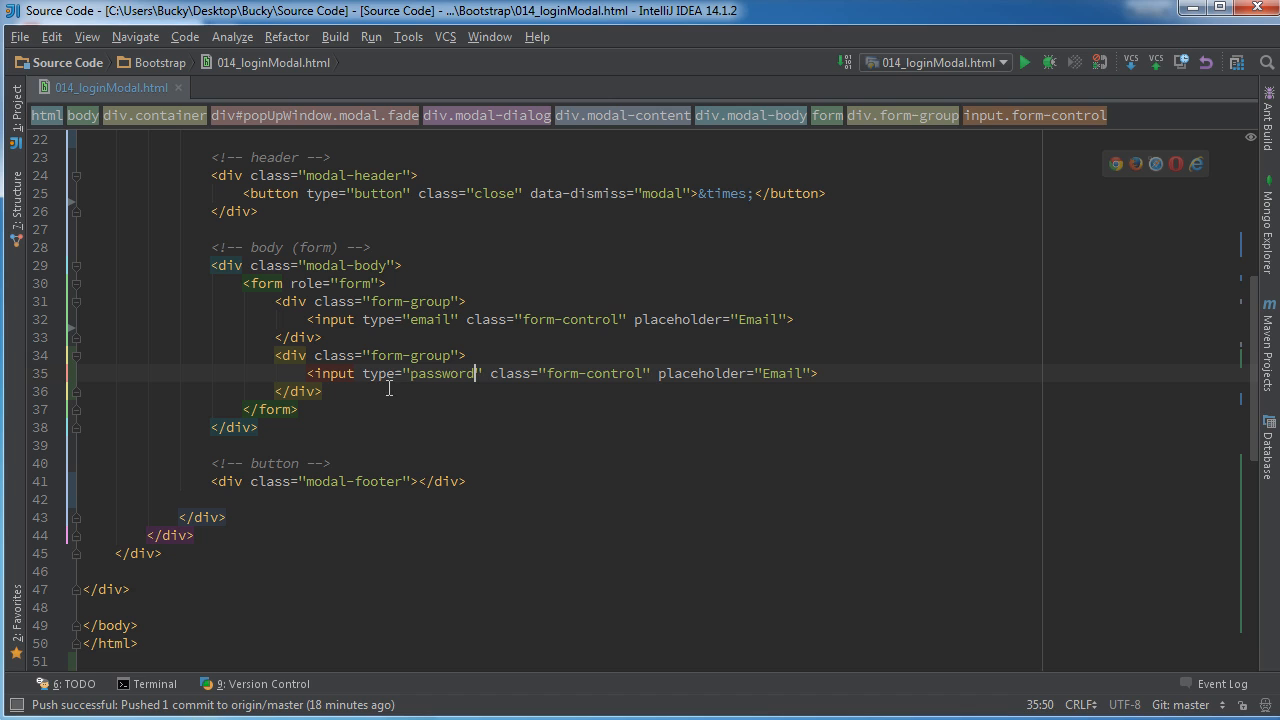
left_click(367, 373)
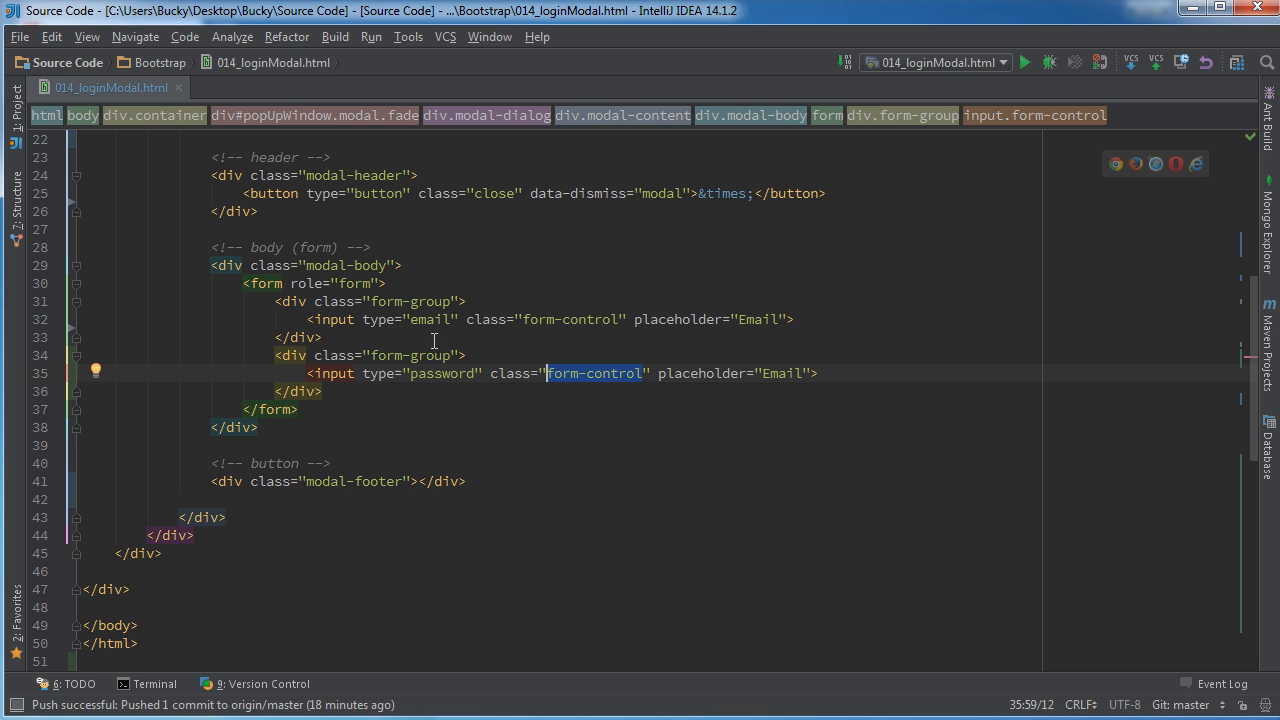
double_click(780, 373)
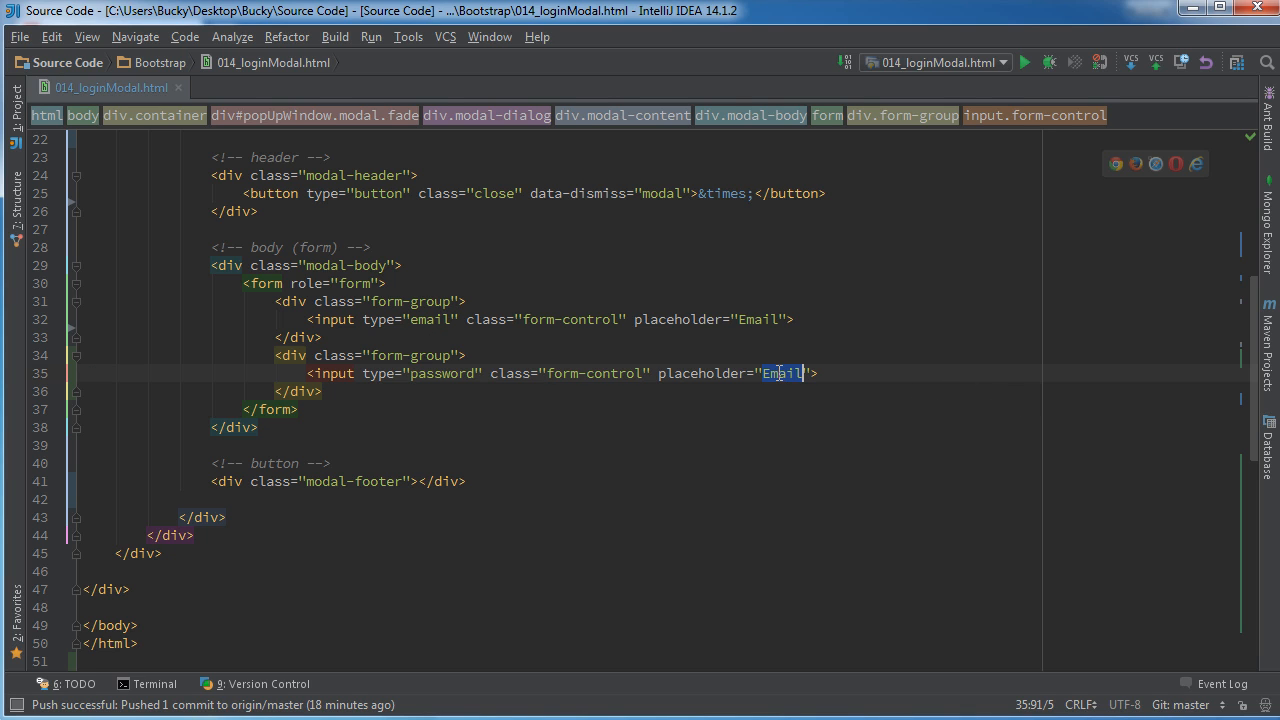
type("Password")
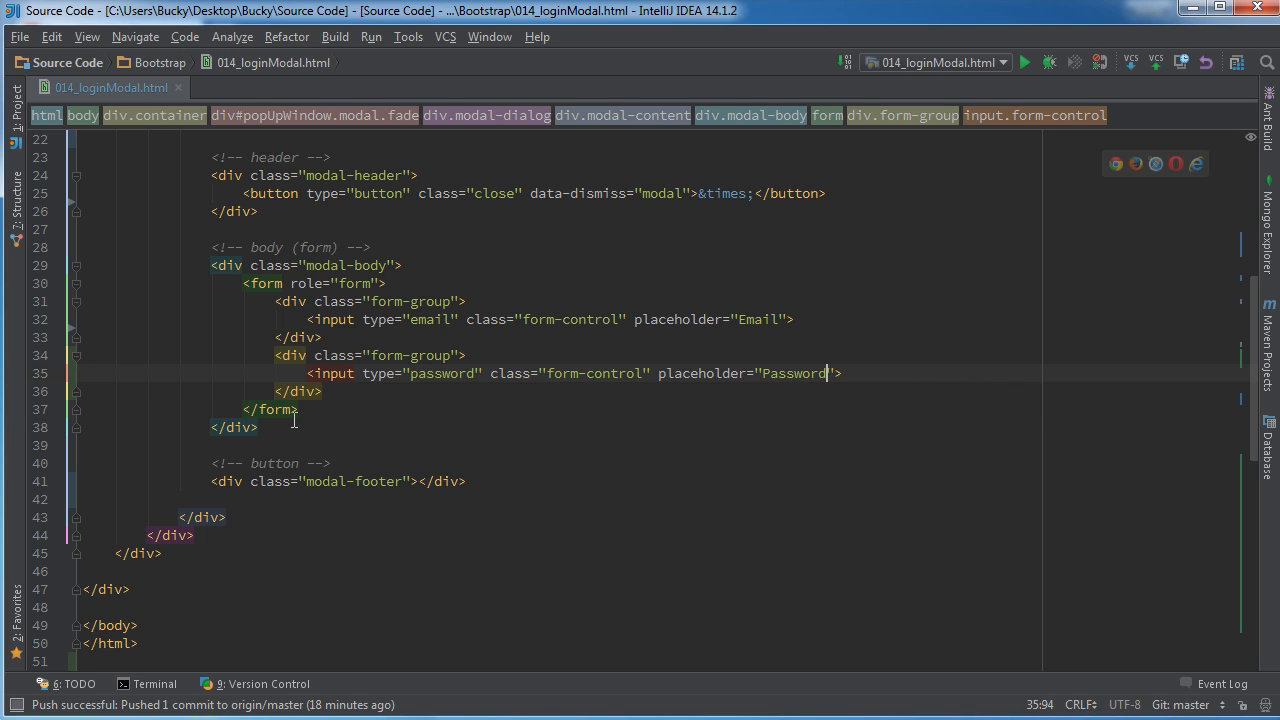
left_click(297, 409)
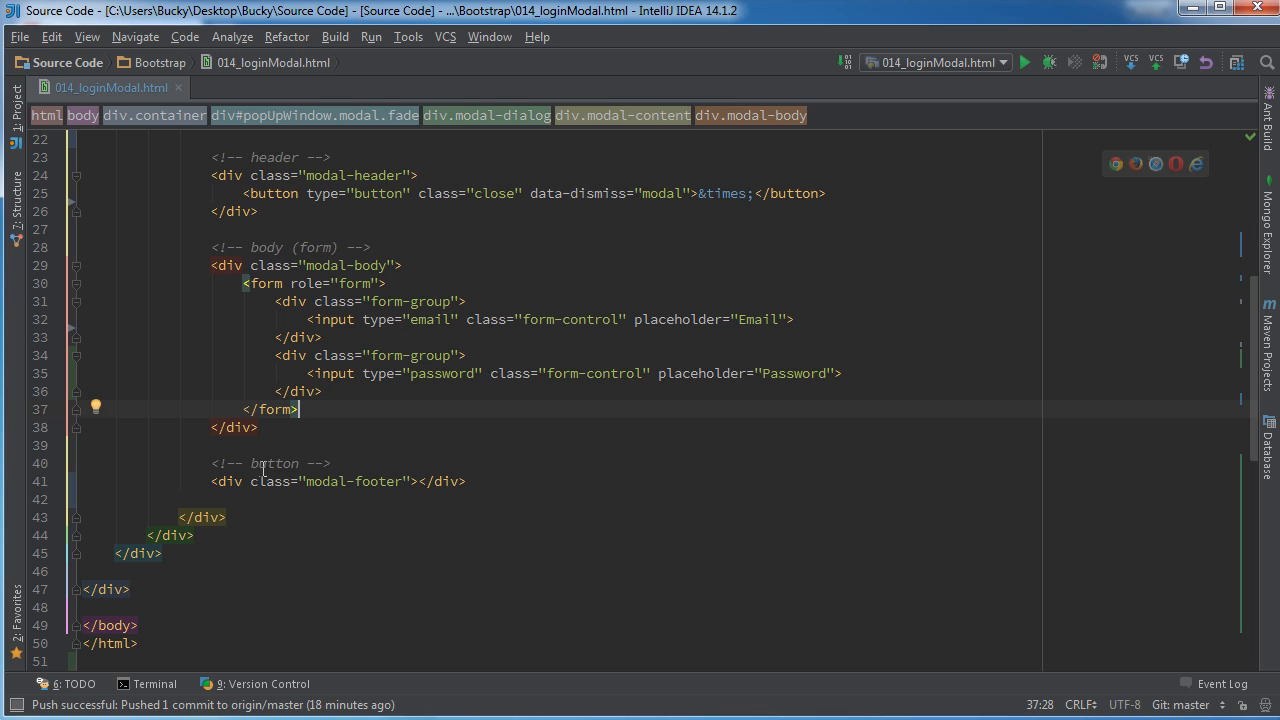
scroll("down", 3)
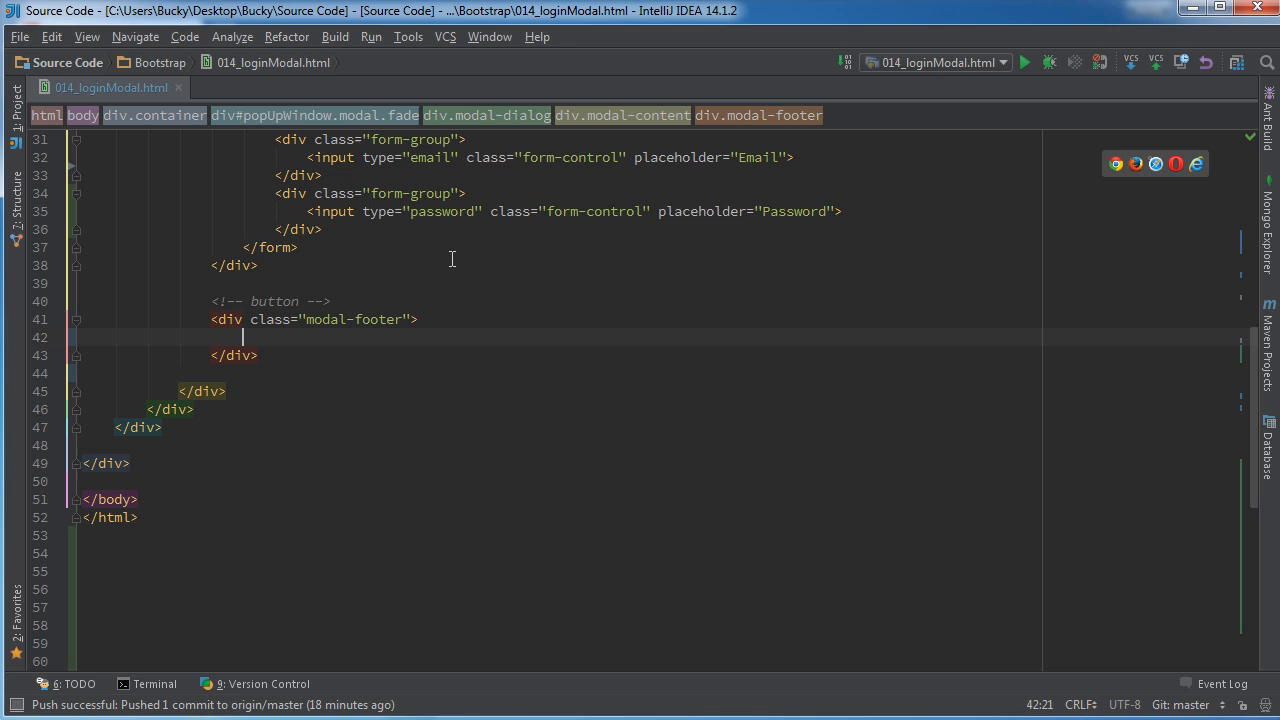
- Add a "Log In" button with classes btn btn-primary btn-block inside modal-footer
type("<")
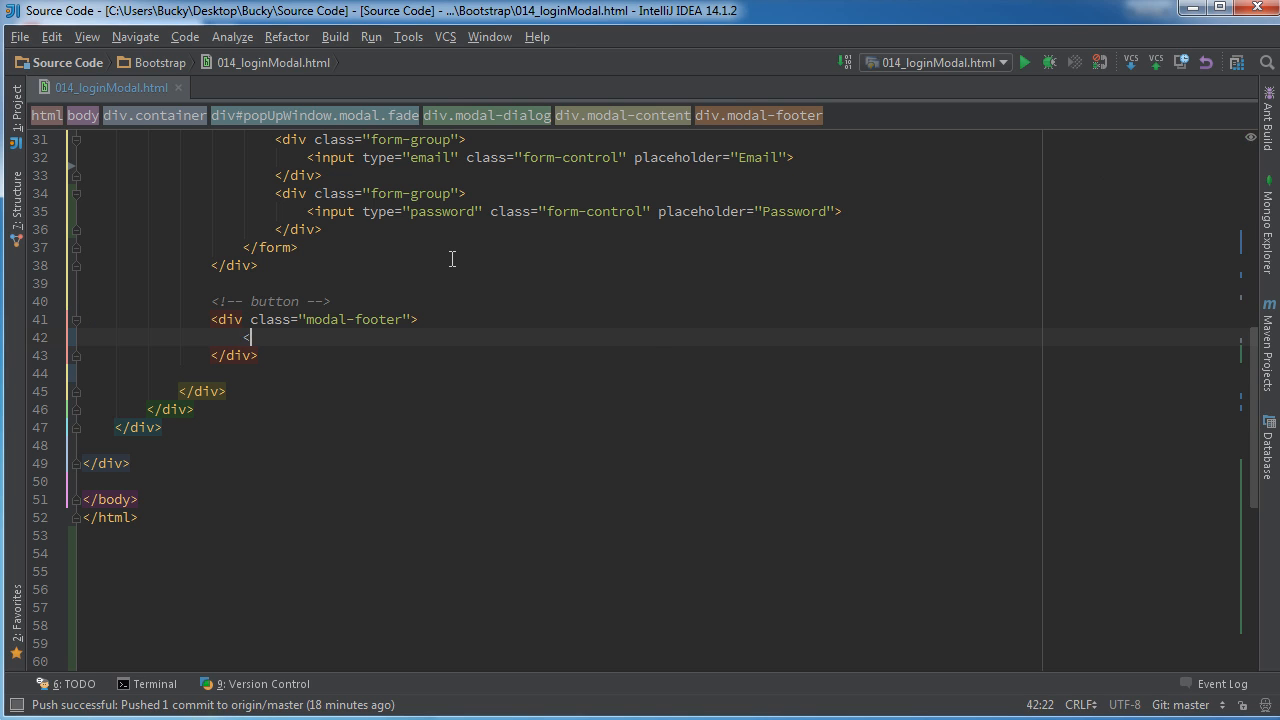
type("<button")
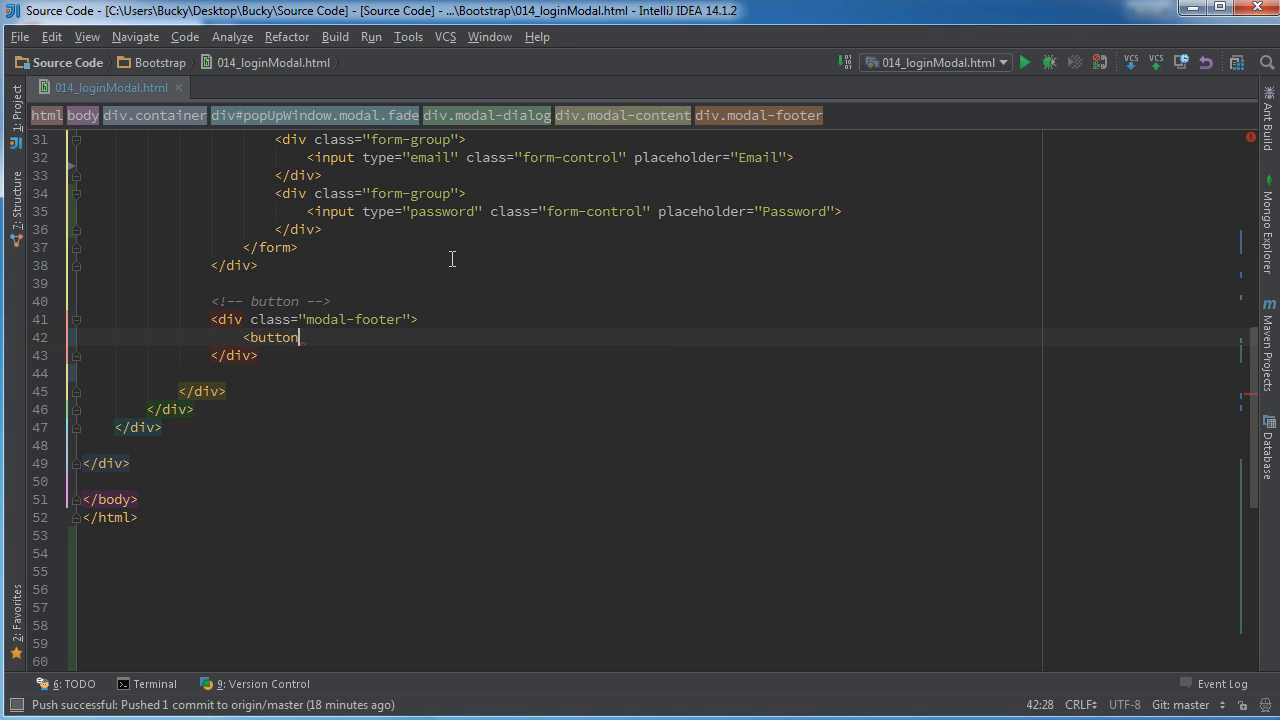
type(">Loh</button>")
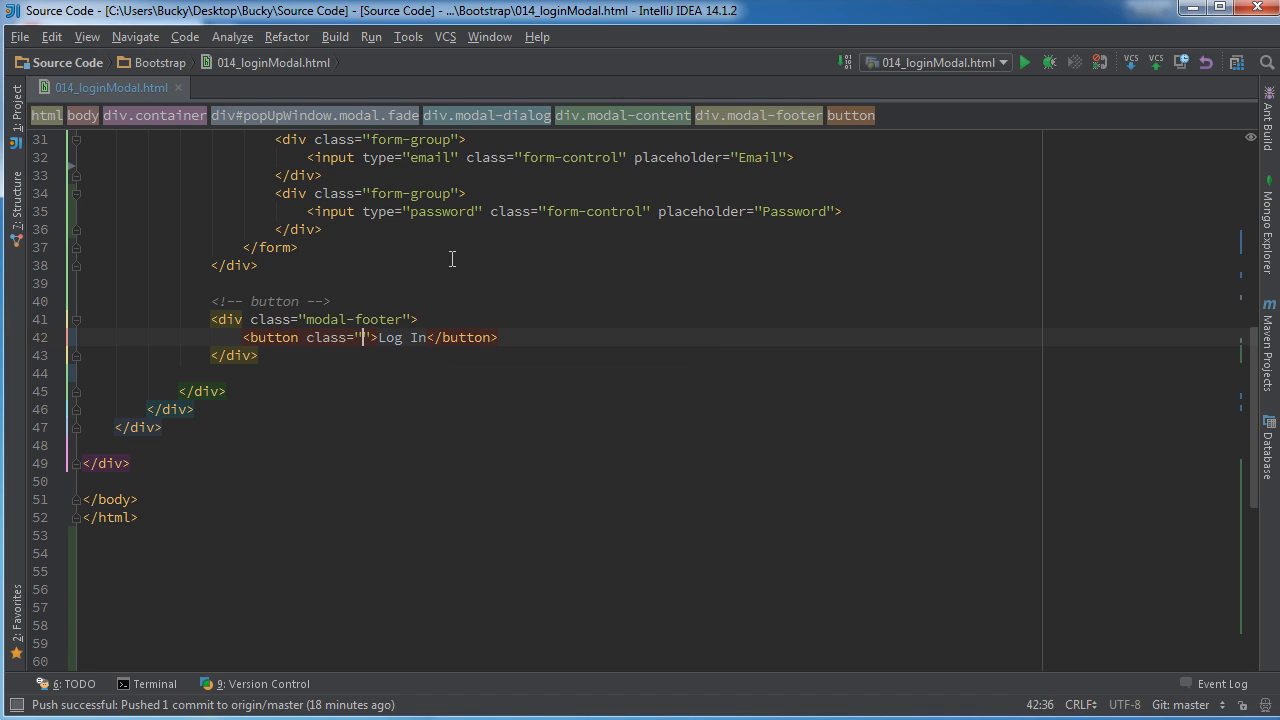
type("btn")
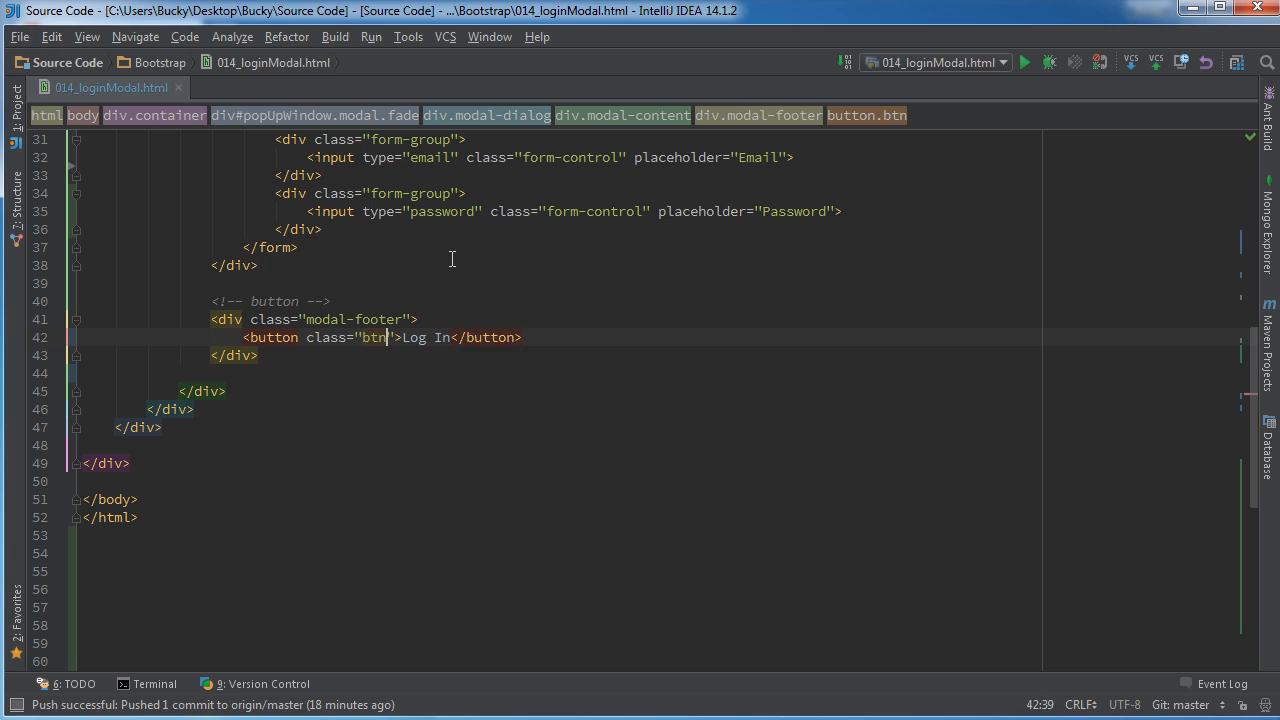
type("btn-pr")
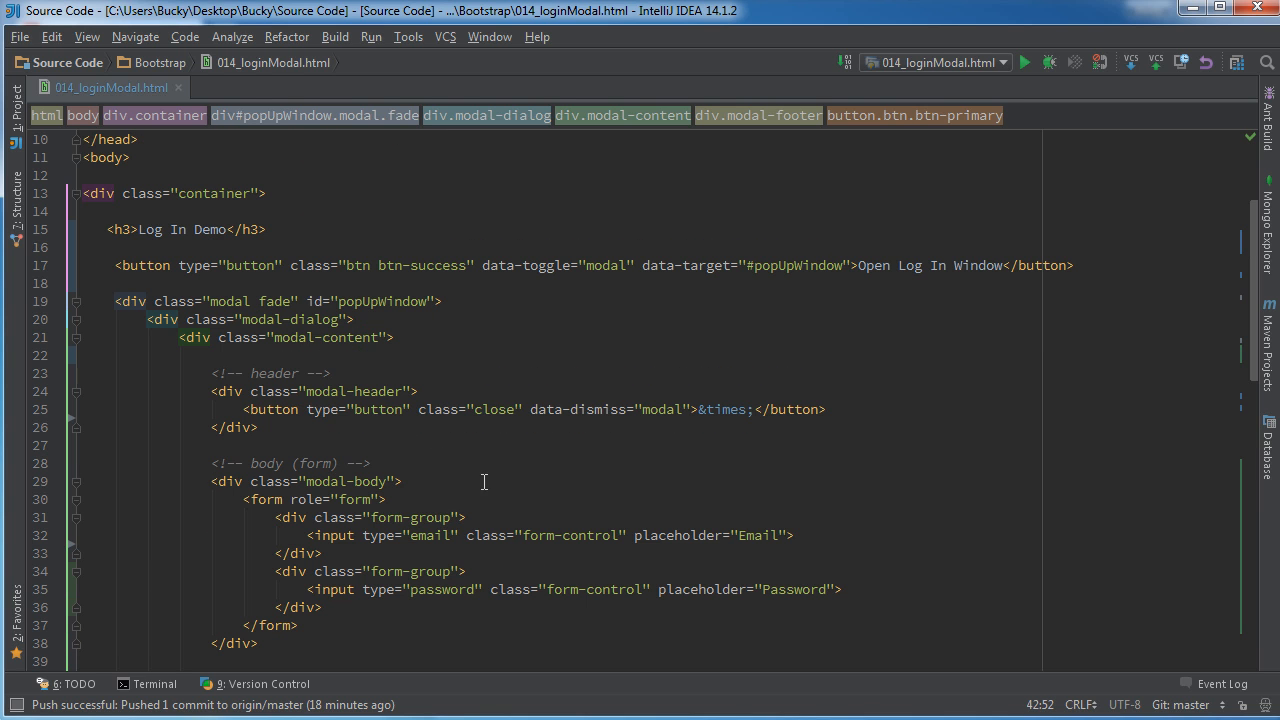
scroll("down", 3)
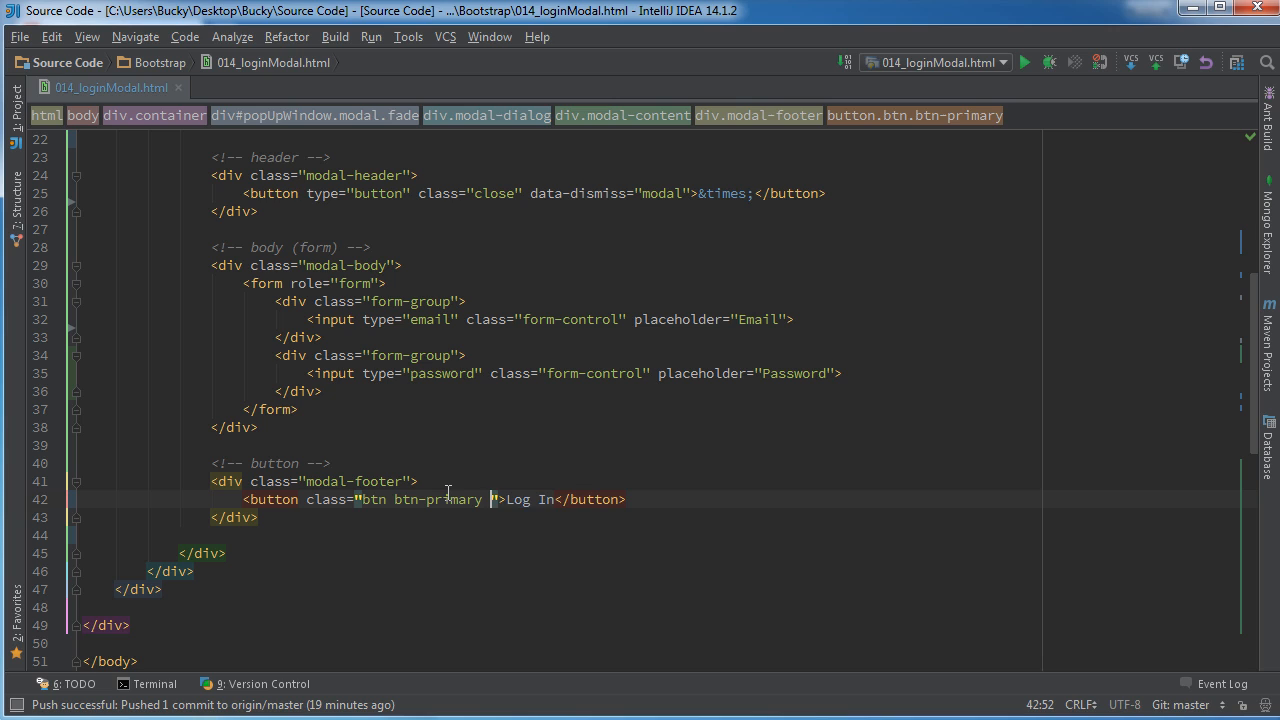
type("btn-bloc")
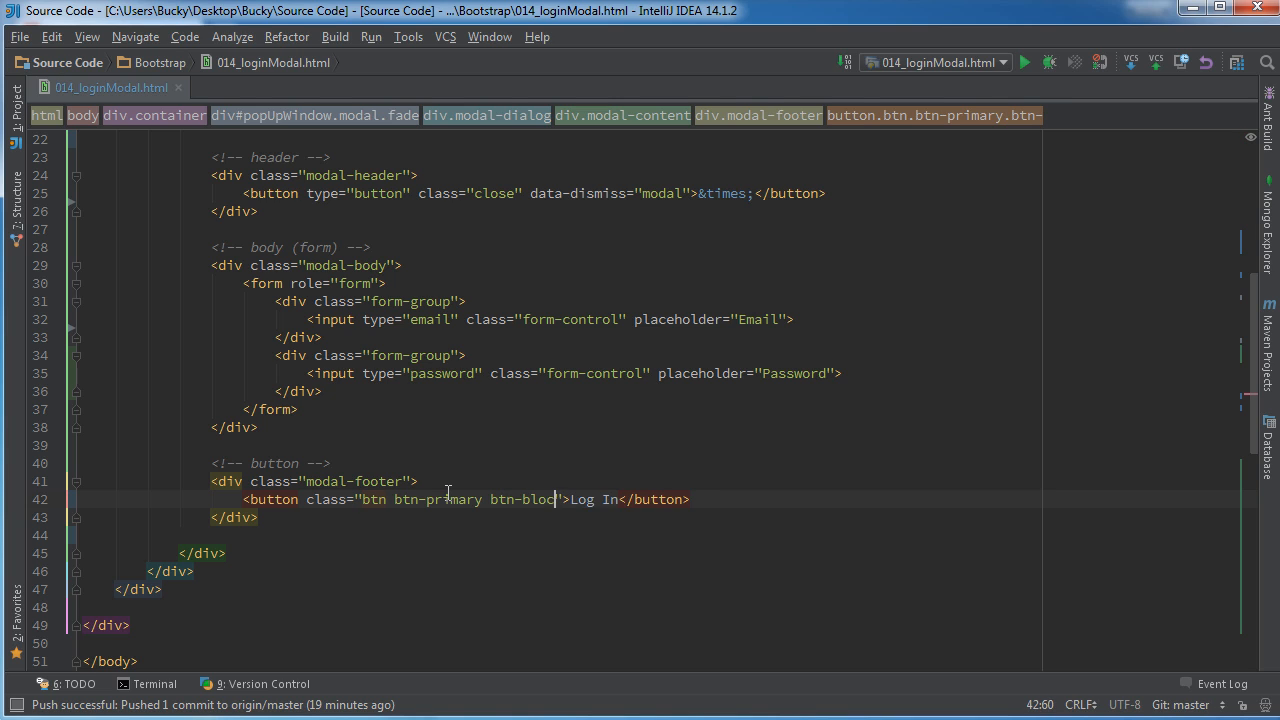
left_click(330, 463)
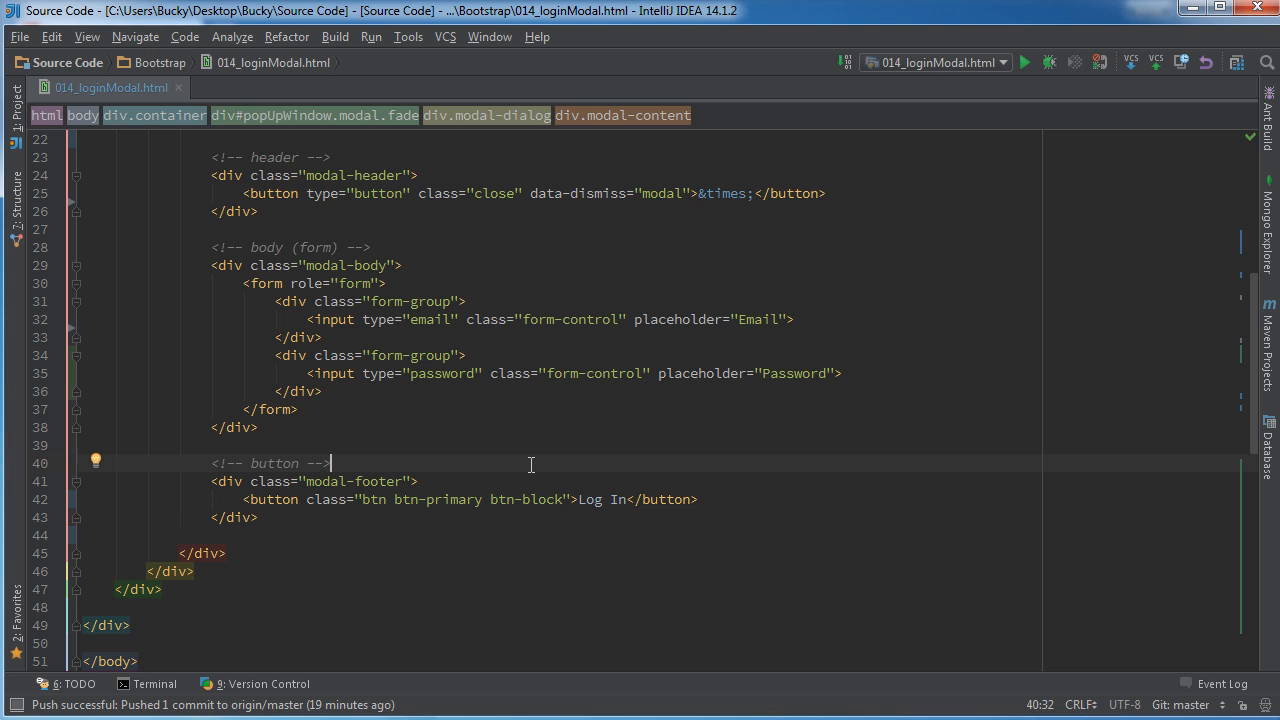
mouse_move(425, 493)
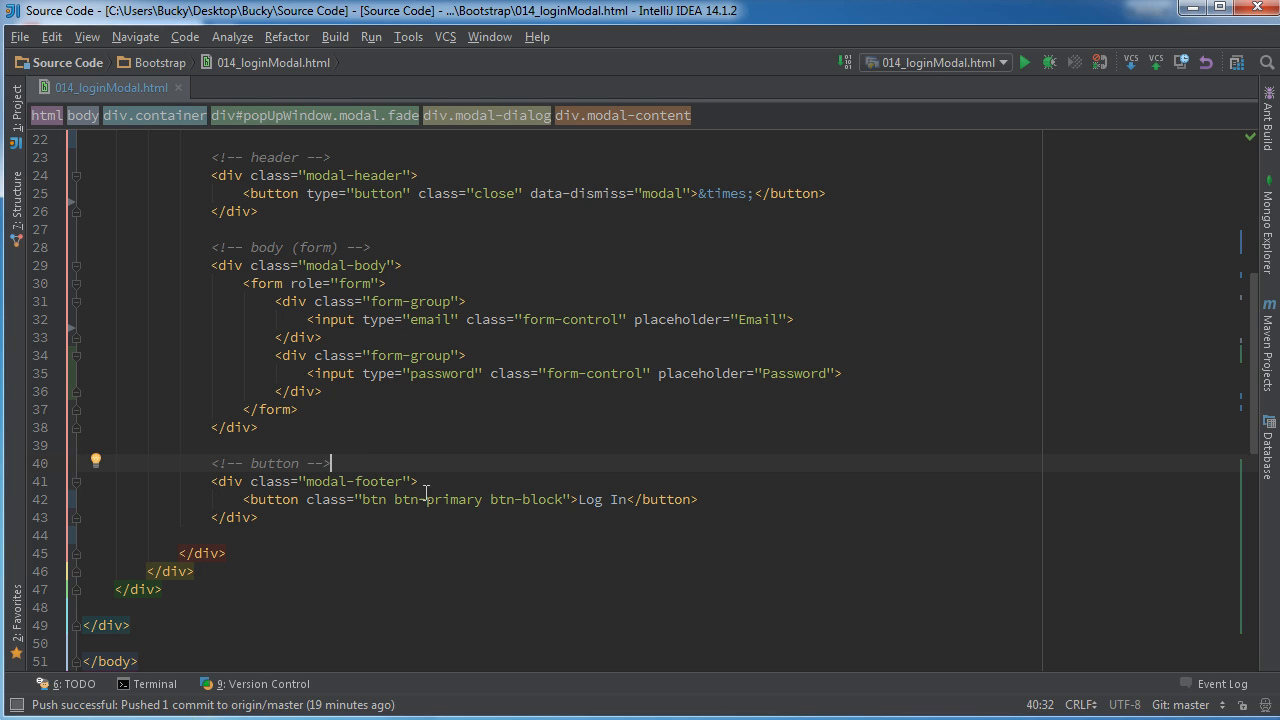
scroll("up", 3)
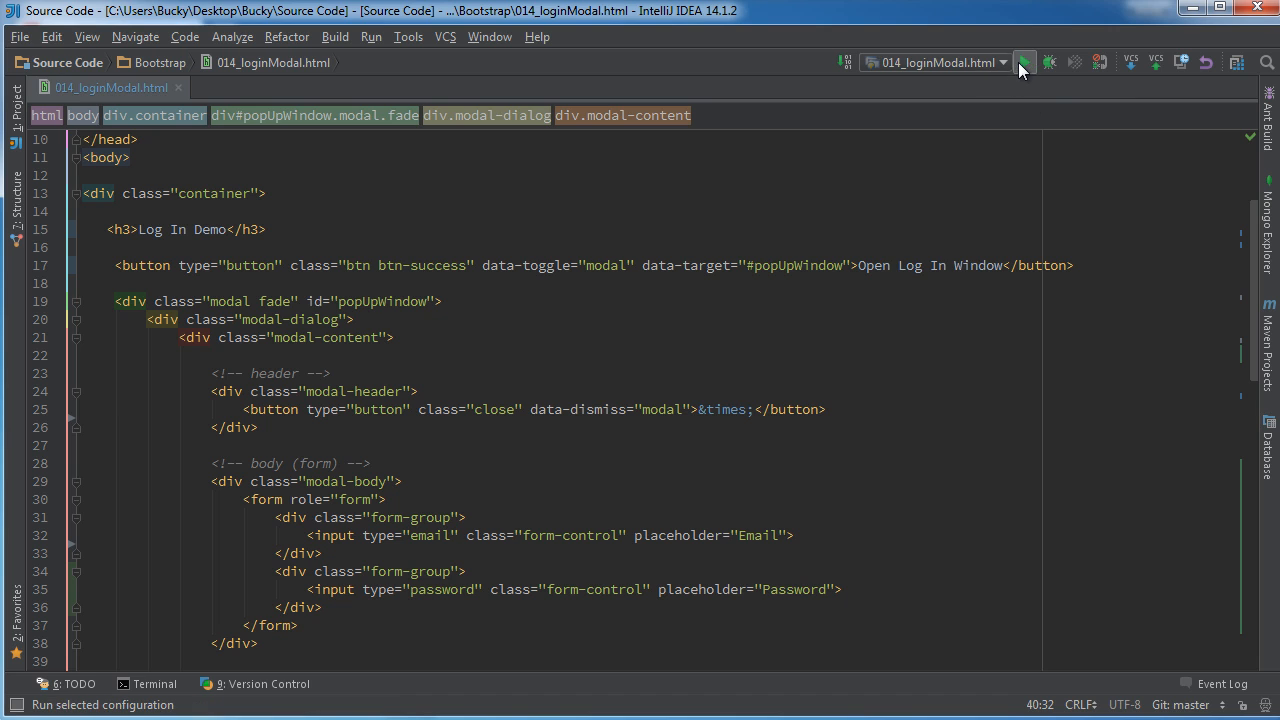
left_click(1024, 62)
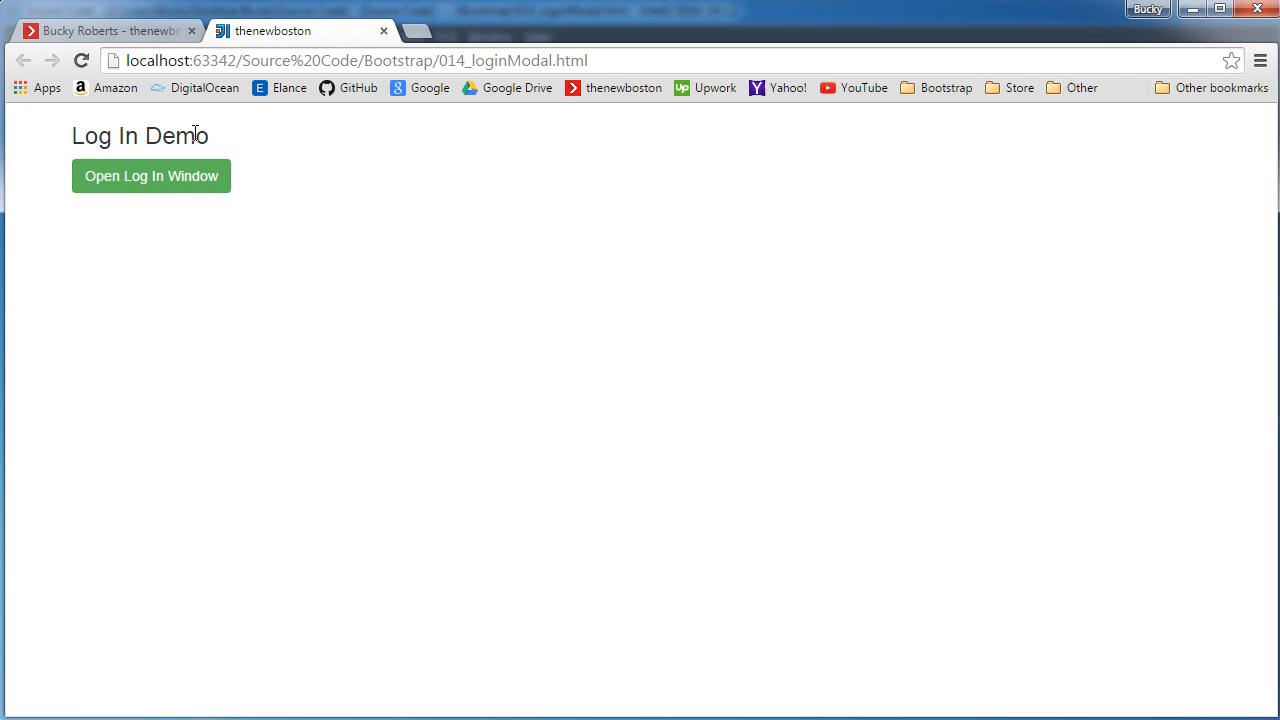
left_click(151, 176)
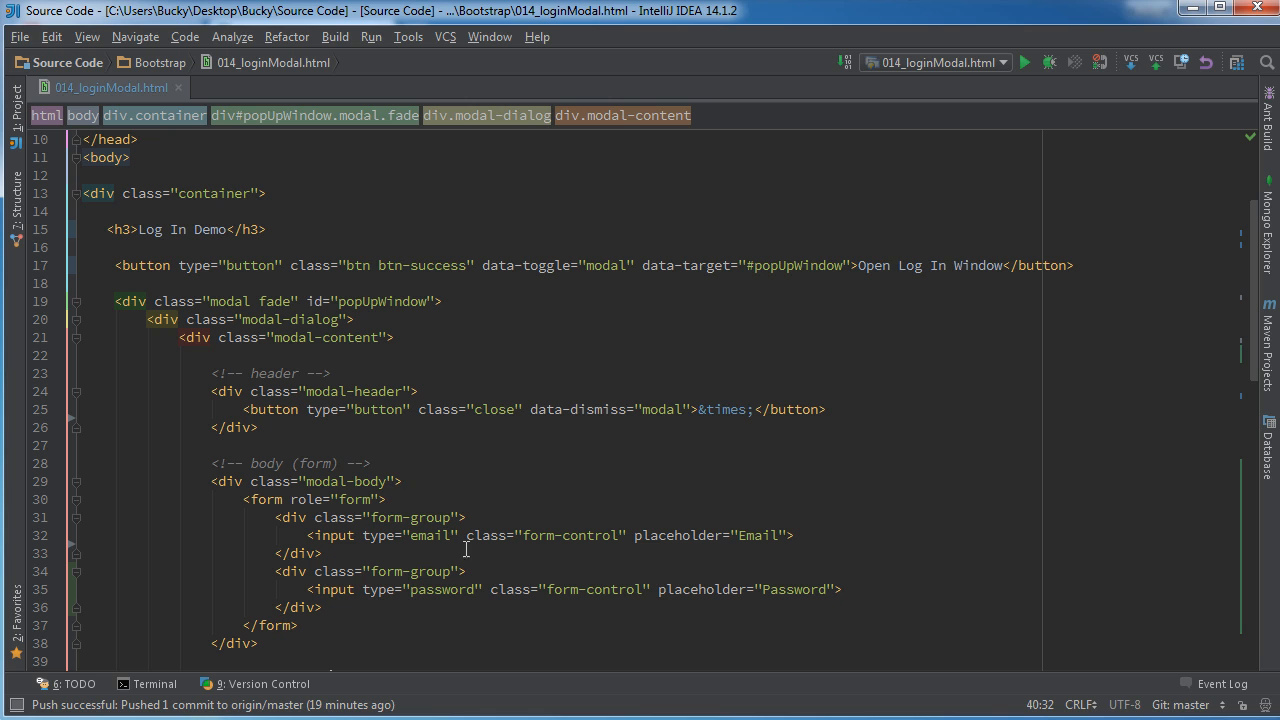
- Add an h2 with class modal-title reading Log In below the close button
scroll("up", 3)
type("<h2></h2>")
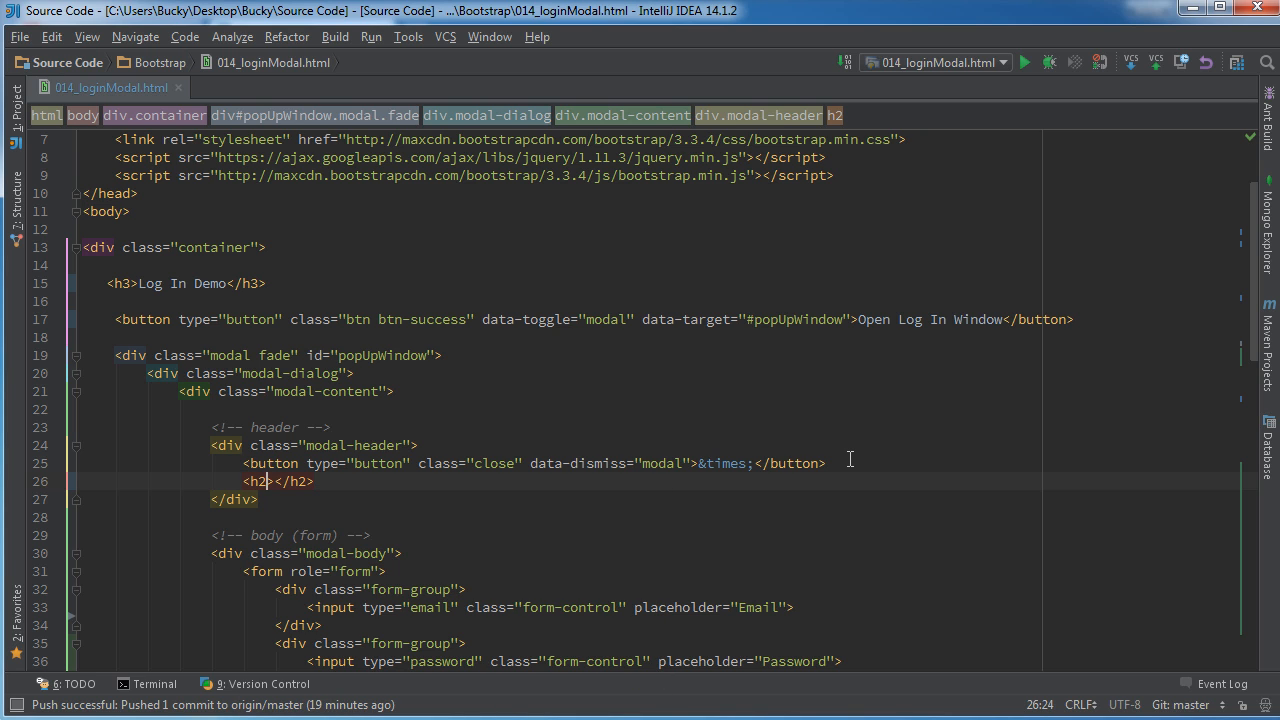
type("class=\"\"")
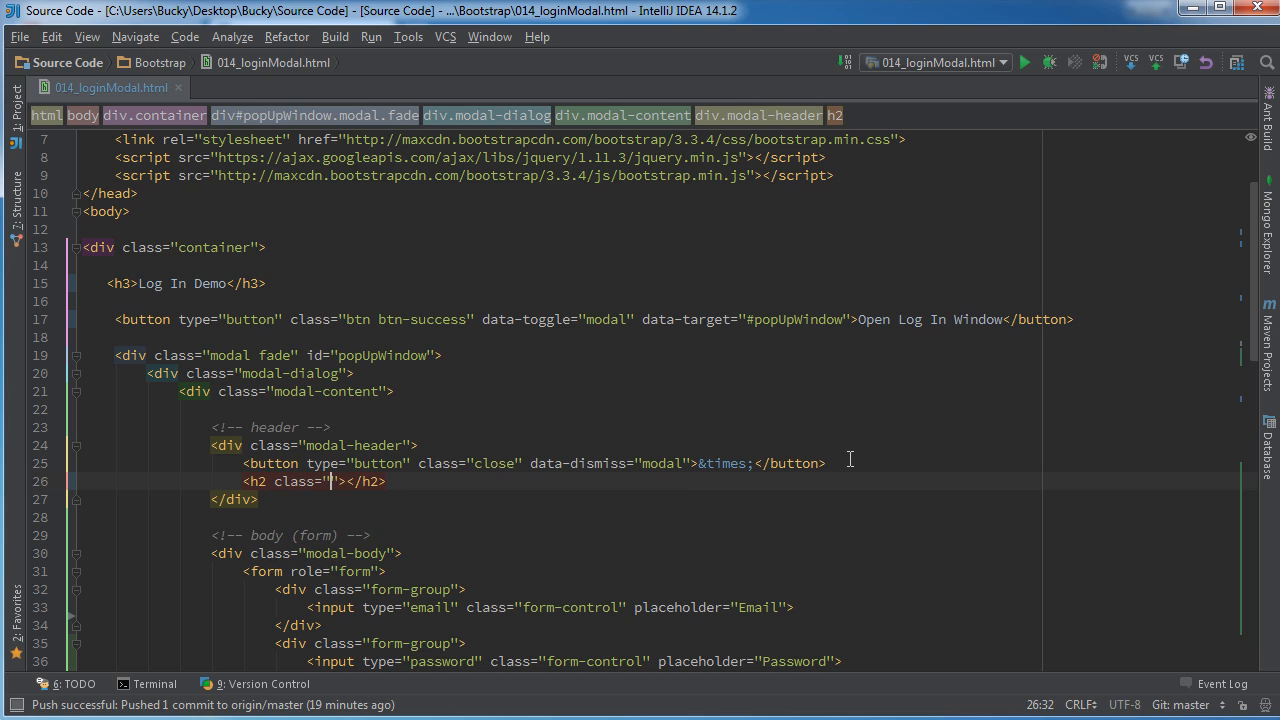
type("modal-title")
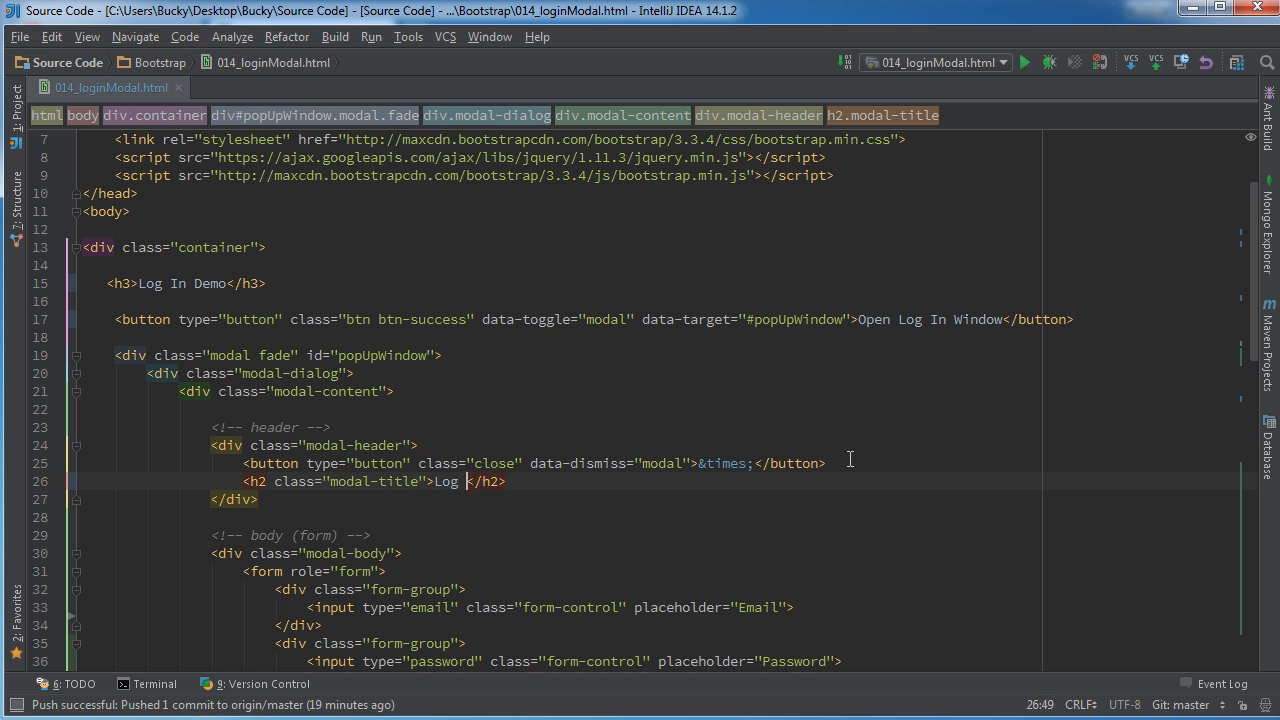
type("In")
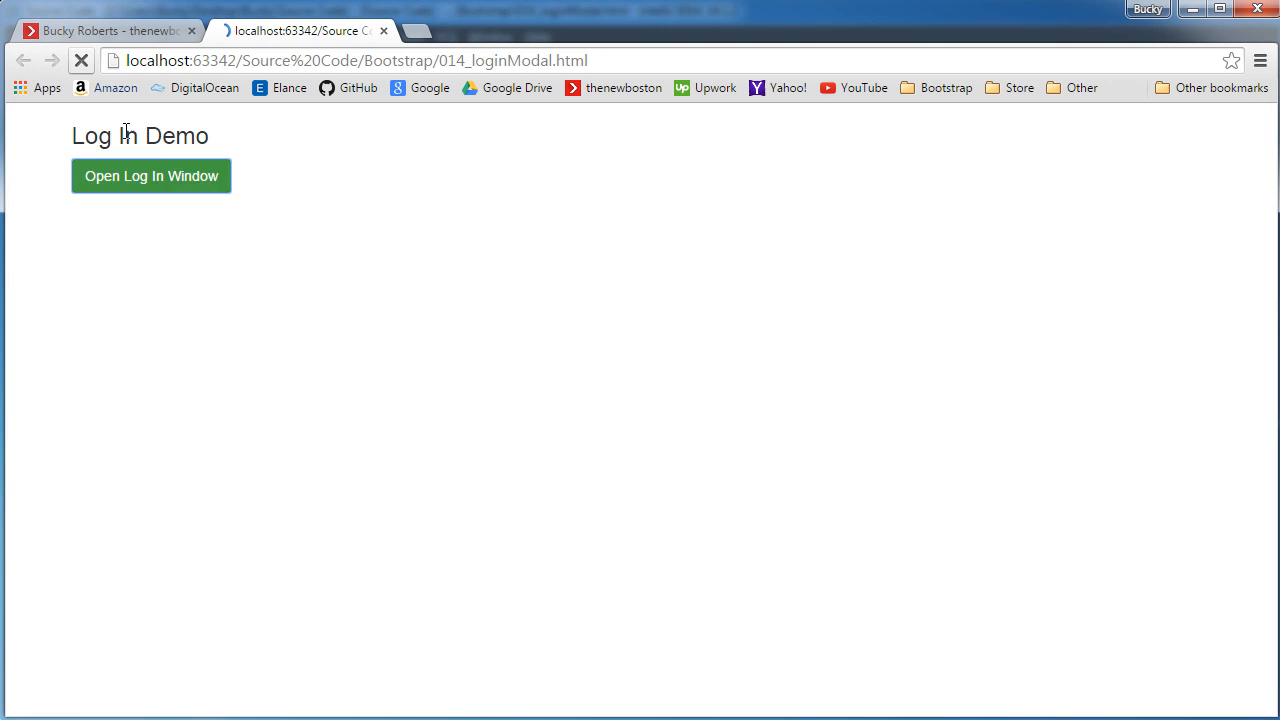
- Open the Log In modal from the page and focus its Email field
left_click(151, 176)
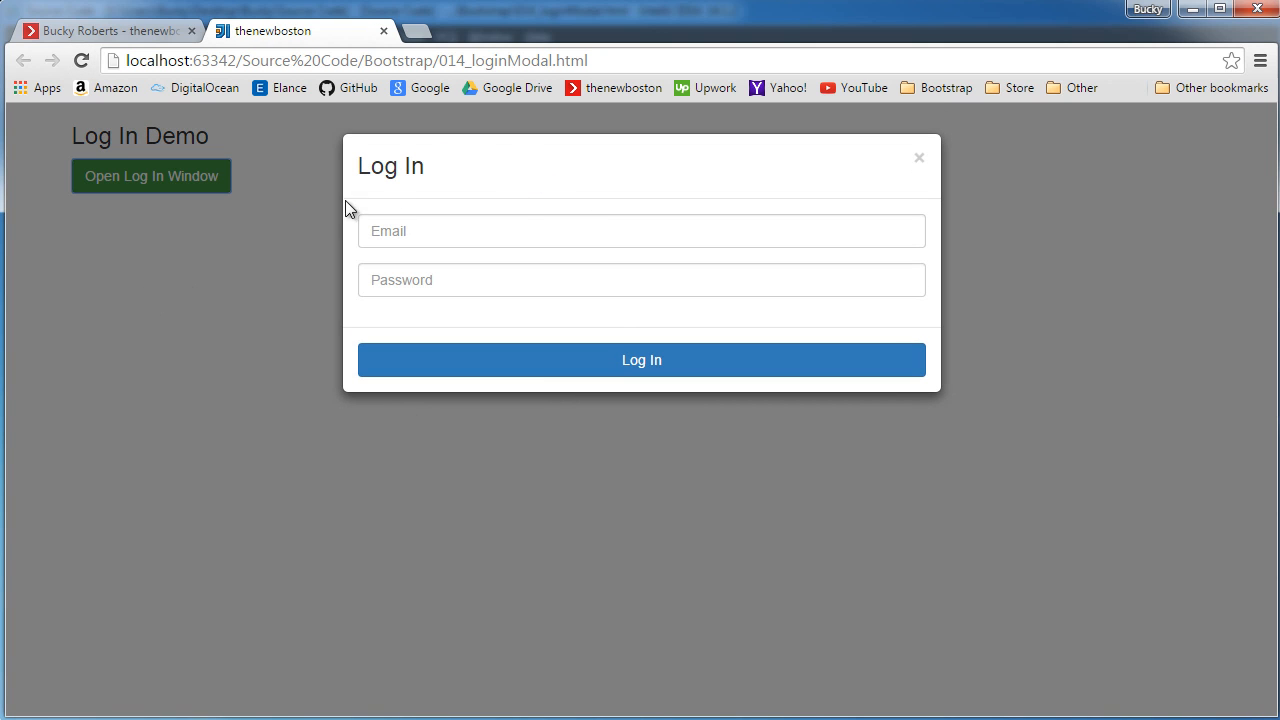
mouse_move(919, 159)
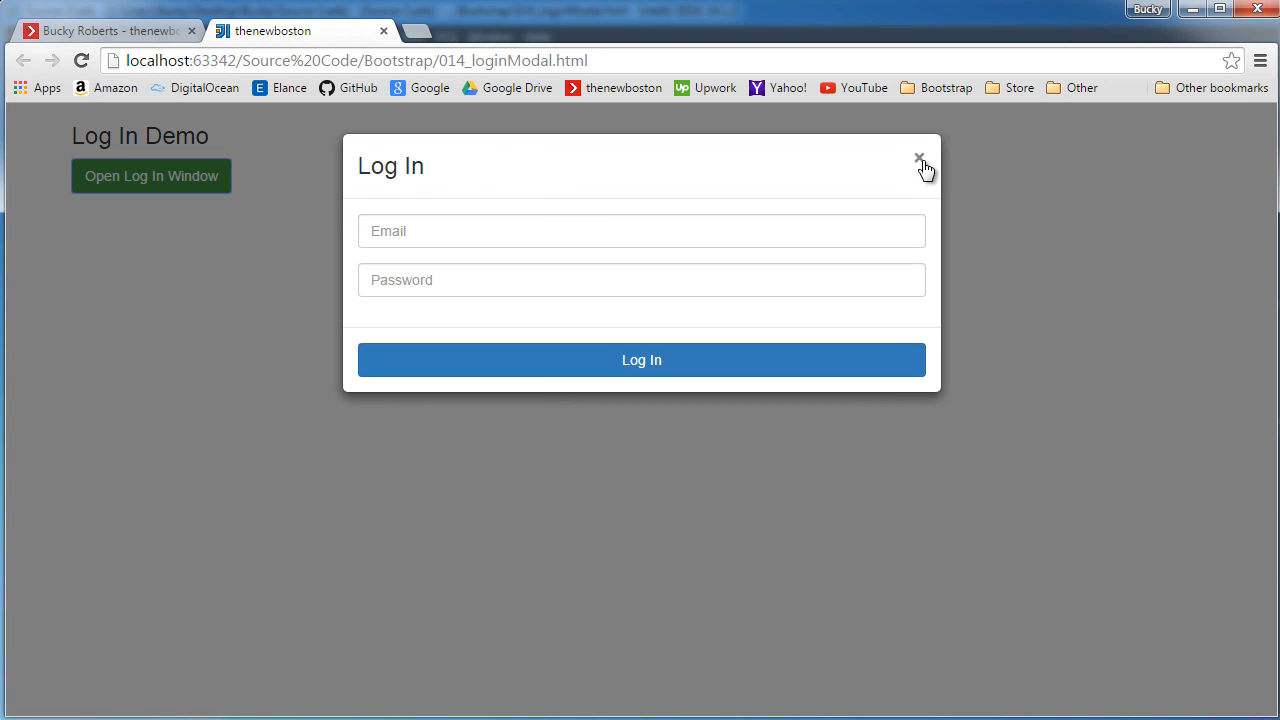
left_click(918, 159)
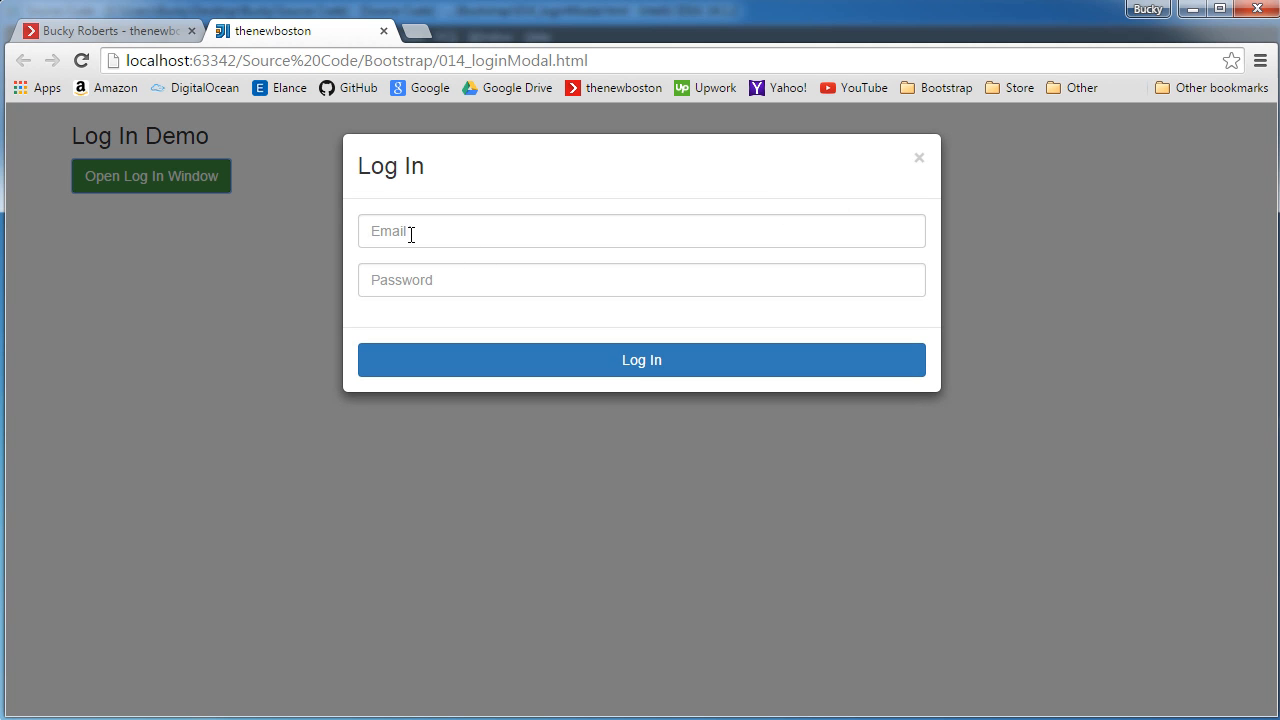
mouse_move(424, 233)
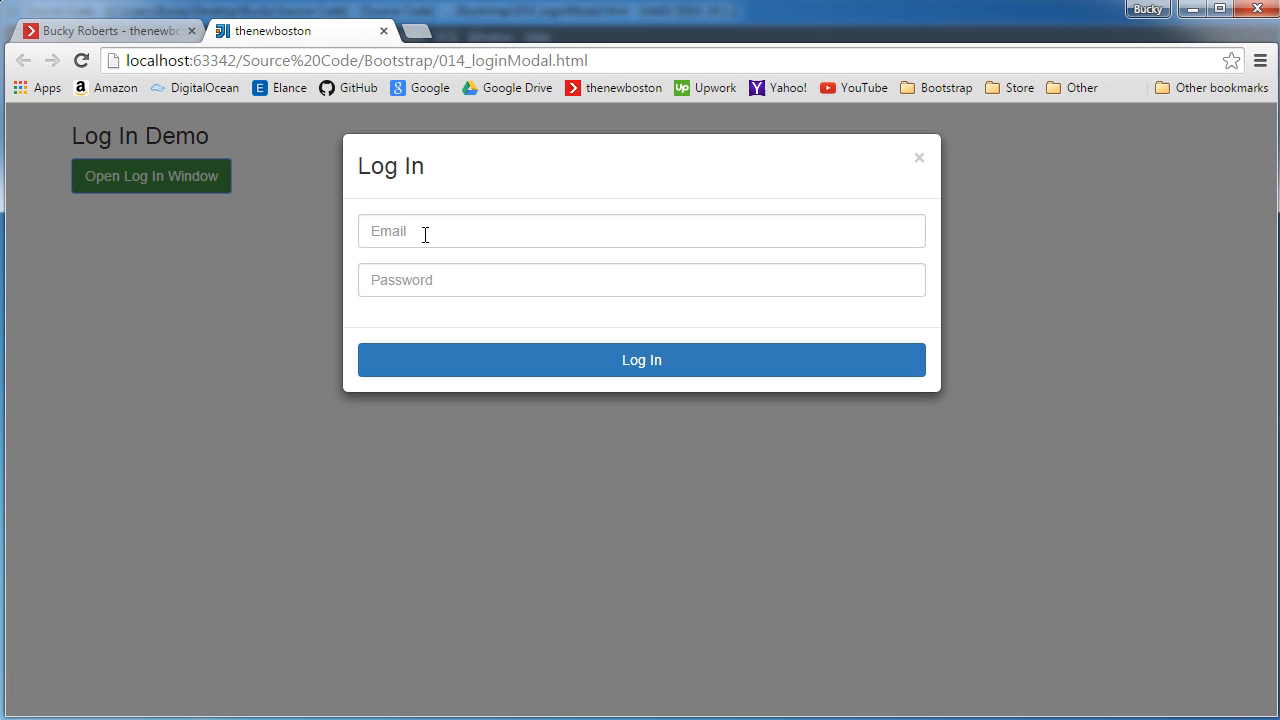
left_click(641, 231)
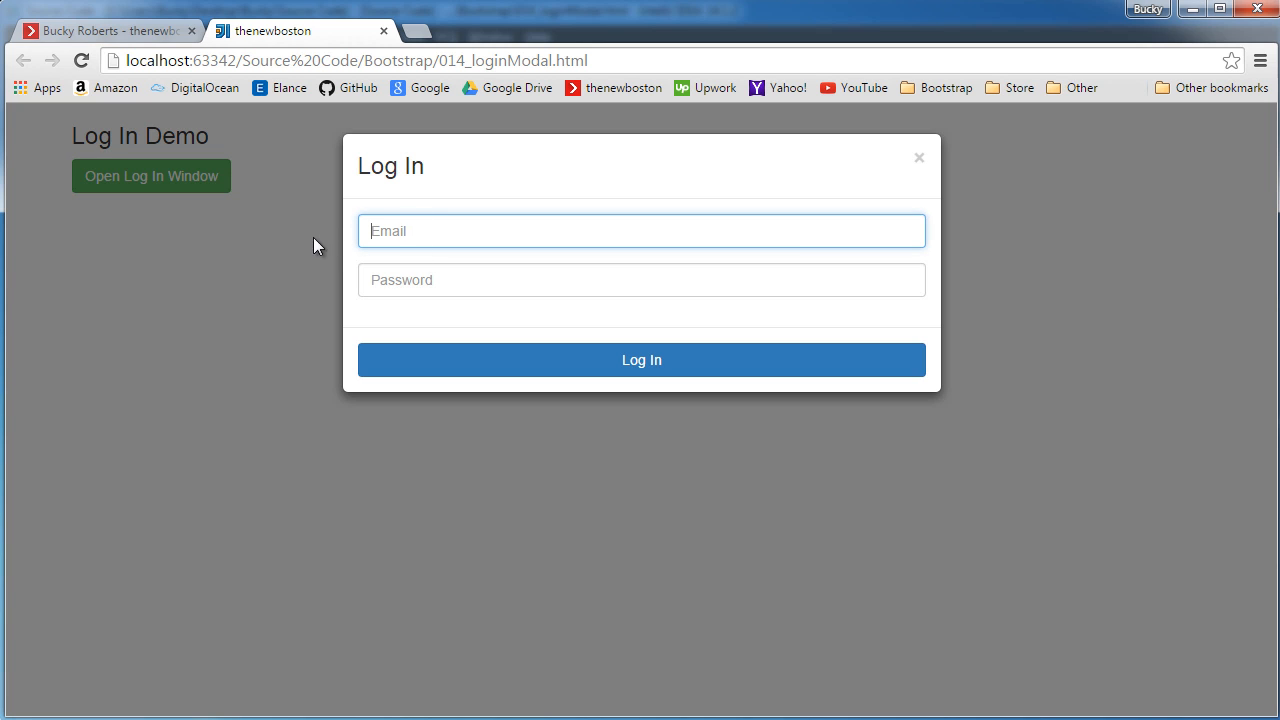
mouse_move(625, 294)
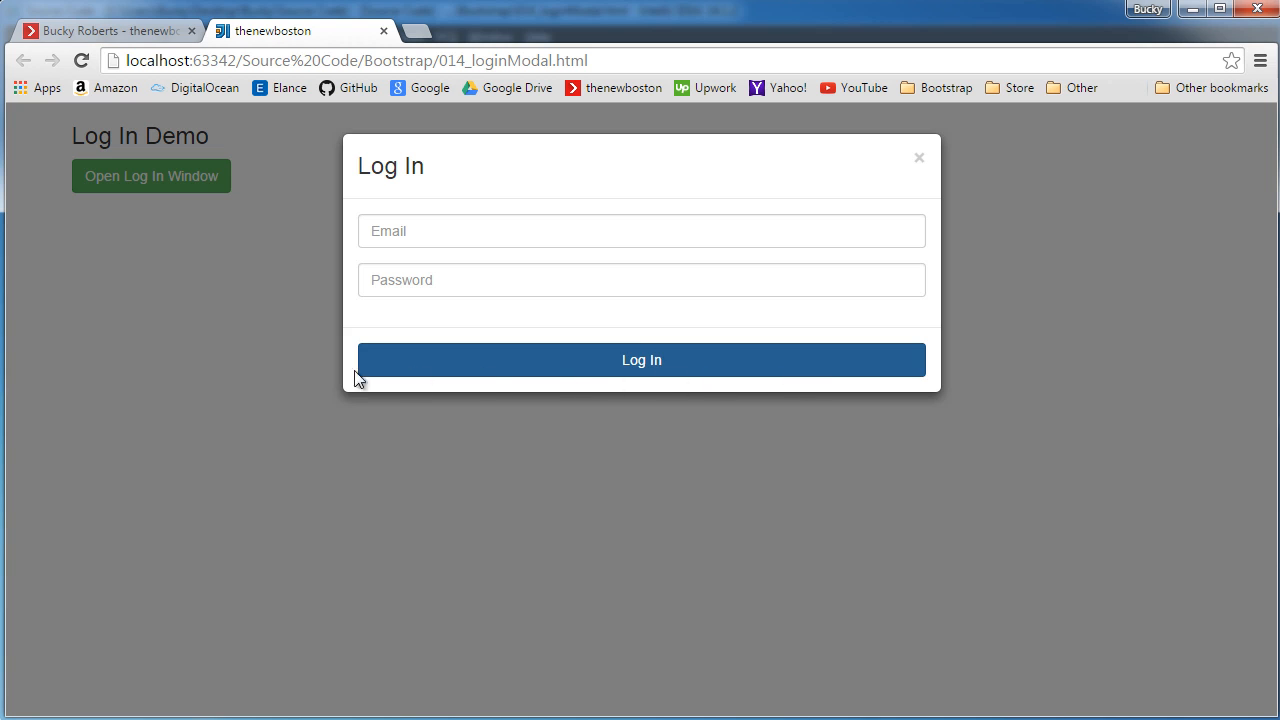
mouse_move(755, 375)
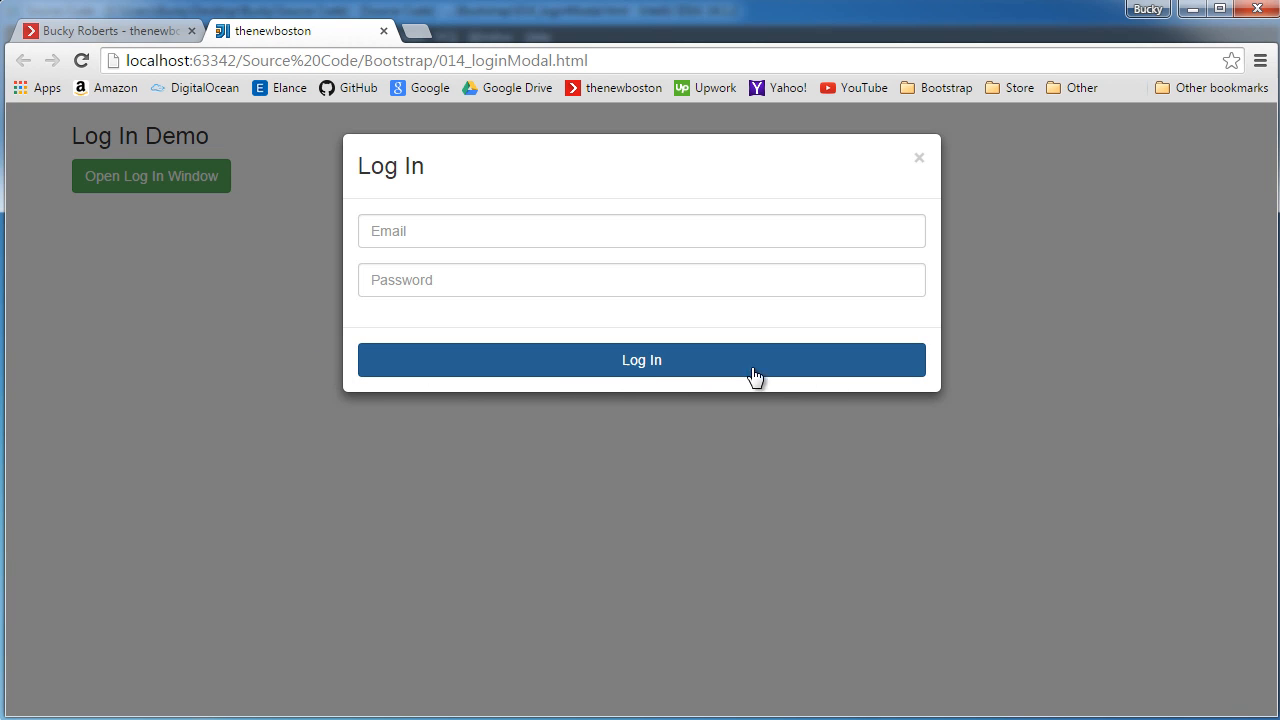
mouse_move(473, 360)
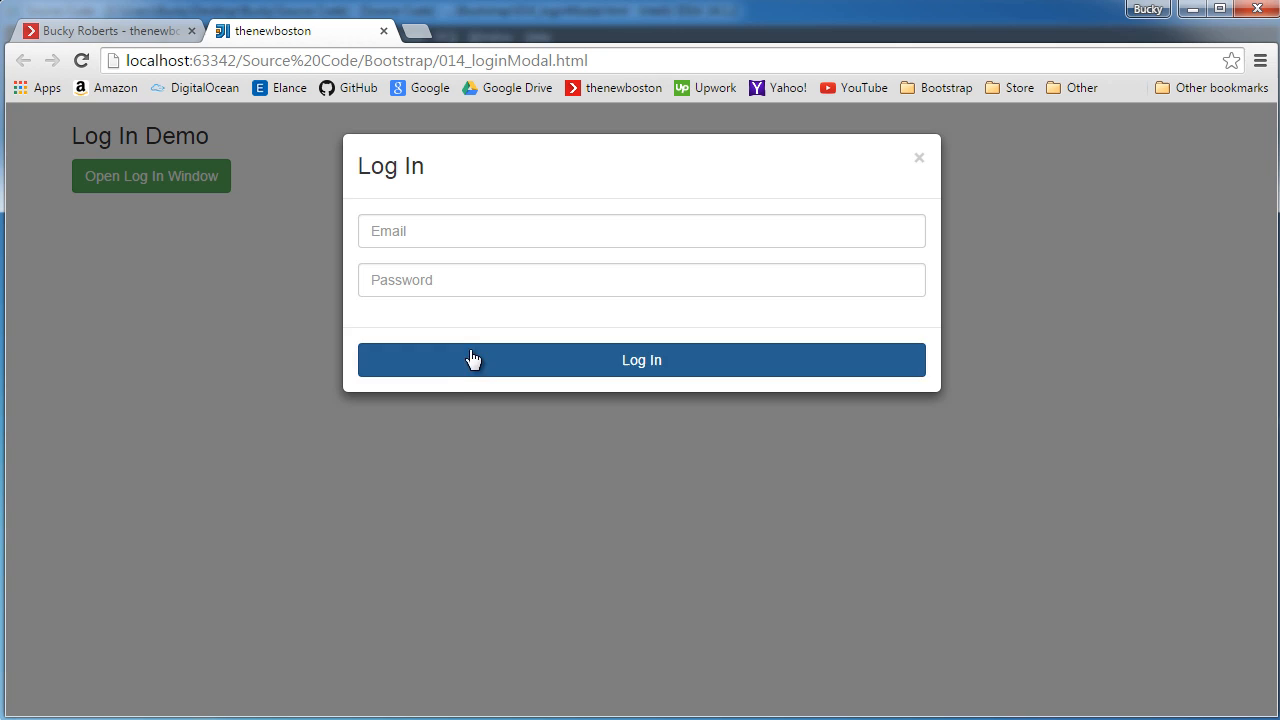
mouse_move(512, 384)
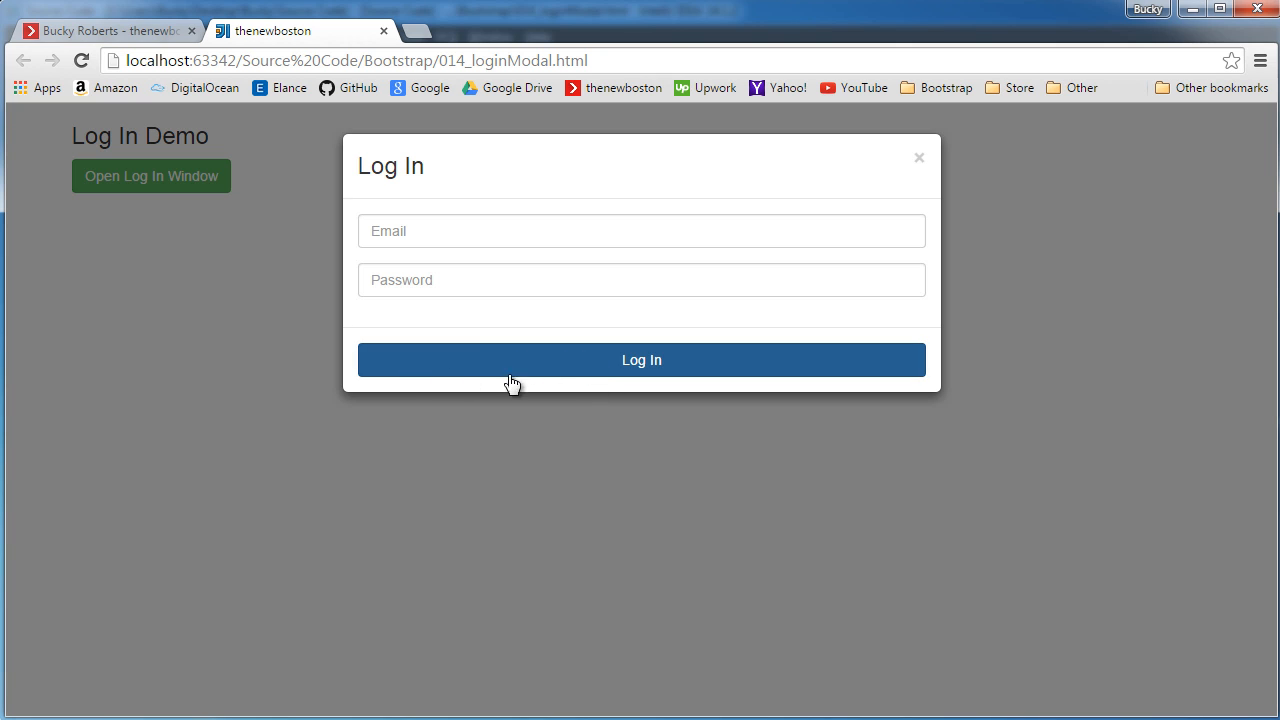
mouse_move(568, 377)
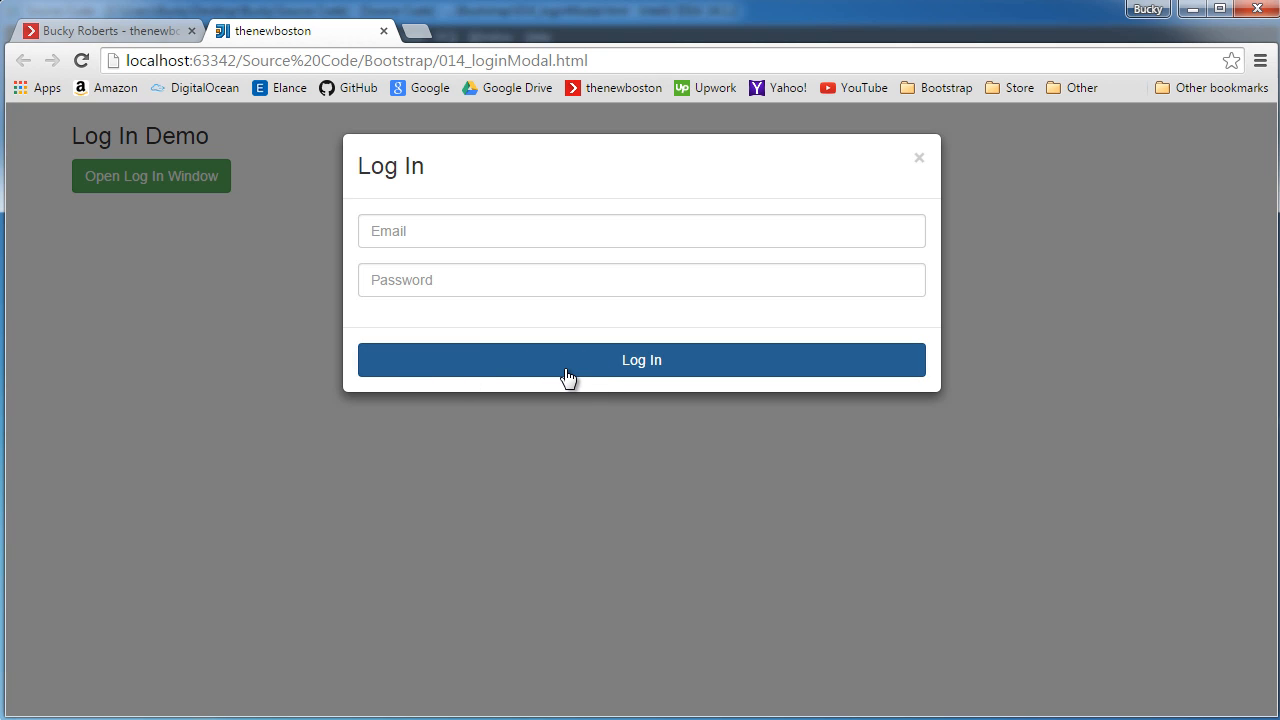
mouse_move(493, 238)
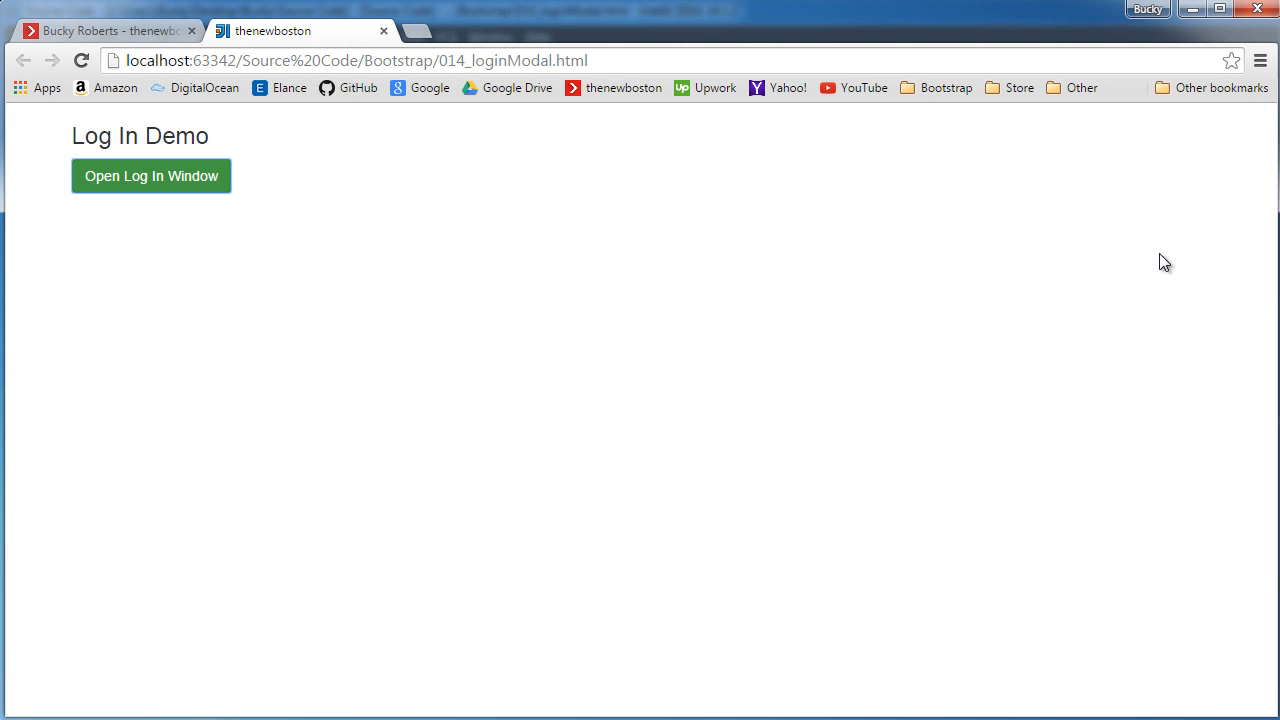
mouse_move(826, 359)
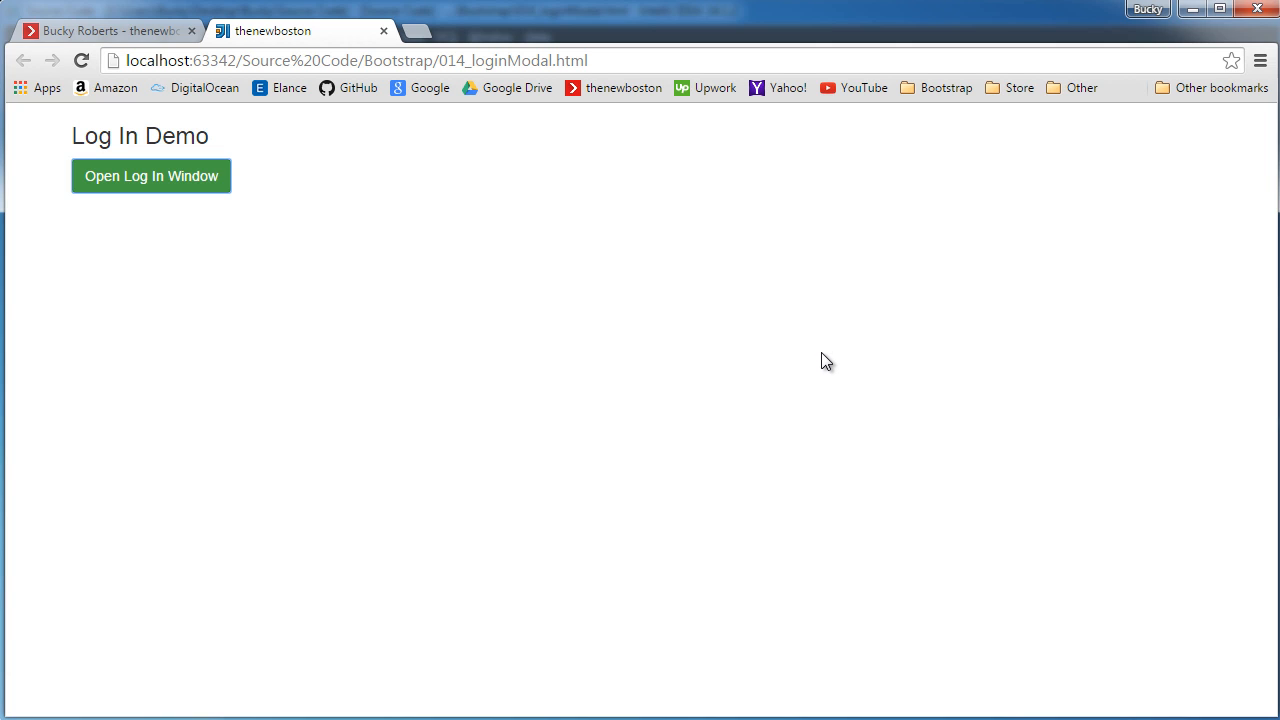
mouse_move(831, 391)
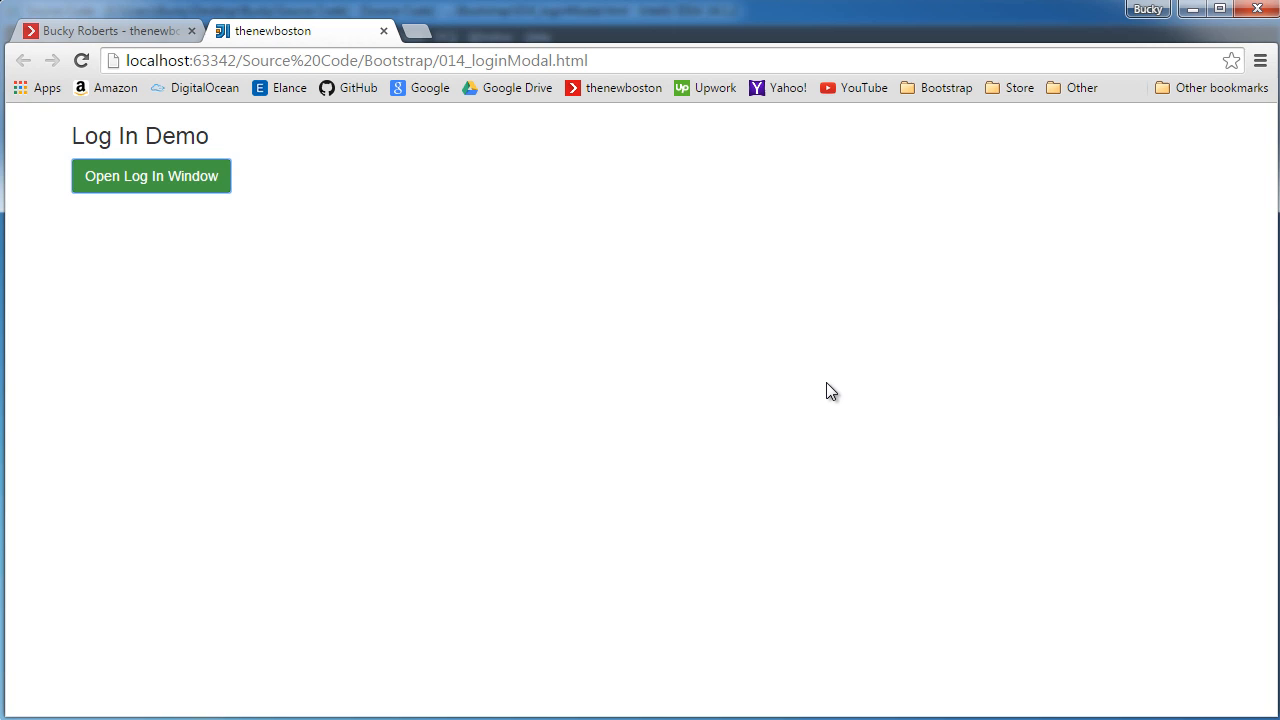